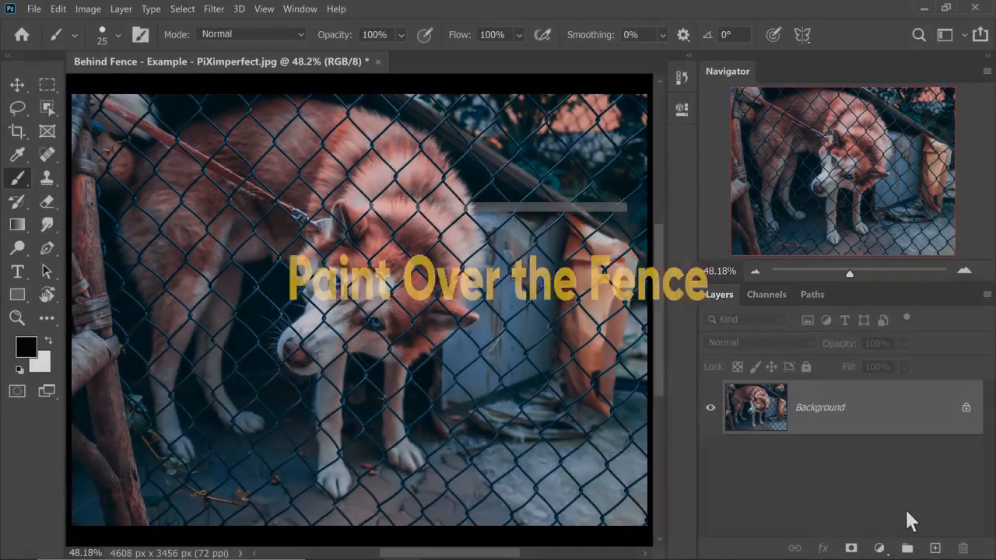
Step: Add a new blank layer above the dog photo and rename it 'Fence Mask'
{"action": "left_click", "coordinate": [934, 548]}
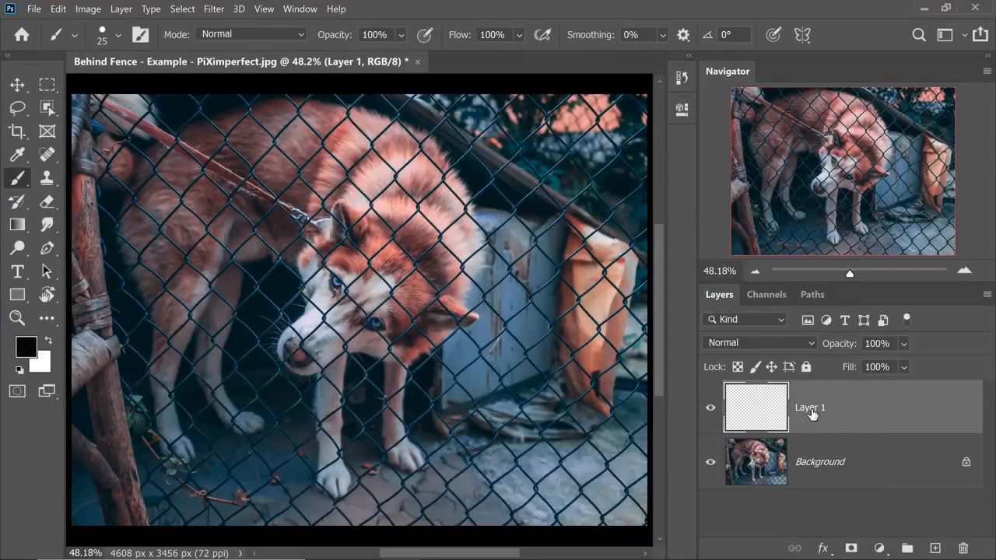
{"action": "double_click", "coordinate": [809, 407]}
{"action": "type", "text": "Fence Mask"}
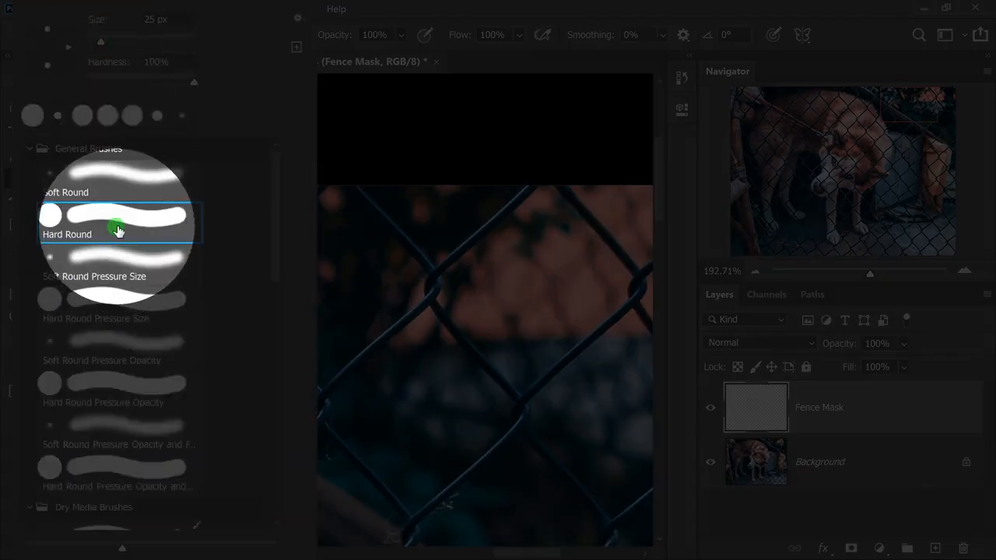
Step: With the Hard Round brush, paint black along the top fence wire on Fence Mask
{"action": "left_click", "coordinate": [117, 226]}
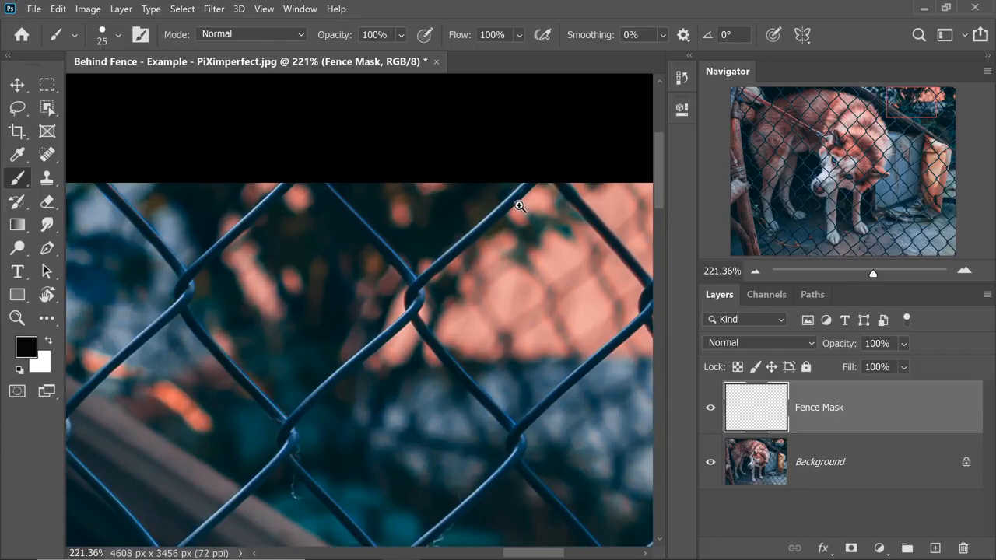
{"action": "left_click", "coordinate": [520, 205]}
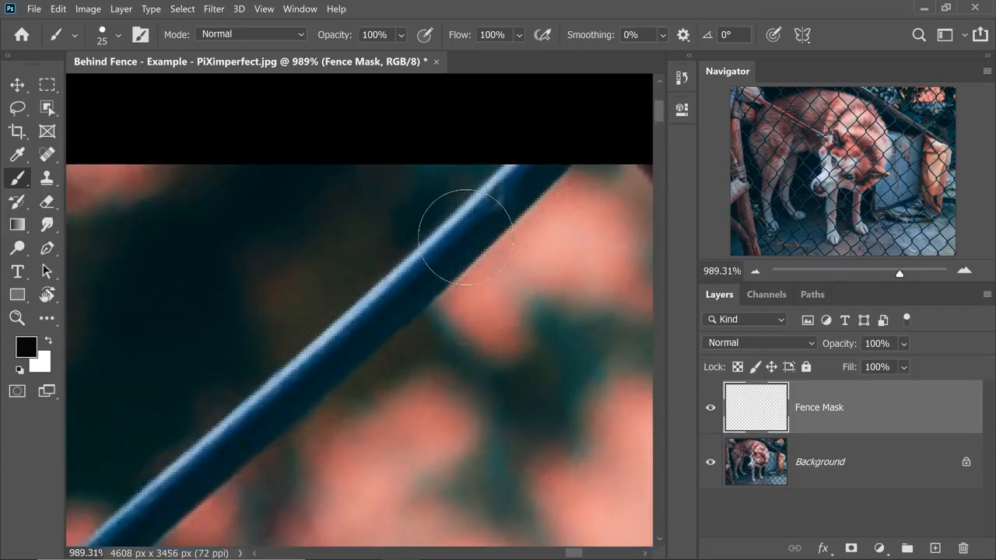
{"action": "mouse_move", "coordinate": [542, 147]}
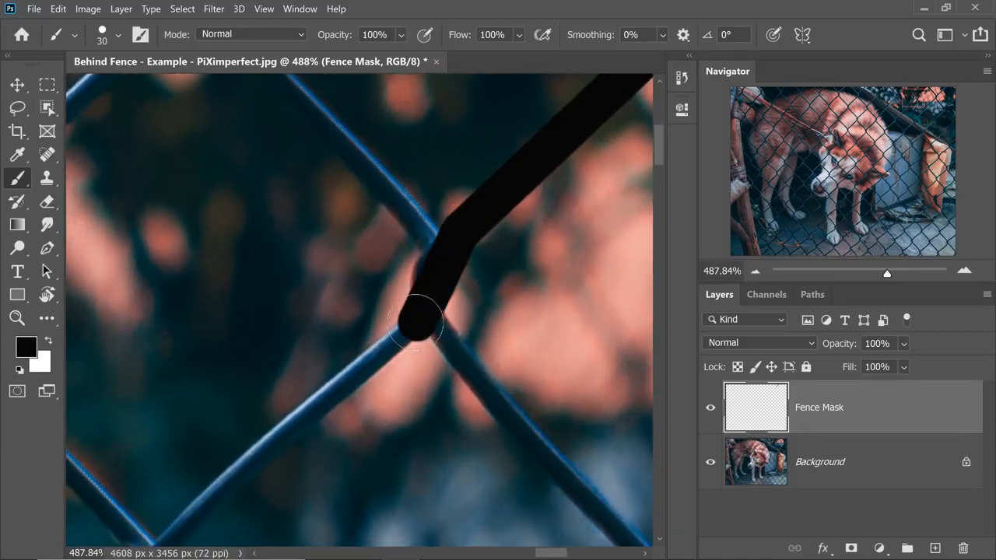
{"action": "left_click_drag", "start_coordinate": [420, 322], "coordinate": [505, 218]}
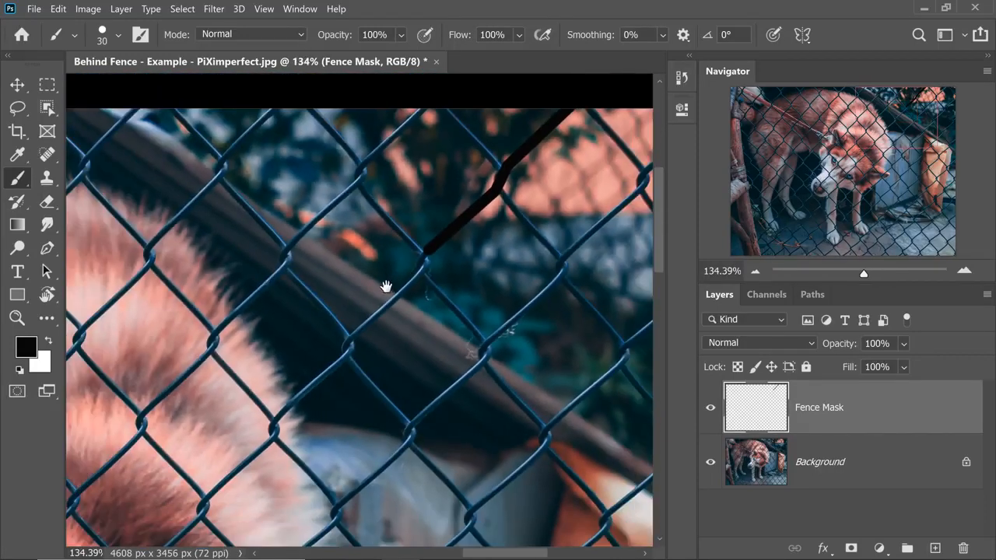
{"action": "left_click_drag", "start_coordinate": [386, 286], "coordinate": [290, 279]}
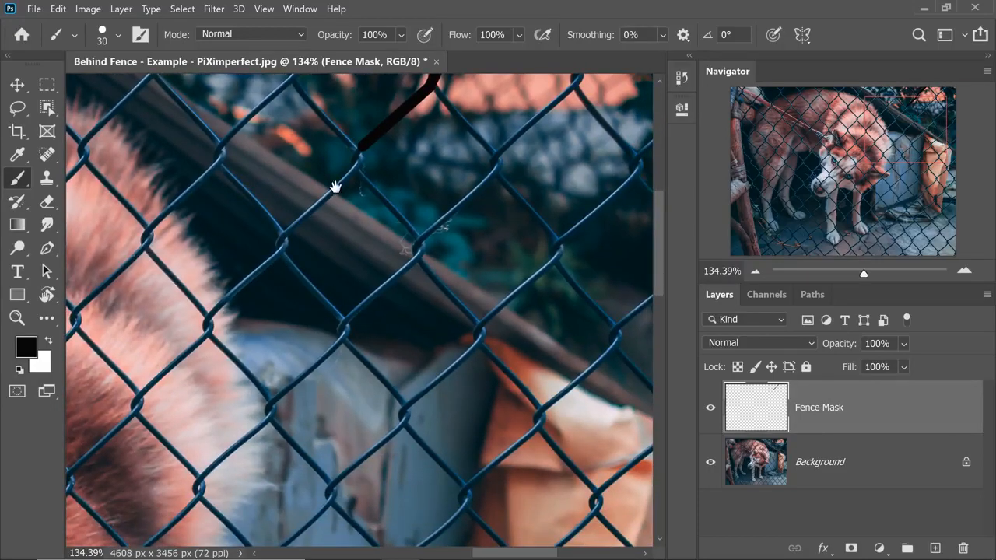
{"action": "left_click_drag", "start_coordinate": [337, 187], "coordinate": [280, 249]}
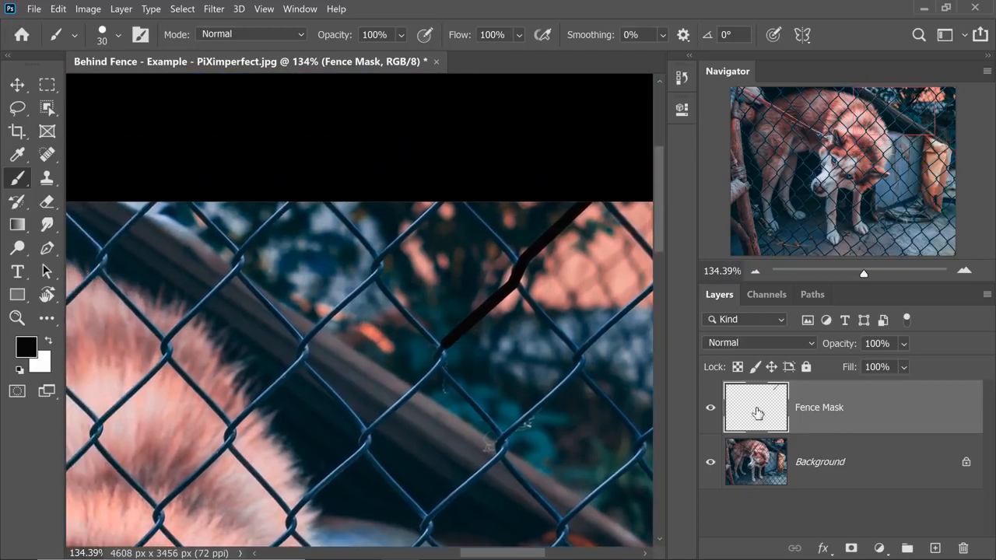
Step: Hide Fence Mask and paint black practice strokes over crossing wires on a new layer
{"action": "left_click", "coordinate": [710, 407]}
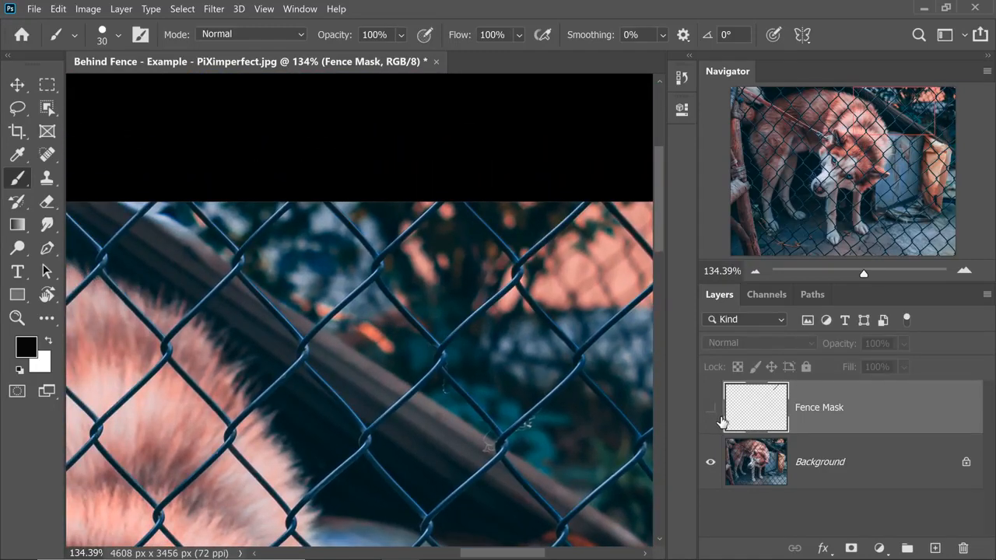
{"action": "left_click", "coordinate": [935, 548]}
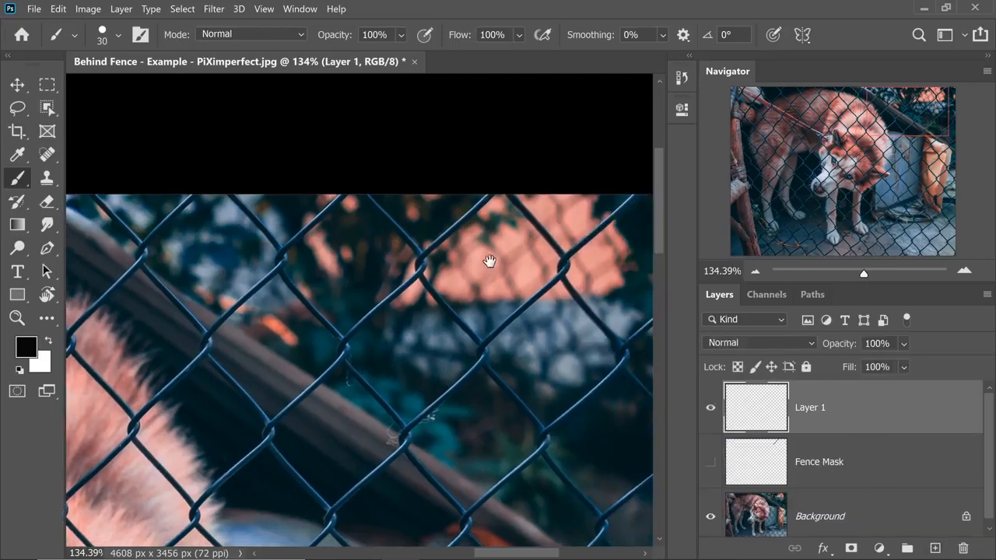
{"action": "scroll", "scroll_direction": "up", "scroll_amount": 3}
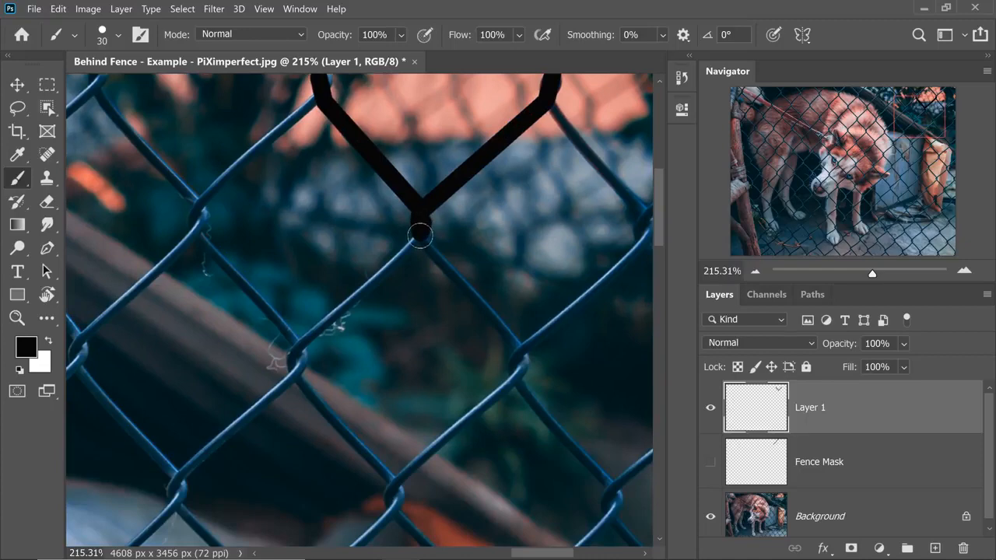
{"action": "left_click_drag", "start_coordinate": [420, 234], "coordinate": [299, 358]}
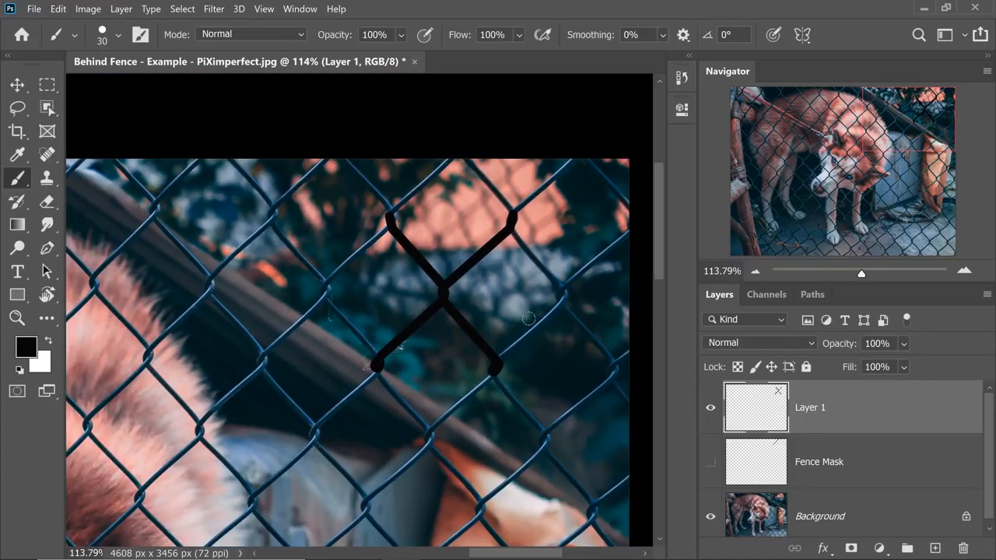
{"action": "left_click", "coordinate": [17, 84]}
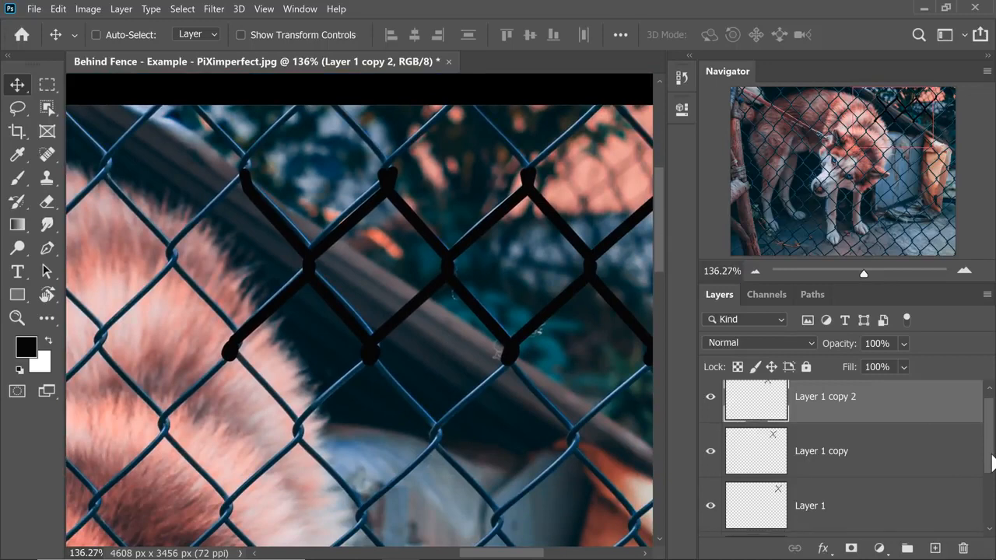
{"action": "mouse_move", "coordinate": [934, 457]}
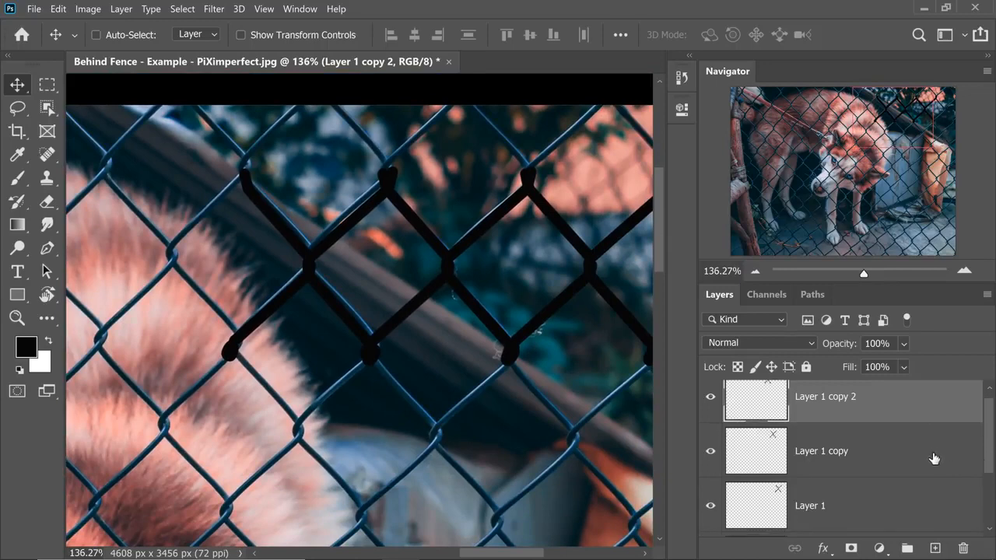
{"action": "scroll", "scroll_direction": "down", "scroll_amount": 3}
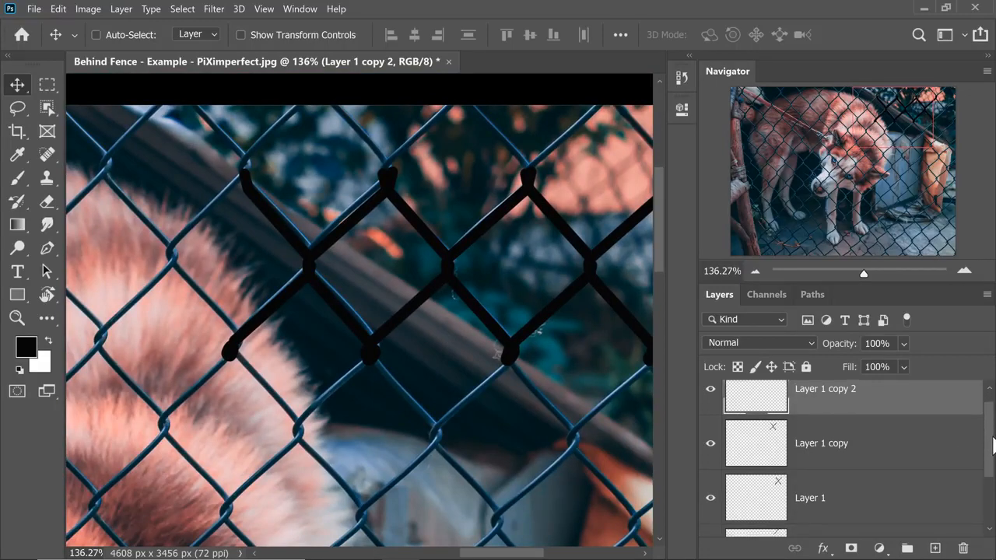
{"action": "scroll", "scroll_direction": "down", "scroll_amount": 3}
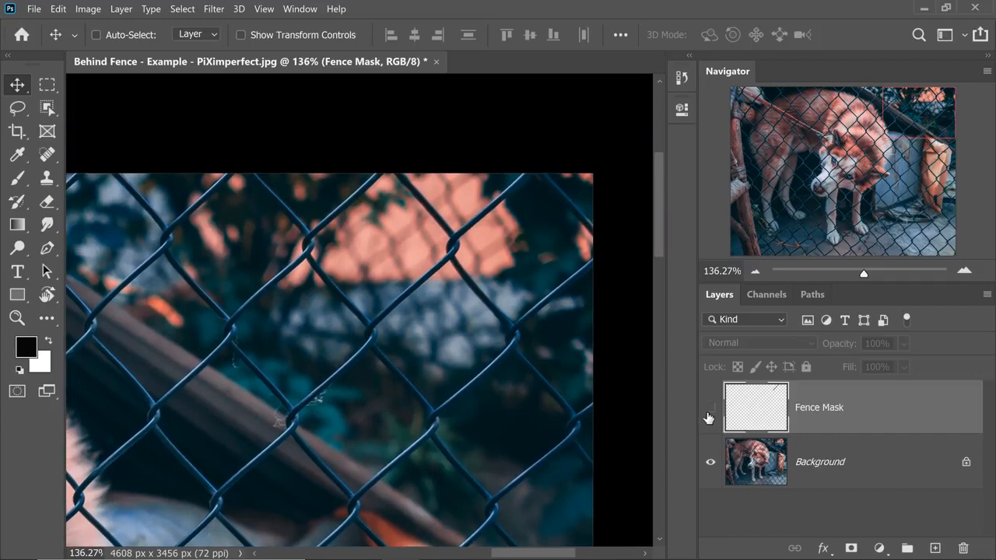
Step: Show Fence Mask again and paint black along the next diagonal fence wire
{"action": "left_click", "coordinate": [710, 408]}
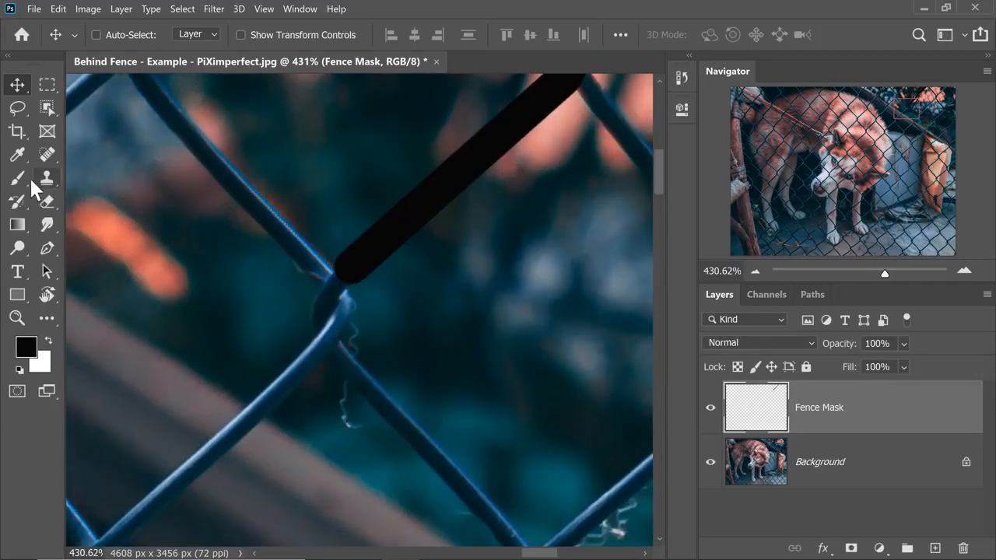
{"action": "left_click", "coordinate": [17, 177]}
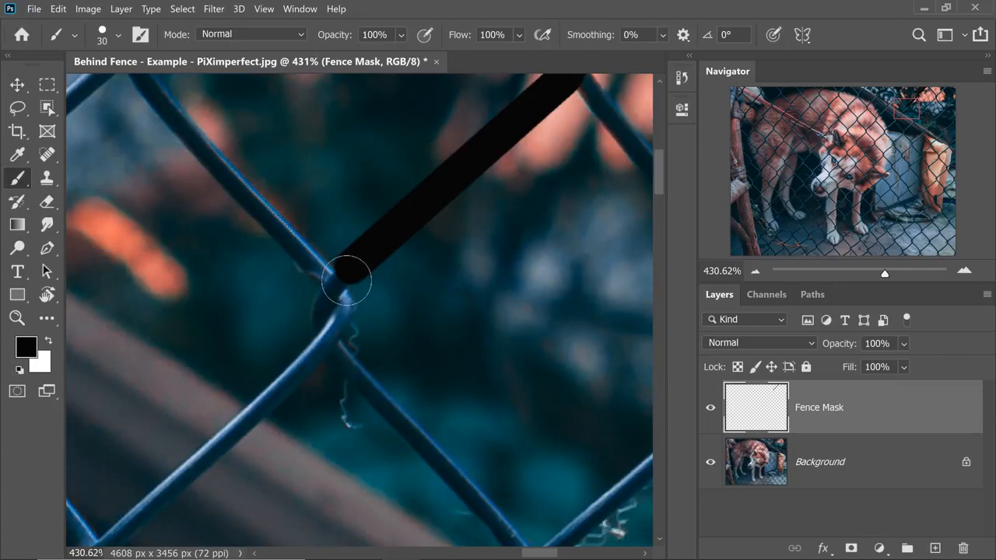
{"action": "mouse_move", "coordinate": [349, 277]}
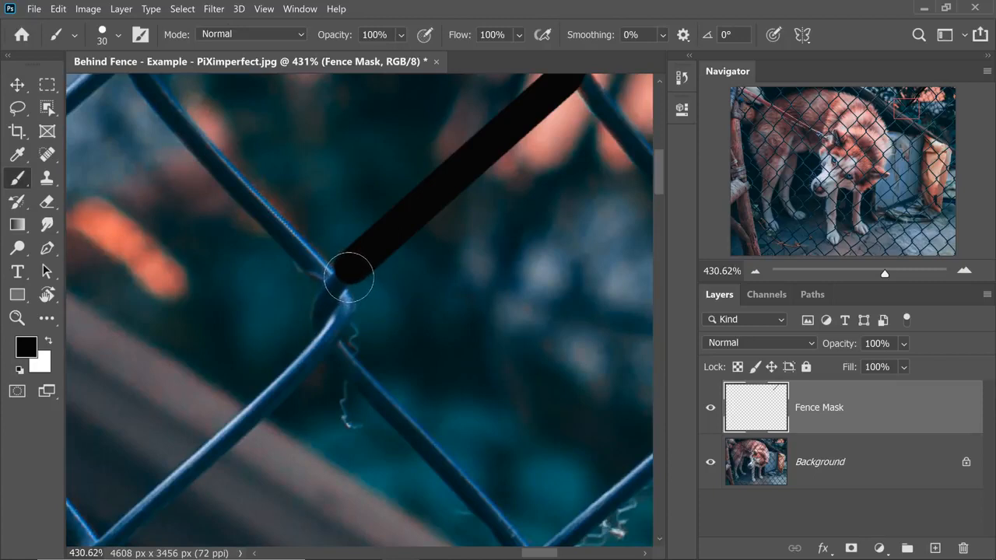
{"action": "left_click_drag", "start_coordinate": [348, 277], "coordinate": [332, 339]}
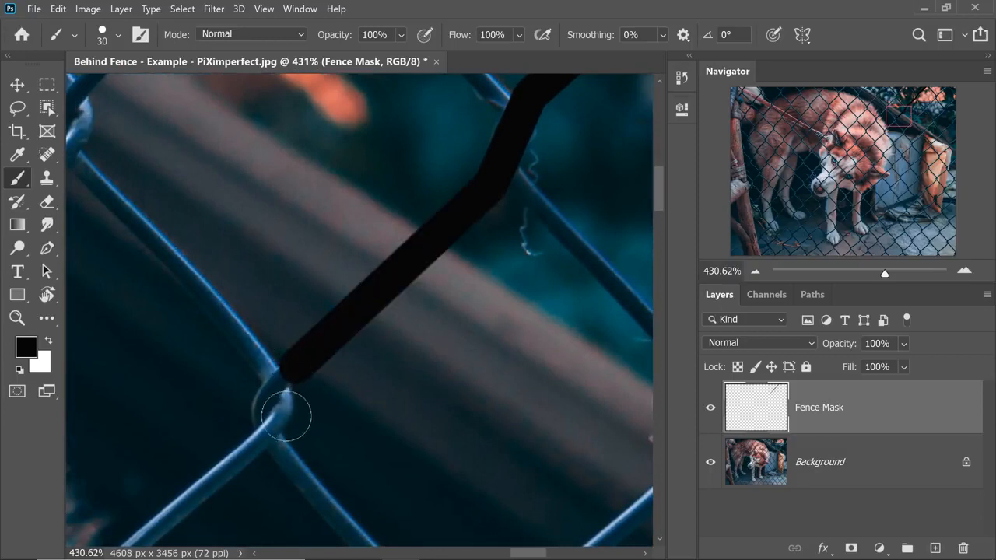
{"action": "left_click_drag", "start_coordinate": [286, 417], "coordinate": [247, 454]}
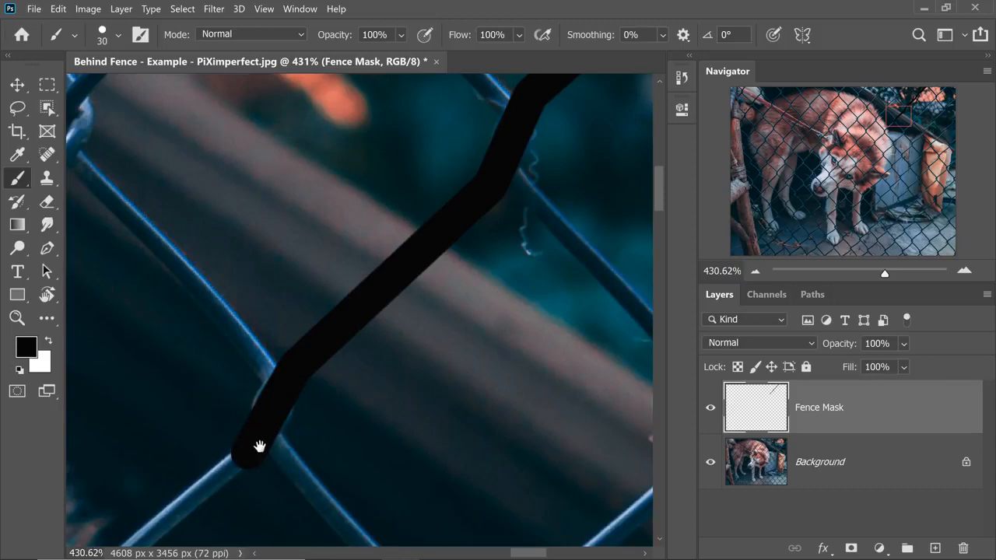
{"action": "mouse_move", "coordinate": [221, 492]}
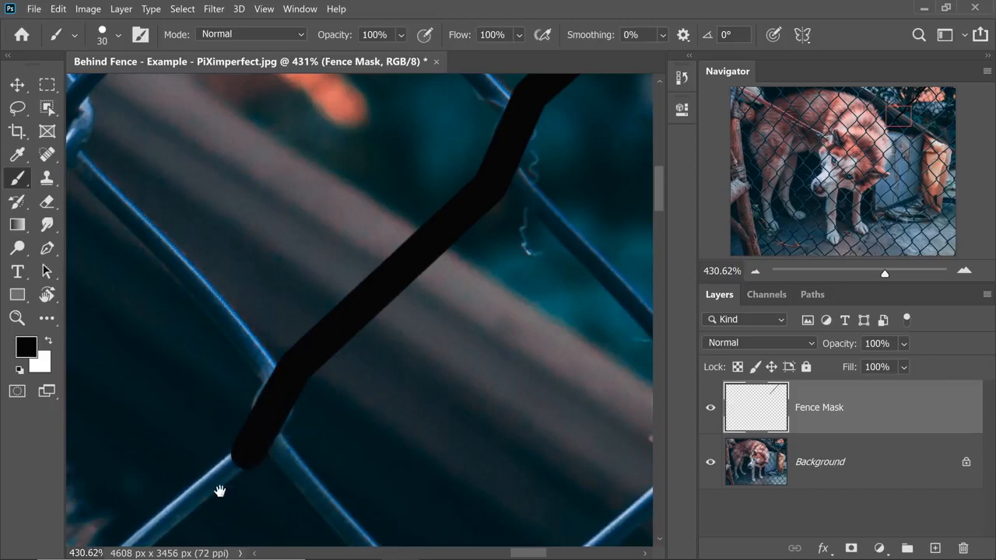
{"action": "left_click_drag", "start_coordinate": [221, 490], "coordinate": [475, 210]}
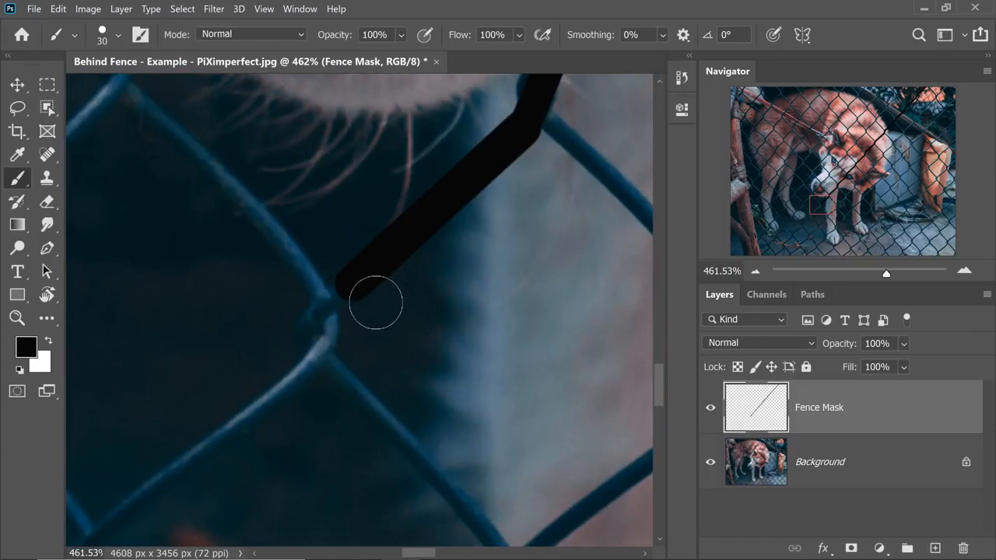
{"action": "mouse_move", "coordinate": [311, 364]}
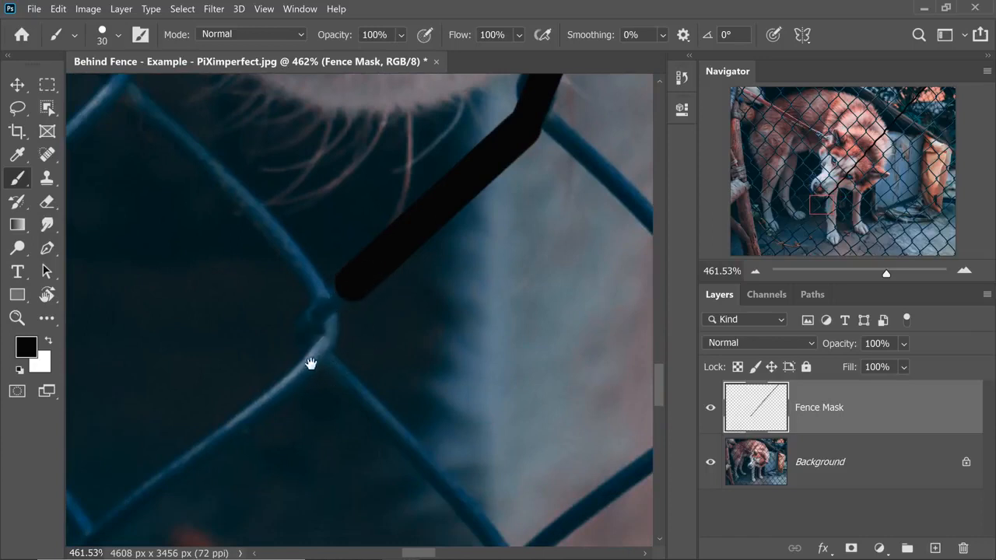
{"action": "mouse_move", "coordinate": [359, 292]}
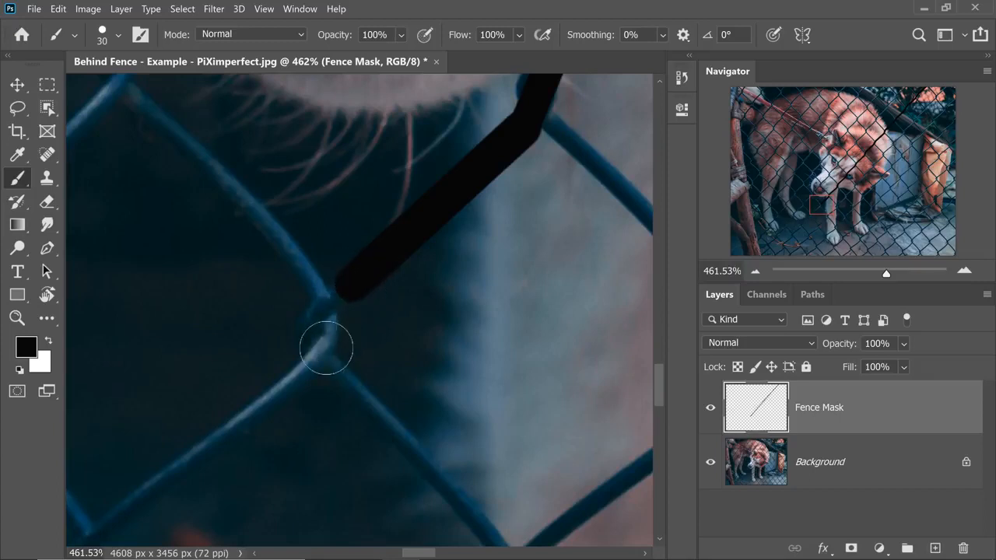
{"action": "mouse_move", "coordinate": [308, 373]}
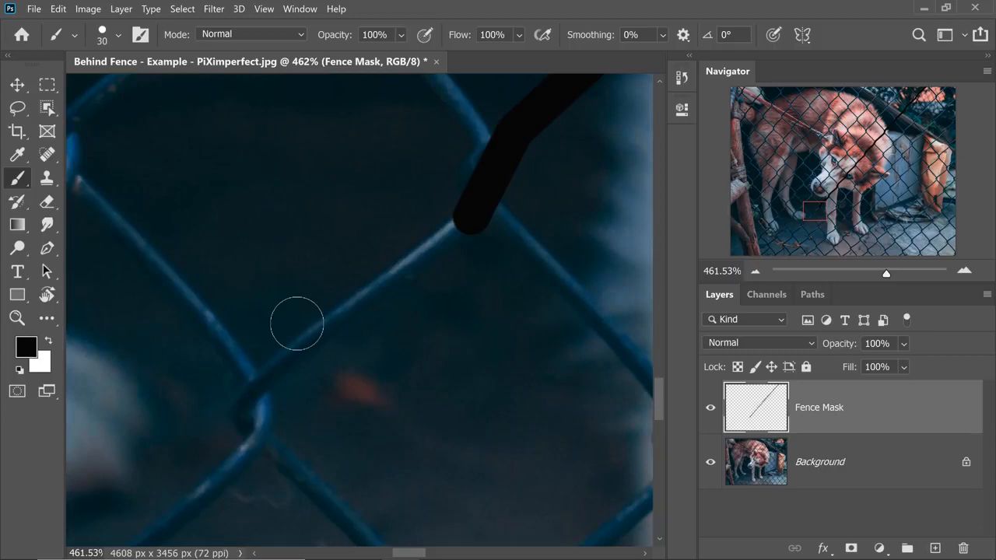
{"action": "mouse_move", "coordinate": [313, 311]}
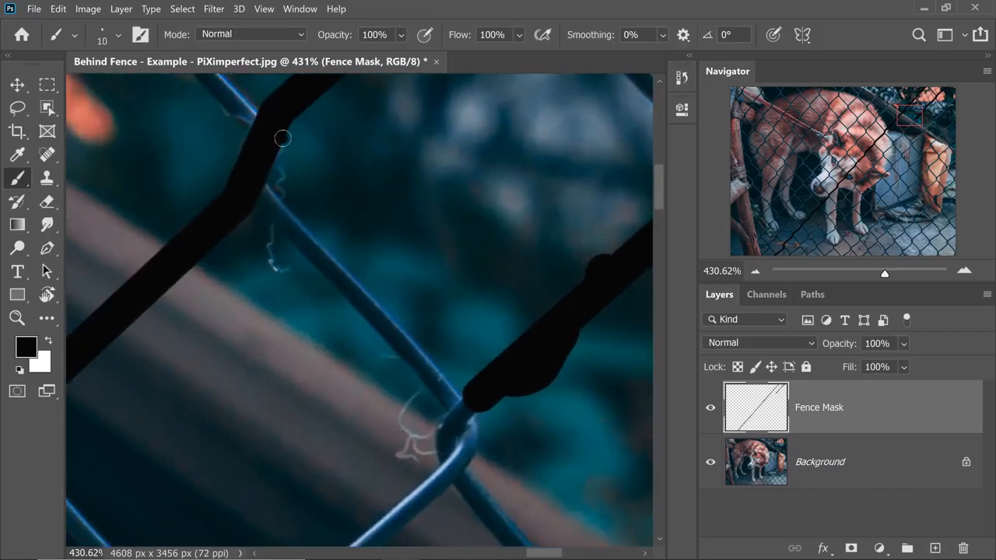
Step: Paint black over the crossing wires and their twisted joints on Fence Mask
{"action": "left_click_drag", "start_coordinate": [283, 138], "coordinate": [283, 197]}
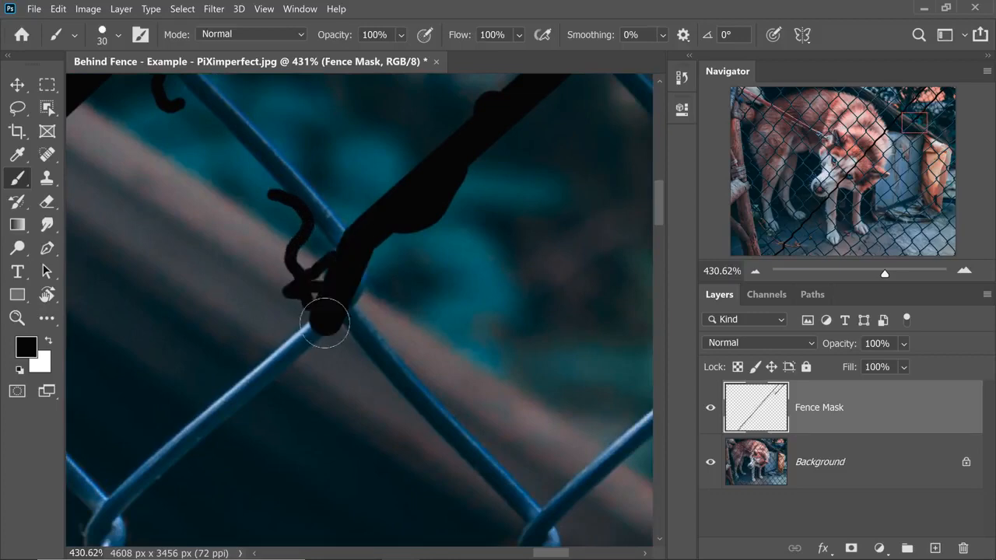
{"action": "left_click_drag", "start_coordinate": [325, 322], "coordinate": [410, 236]}
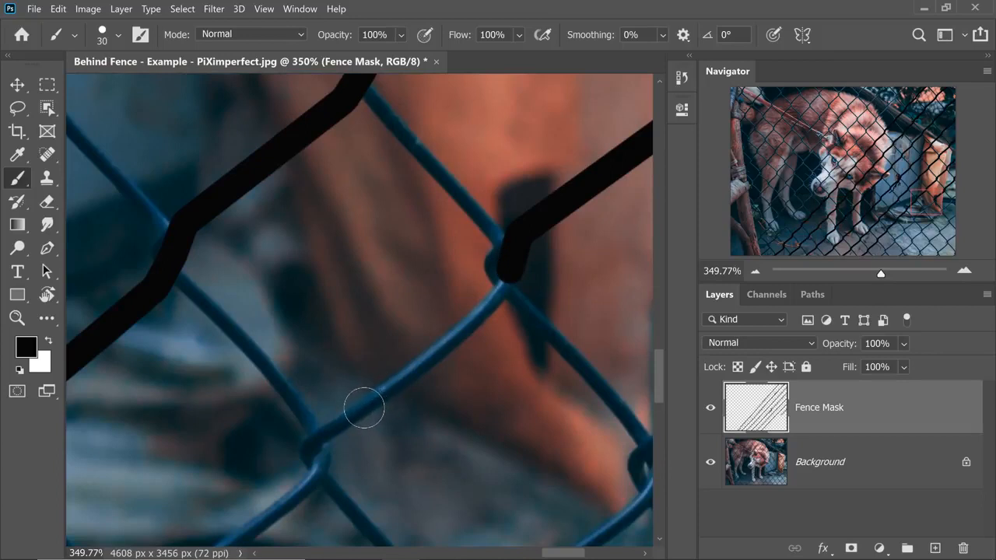
{"action": "mouse_move", "coordinate": [382, 302]}
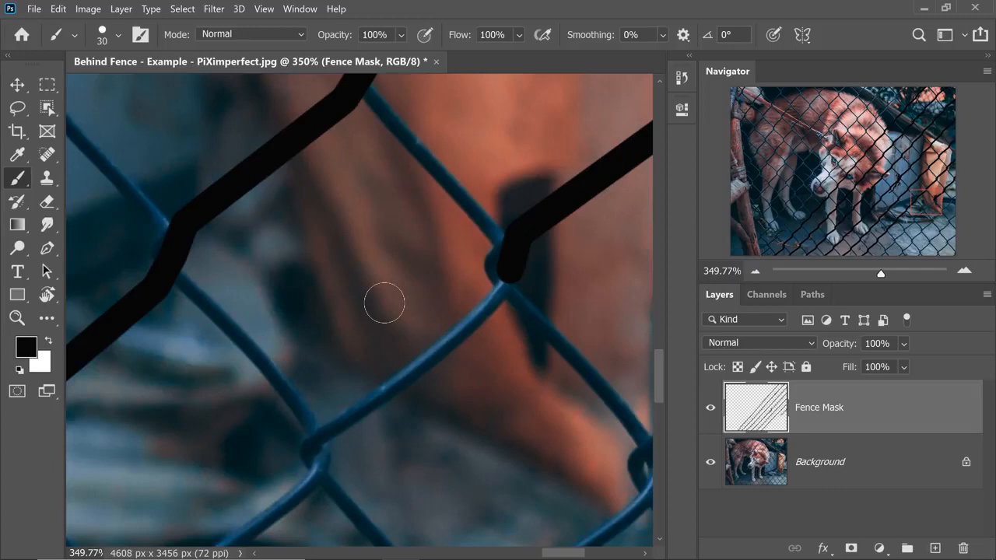
{"action": "mouse_move", "coordinate": [403, 305]}
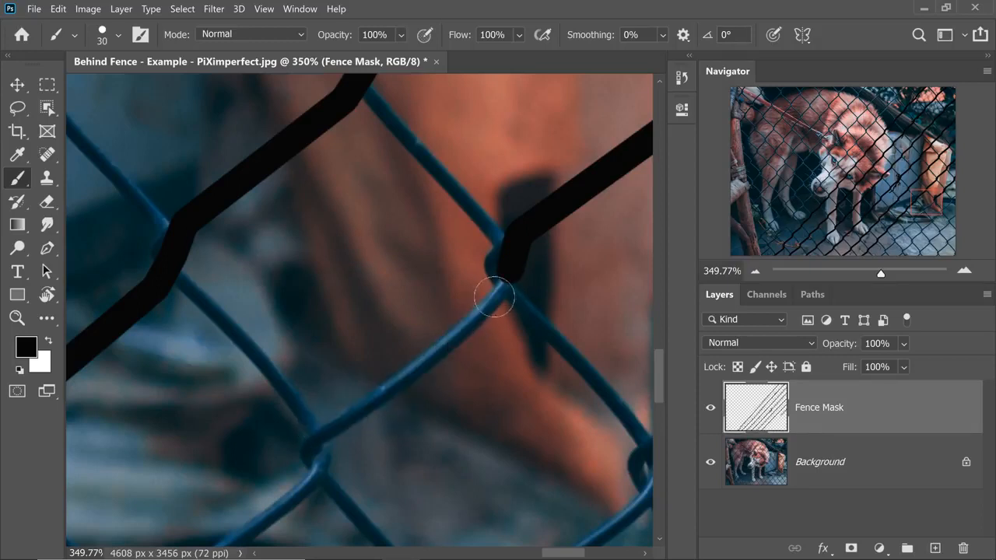
{"action": "mouse_move", "coordinate": [508, 277]}
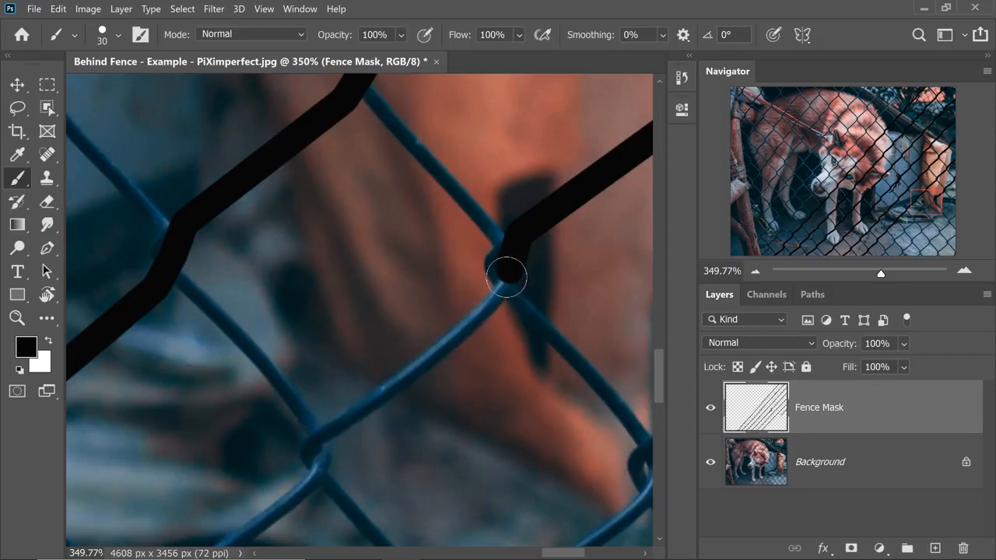
Step: Paint black over the remaining wires around the lower junction so the whole chain-link is covered
{"action": "left_click_drag", "start_coordinate": [506, 277], "coordinate": [433, 346]}
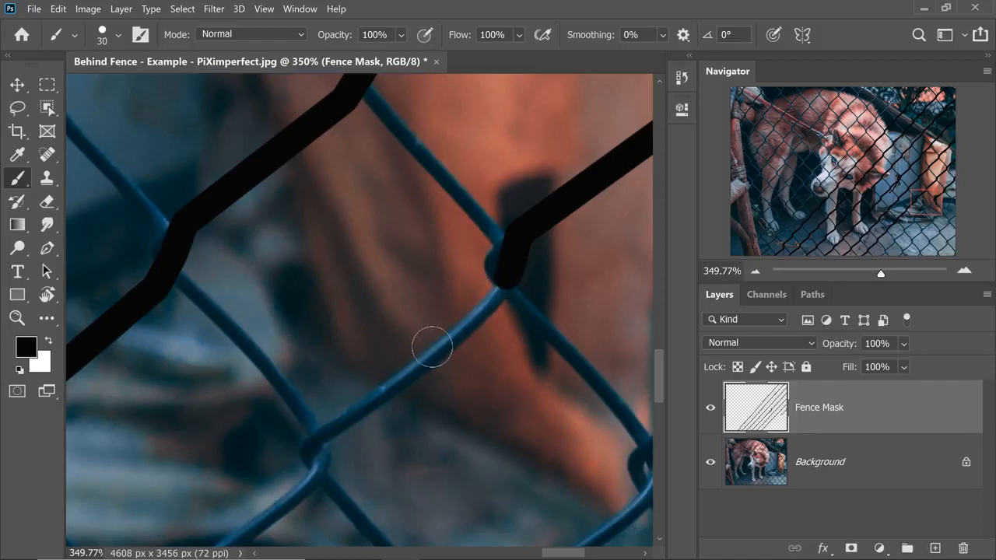
{"action": "left_click_drag", "start_coordinate": [432, 345], "coordinate": [327, 436]}
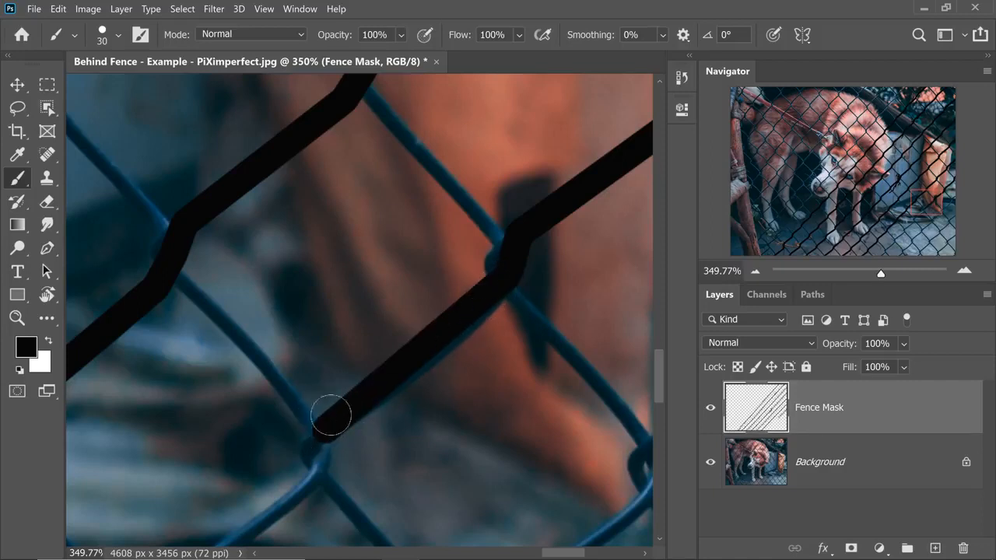
{"action": "left_click_drag", "start_coordinate": [330, 417], "coordinate": [432, 365]}
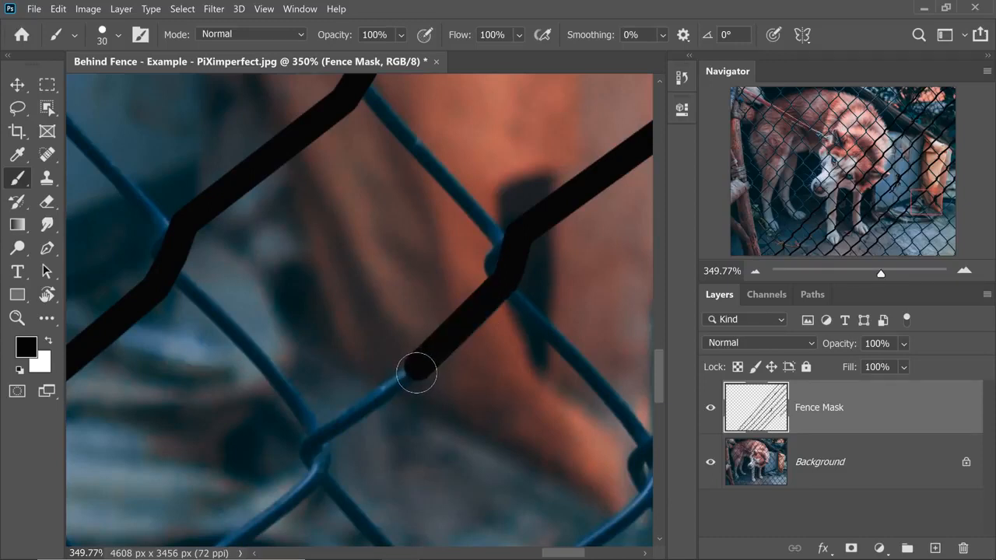
{"action": "mouse_move", "coordinate": [325, 433]}
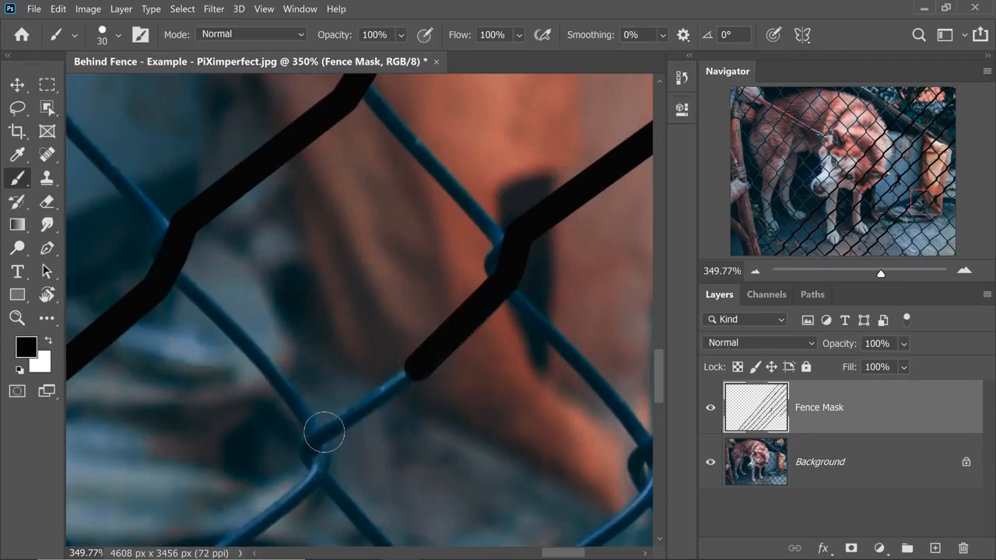
{"action": "left_click_drag", "start_coordinate": [324, 433], "coordinate": [370, 405]}
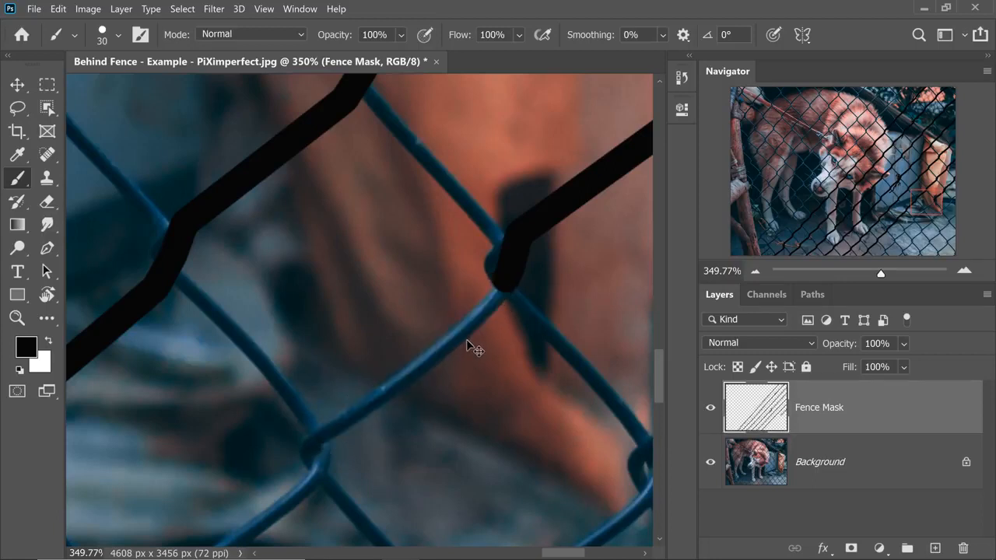
{"action": "mouse_move", "coordinate": [501, 294]}
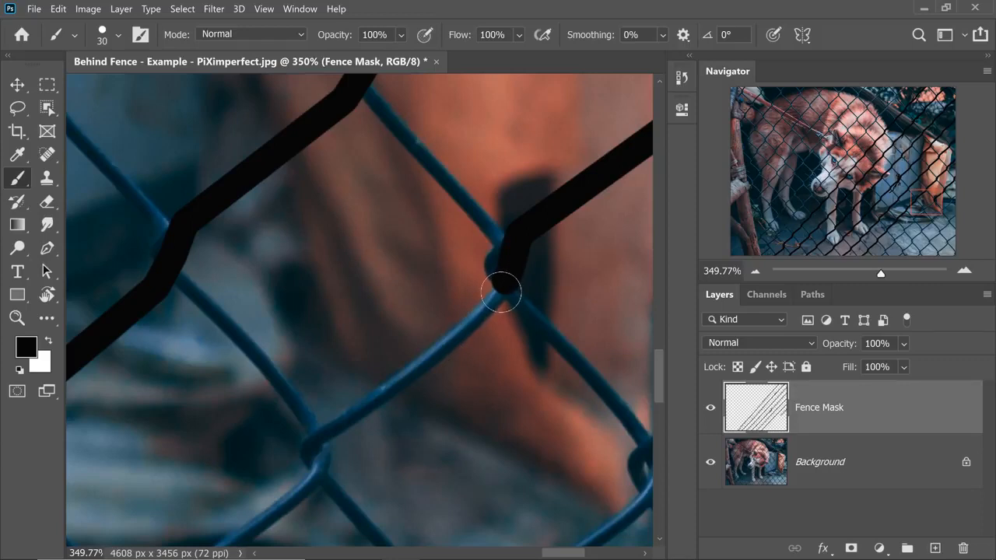
{"action": "left_click_drag", "start_coordinate": [500, 294], "coordinate": [473, 322]}
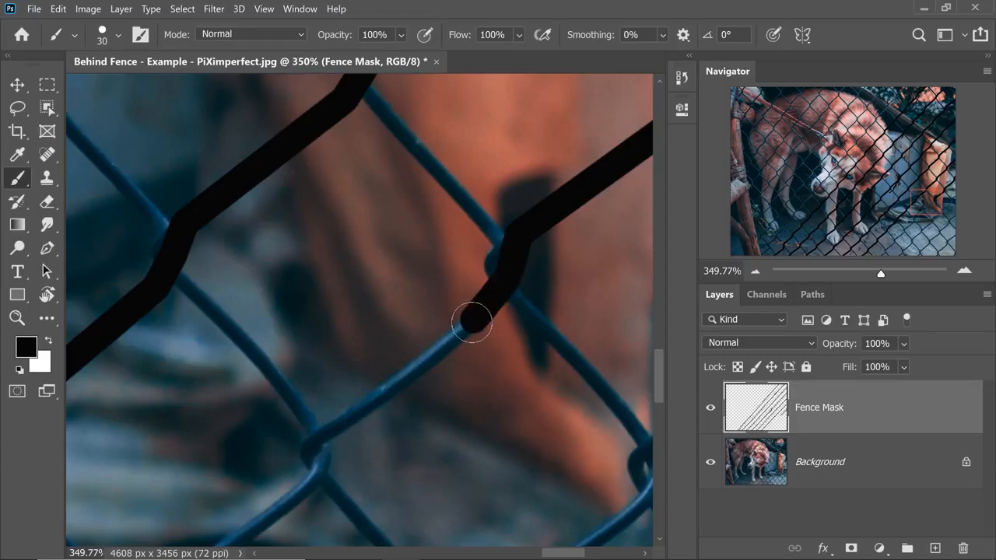
{"action": "left_click_drag", "start_coordinate": [470, 322], "coordinate": [330, 435]}
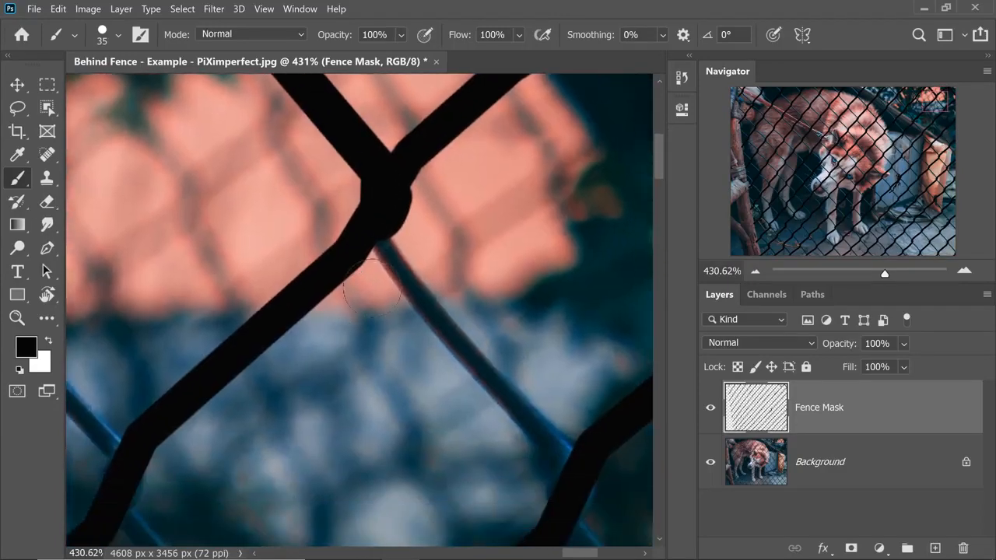
{"action": "mouse_move", "coordinate": [381, 246]}
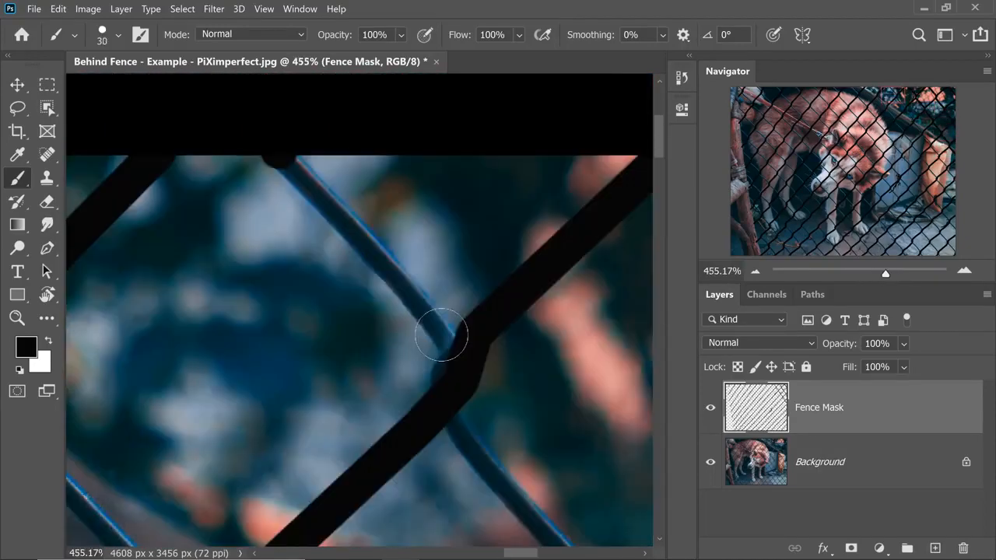
{"action": "scroll", "scroll_direction": "down", "scroll_amount": 3}
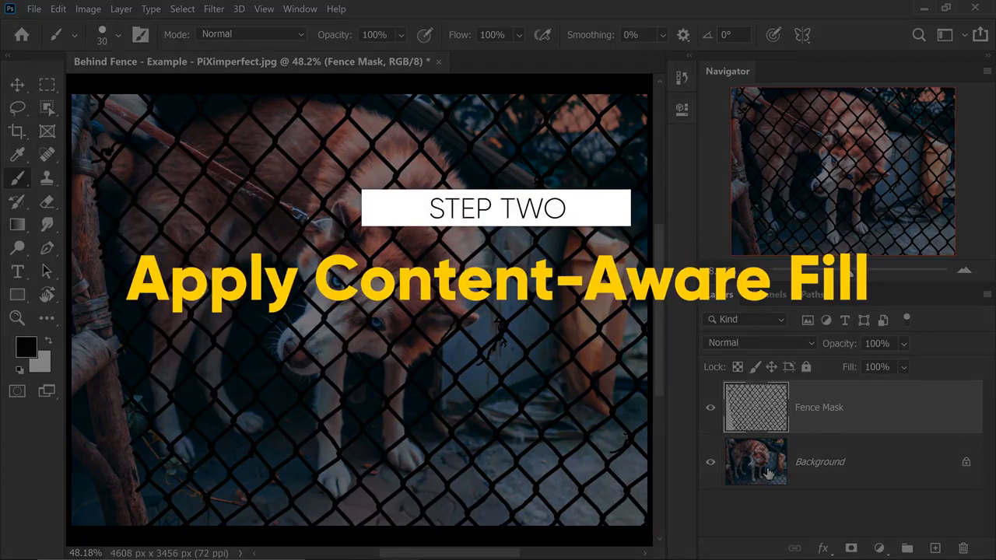
Step: Activate Background, hide Fence Mask, and load its painted fence shape as a selection
{"action": "left_click", "coordinate": [818, 460]}
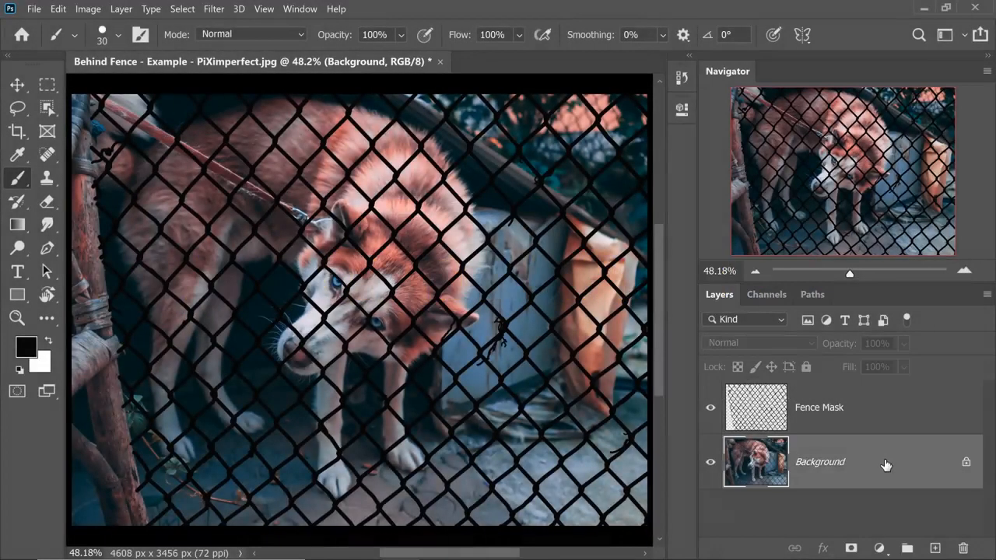
{"action": "left_click", "coordinate": [710, 410]}
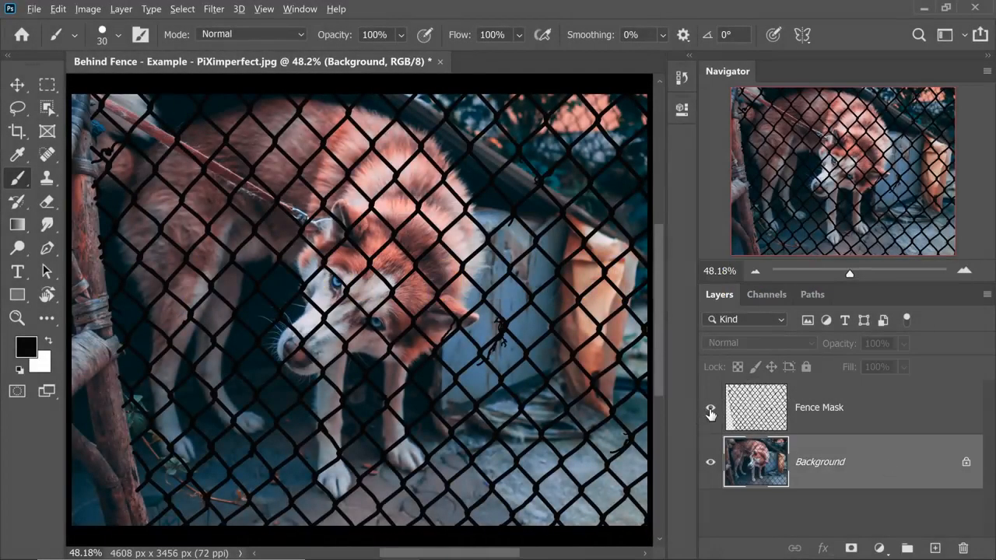
{"action": "left_click", "coordinate": [709, 411]}
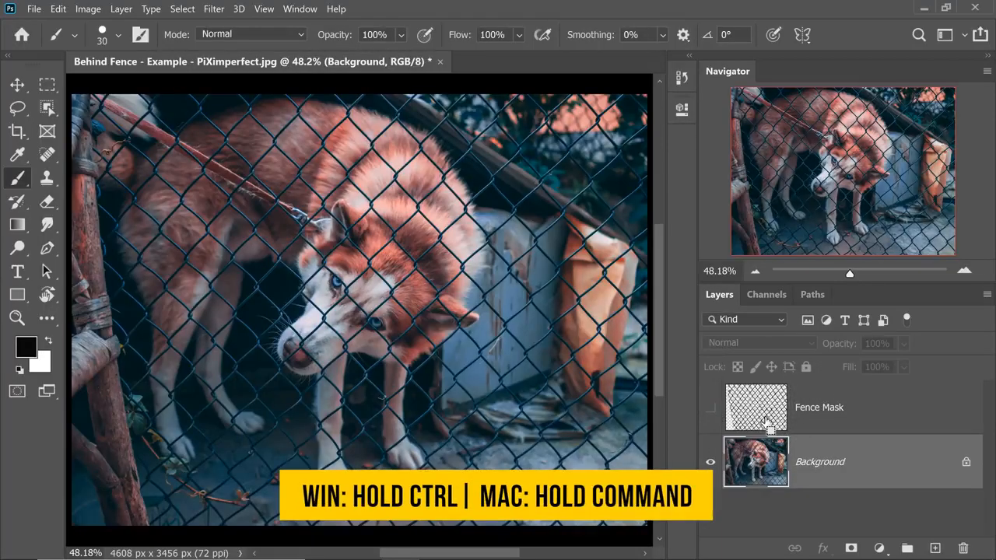
{"action": "left_click", "coordinate": [756, 407]}
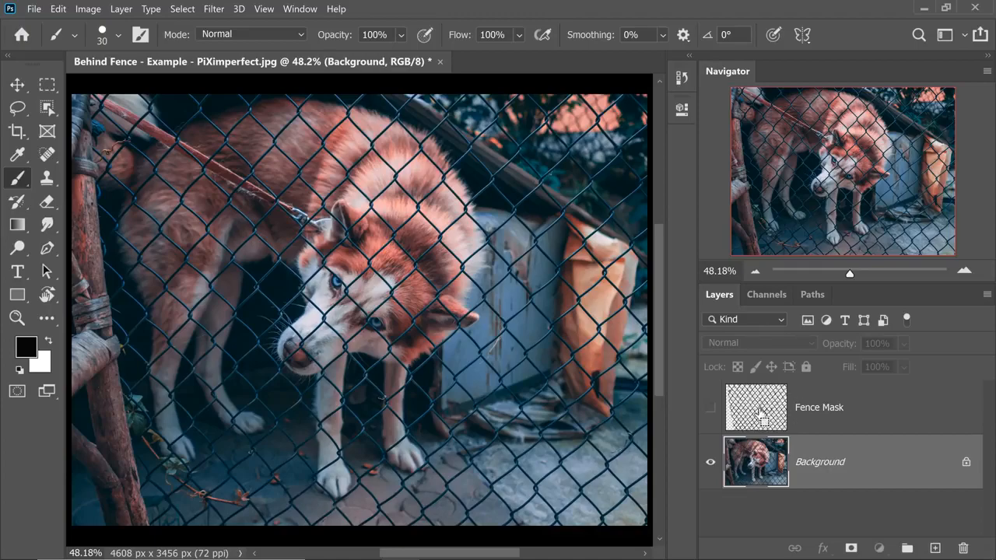
{"action": "left_click", "coordinate": [756, 407]}
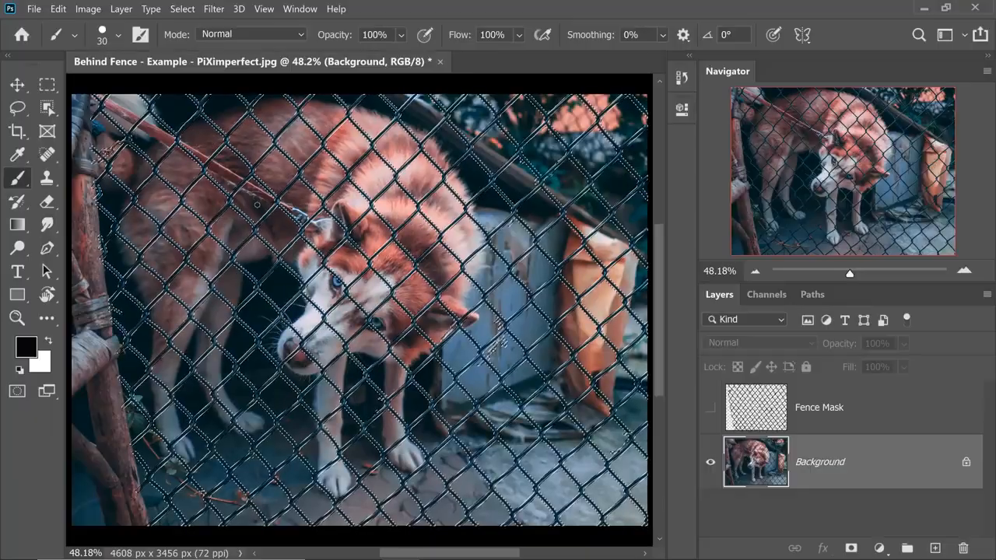
Step: Run Edit > Content-Aware Fill on the fence selection with output set to New Layer
{"action": "left_click", "coordinate": [60, 9]}
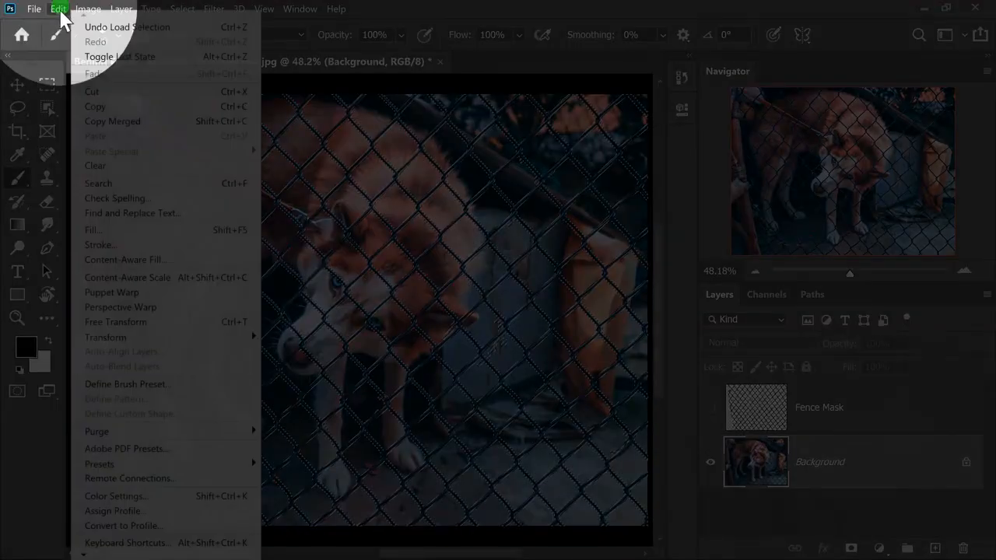
{"action": "mouse_move", "coordinate": [126, 258]}
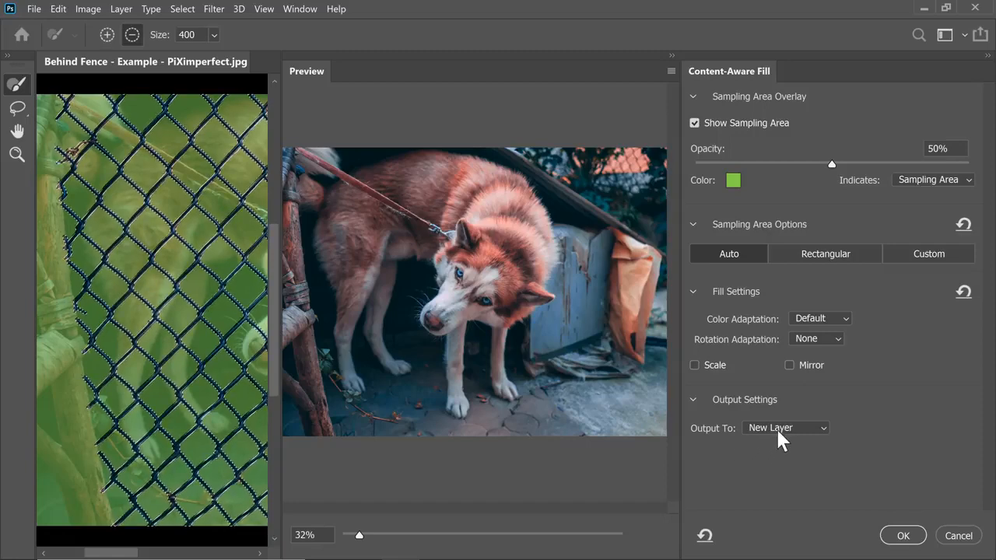
{"action": "left_click", "coordinate": [784, 426]}
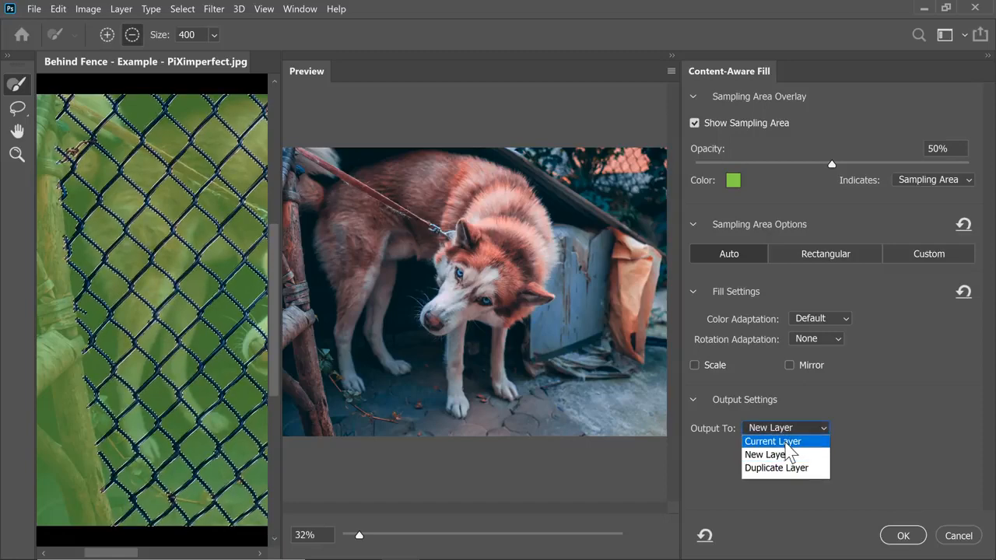
{"action": "left_click", "coordinate": [772, 442]}
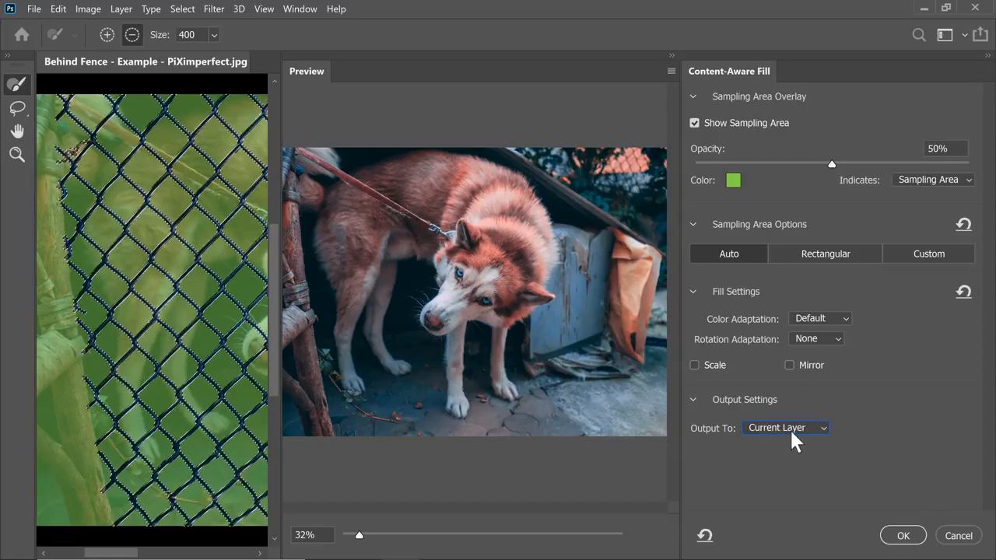
{"action": "left_click", "coordinate": [784, 427]}
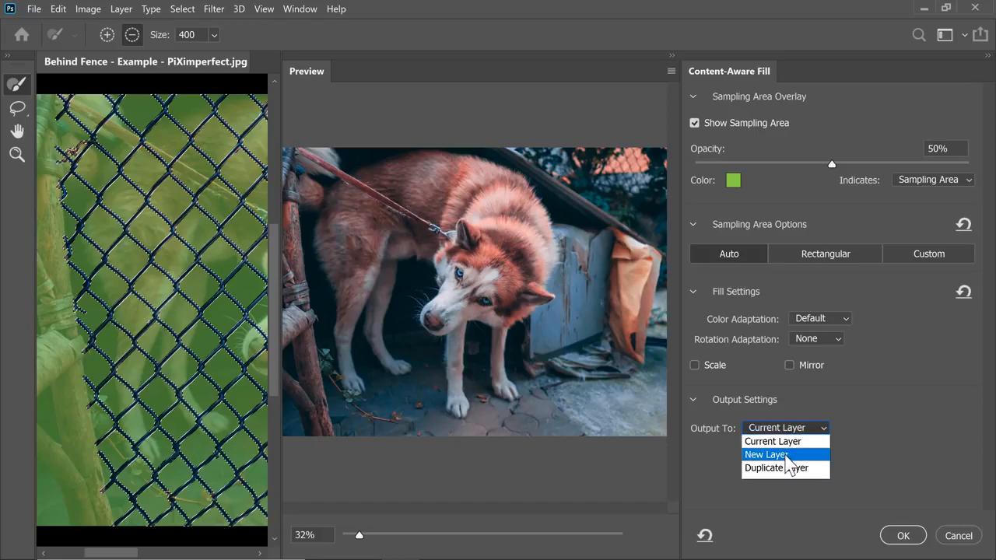
{"action": "left_click", "coordinate": [766, 455]}
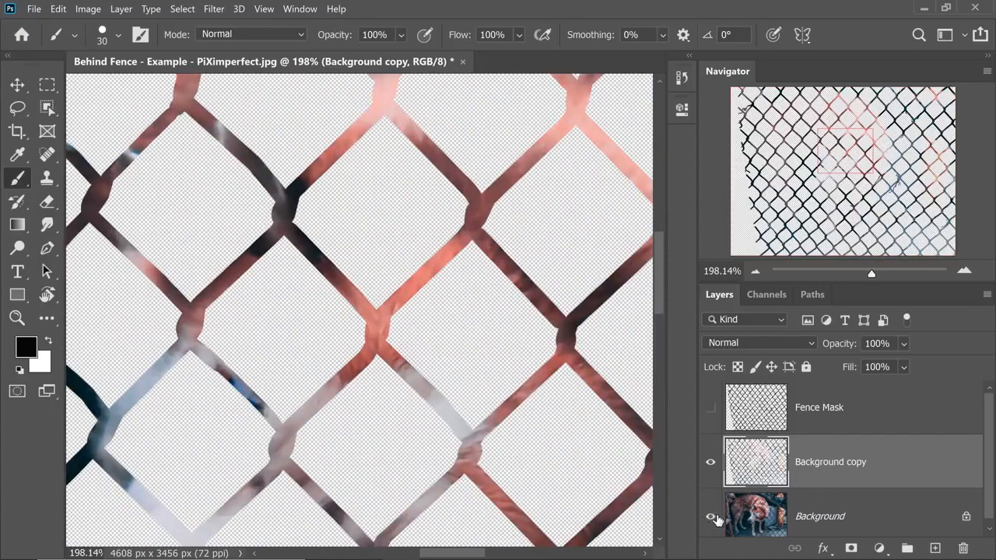
{"action": "left_click", "coordinate": [709, 516]}
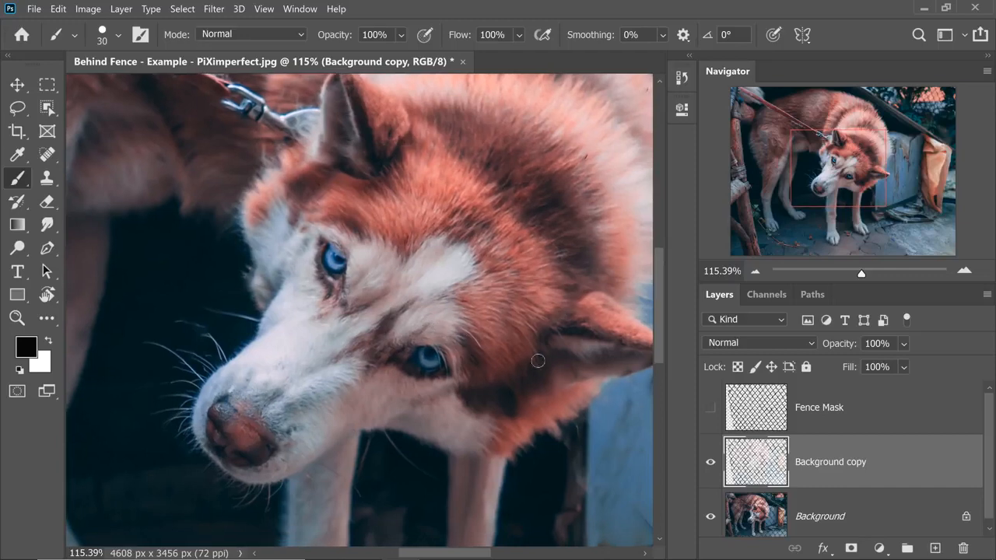
Step: Add a blank Layer 1 and heal leftover fence marks in the fur near the dog's eye
{"action": "left_click", "coordinate": [934, 548]}
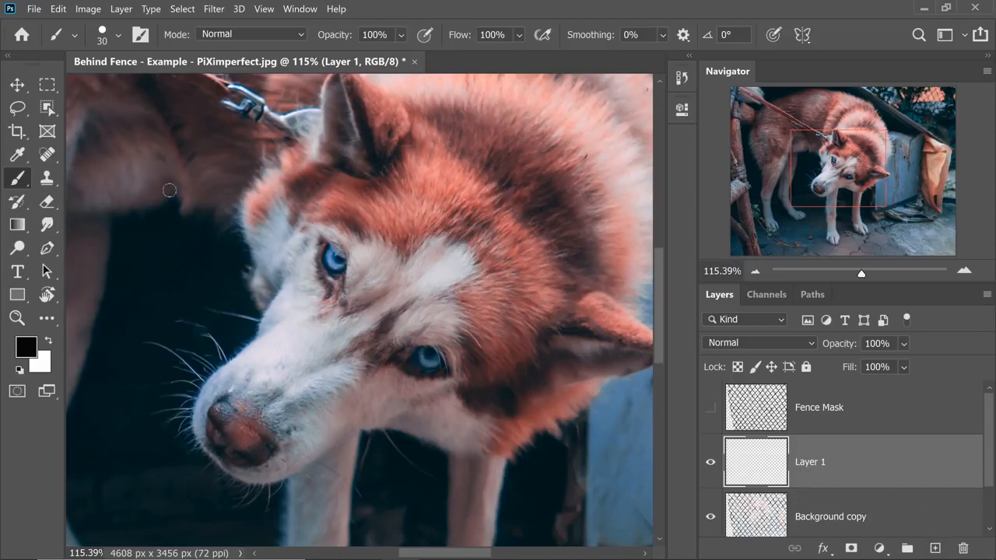
{"action": "right_click", "coordinate": [17, 154]}
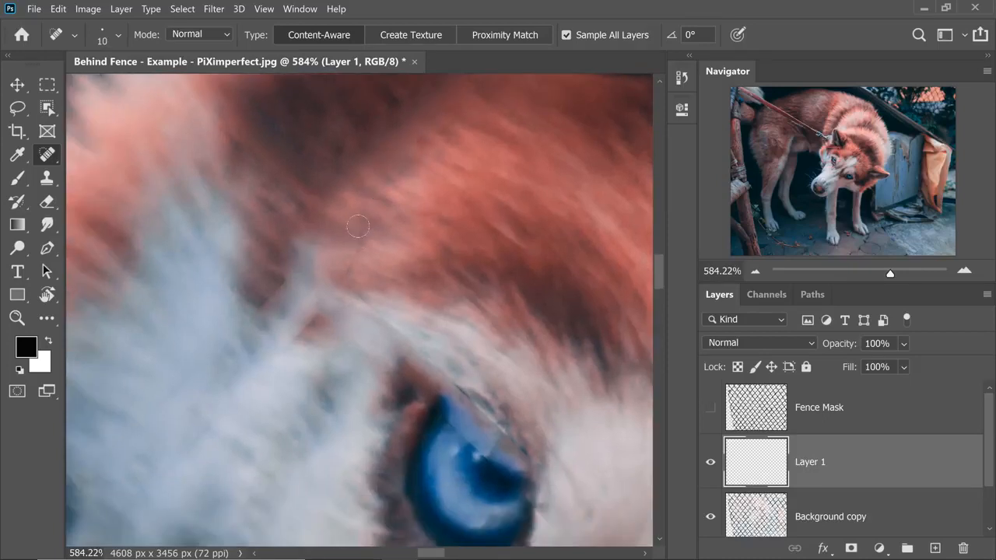
{"action": "left_click_drag", "start_coordinate": [319, 314], "coordinate": [271, 358]}
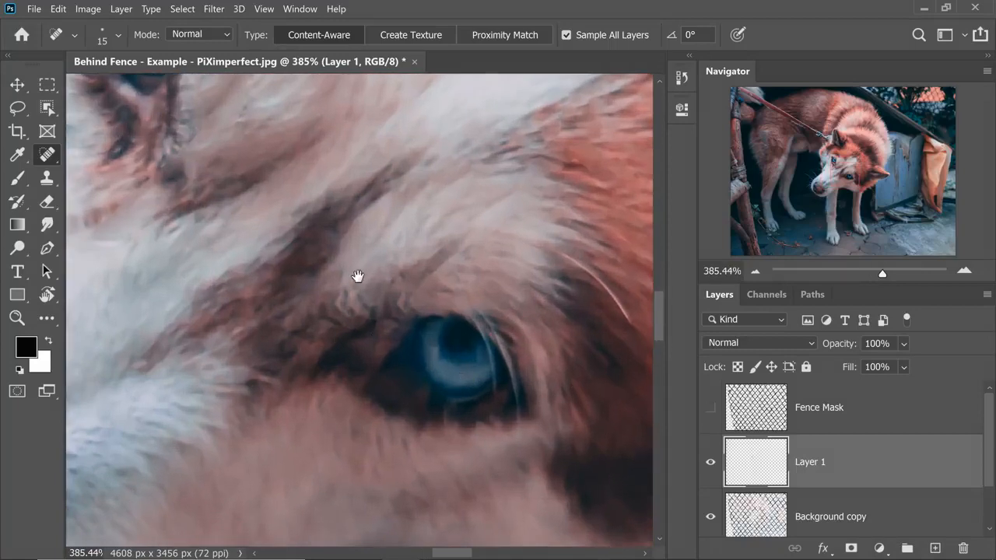
{"action": "left_click_drag", "start_coordinate": [358, 277], "coordinate": [298, 286]}
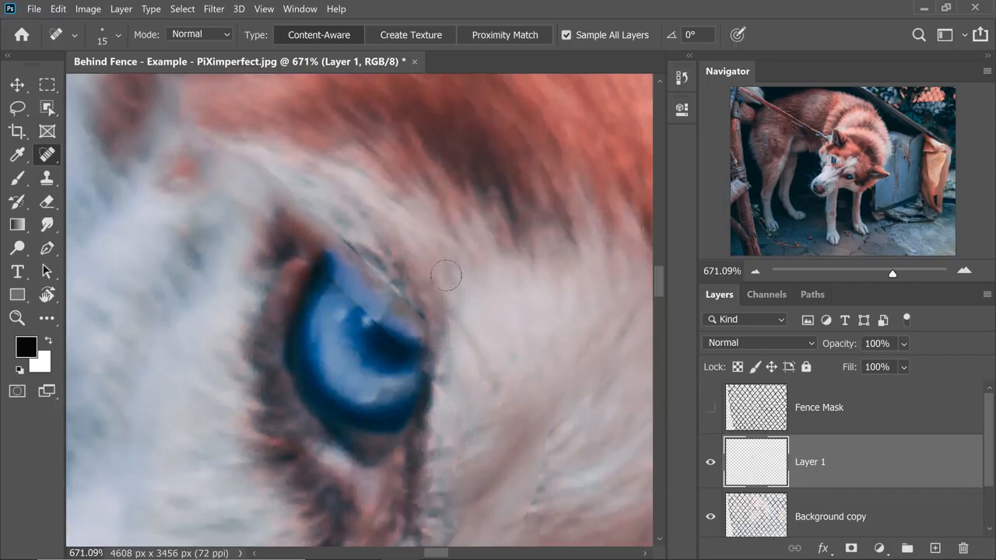
{"action": "mouse_move", "coordinate": [48, 168]}
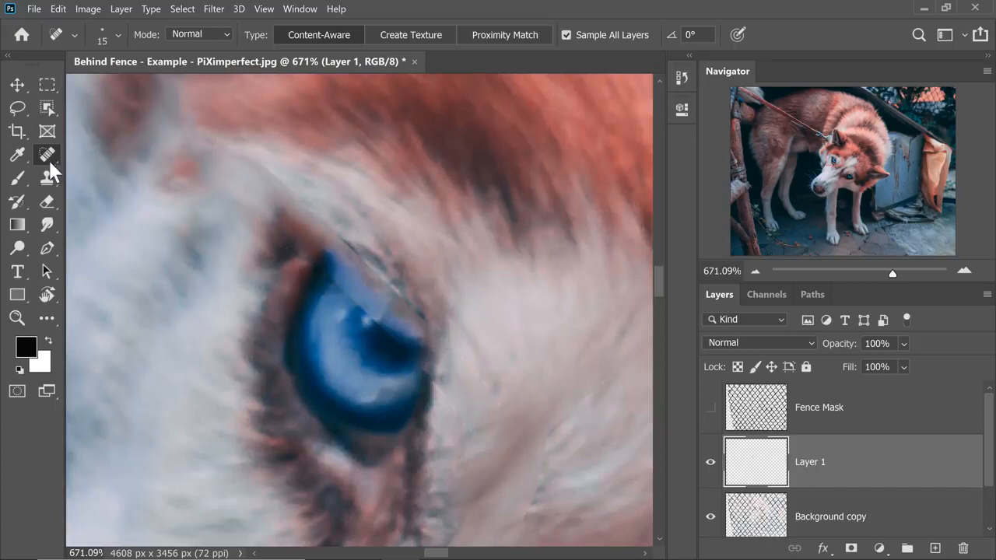
{"action": "mouse_move", "coordinate": [568, 50]}
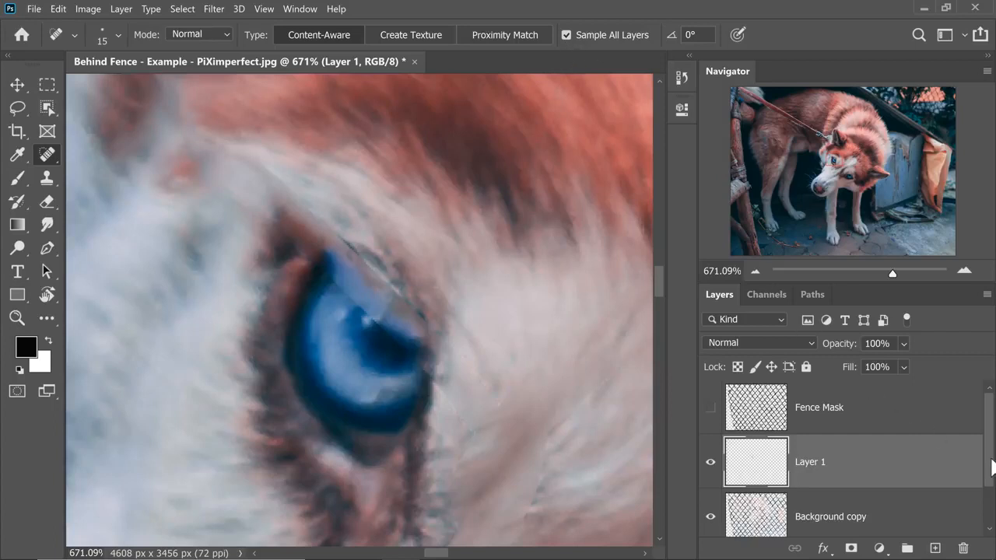
{"action": "scroll", "scroll_direction": "down", "scroll_amount": 3}
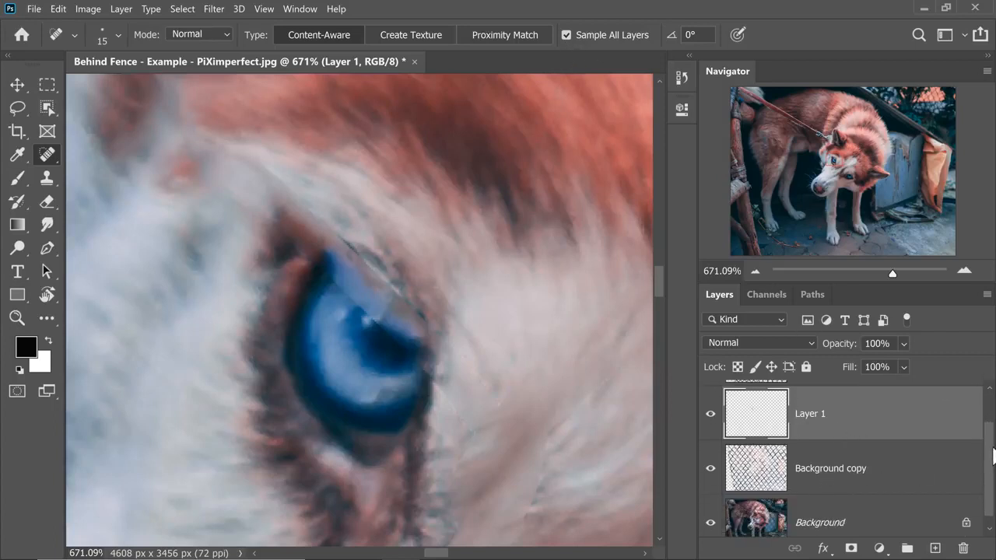
Step: Clone fur over the eye mark, show the Clone Source panel, and switch to the Healing Brush
{"action": "left_click", "coordinate": [47, 177]}
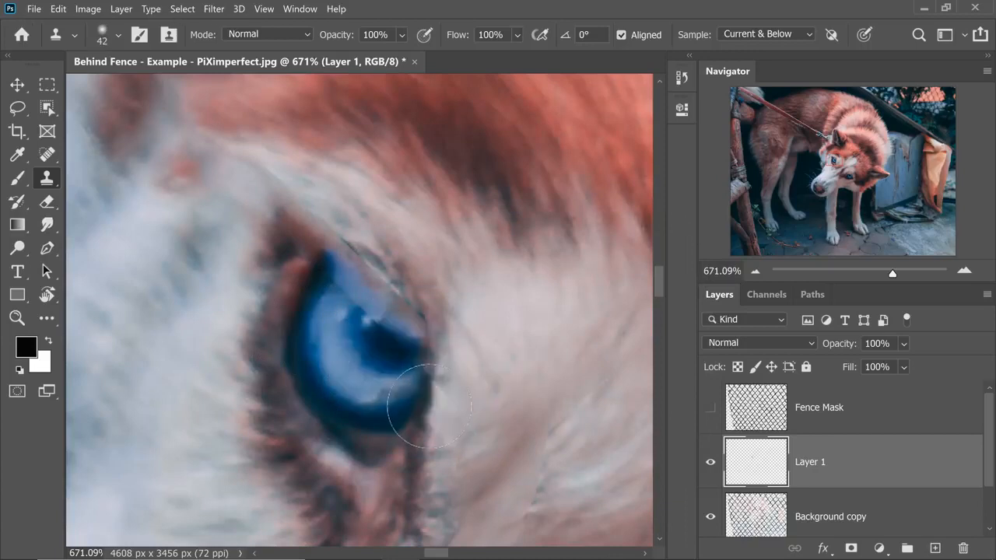
{"action": "mouse_move", "coordinate": [427, 358]}
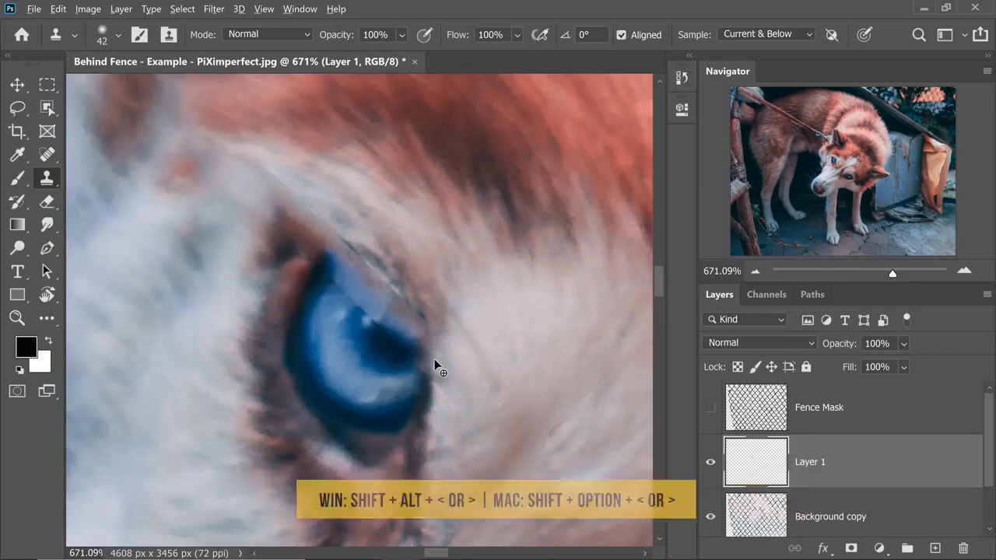
{"action": "left_click", "coordinate": [432, 381]}
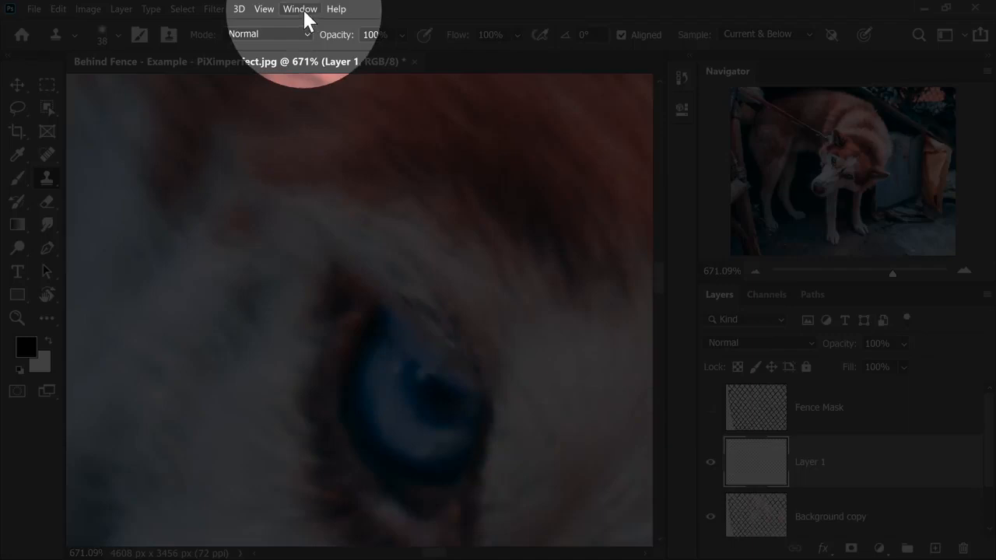
{"action": "left_click", "coordinate": [299, 9]}
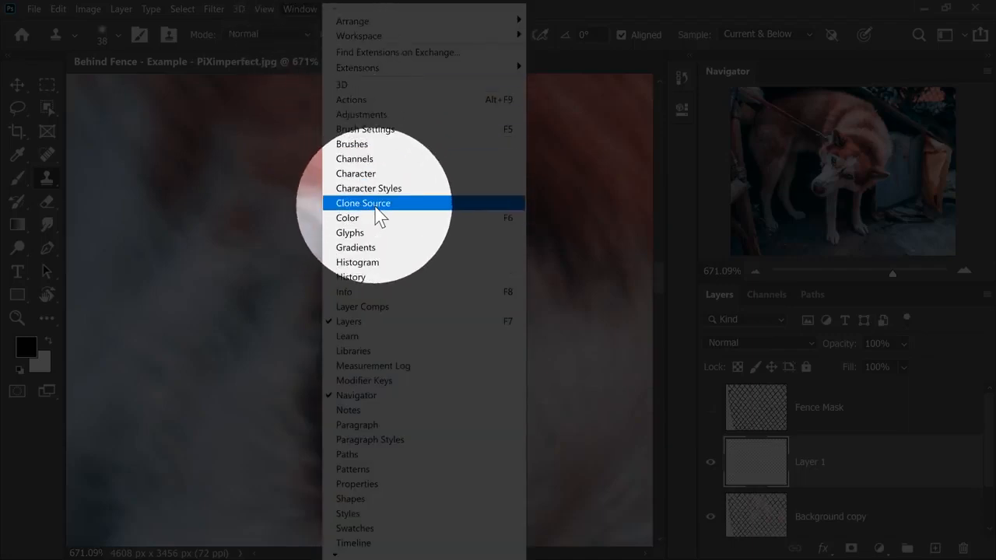
{"action": "left_click", "coordinate": [362, 202]}
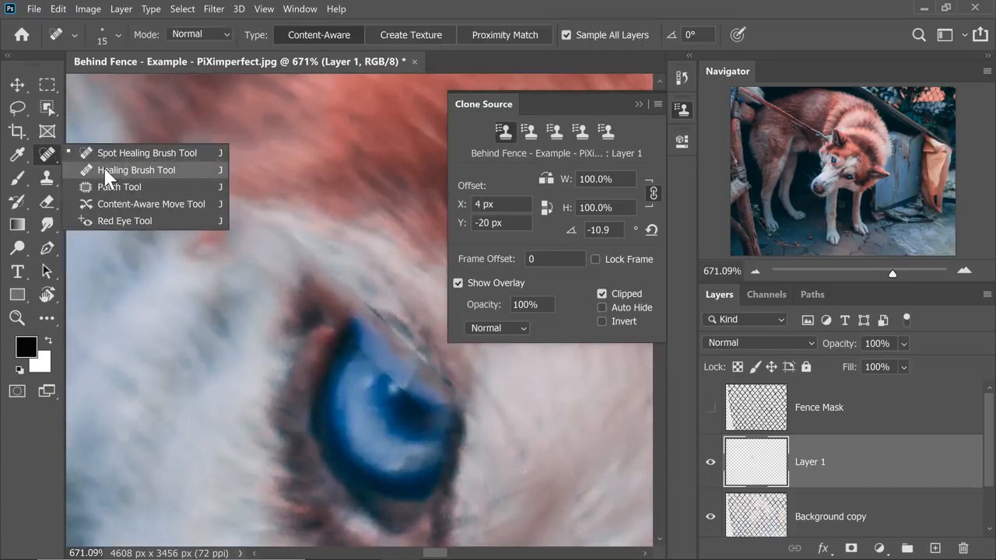
{"action": "left_click", "coordinate": [137, 169]}
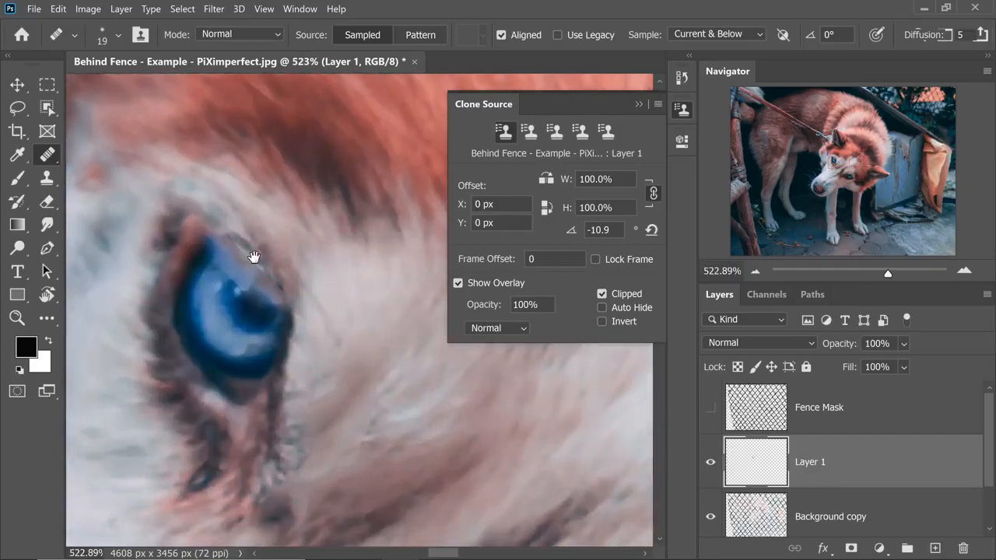
{"action": "scroll", "scroll_direction": "down", "scroll_amount": 3}
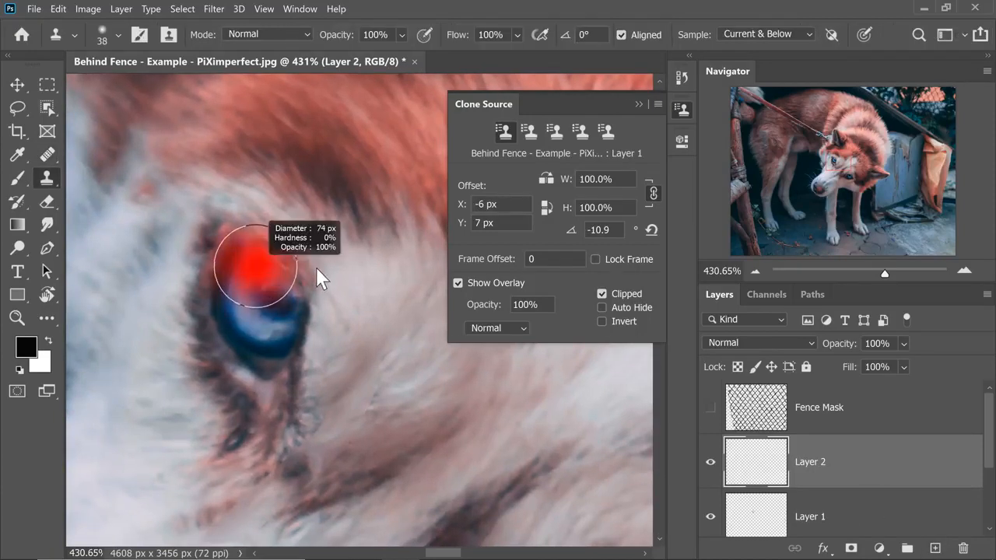
Step: Clone-stamp the healthy eye onto Layer 2 and flip the copy horizontally over the damaged eye
{"action": "left_click", "coordinate": [280, 271]}
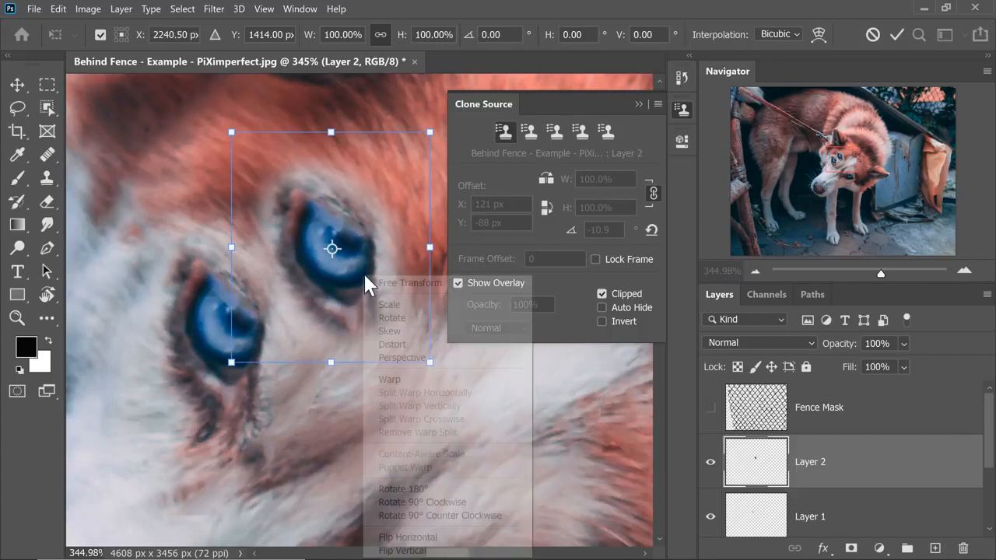
{"action": "left_click", "coordinate": [402, 551]}
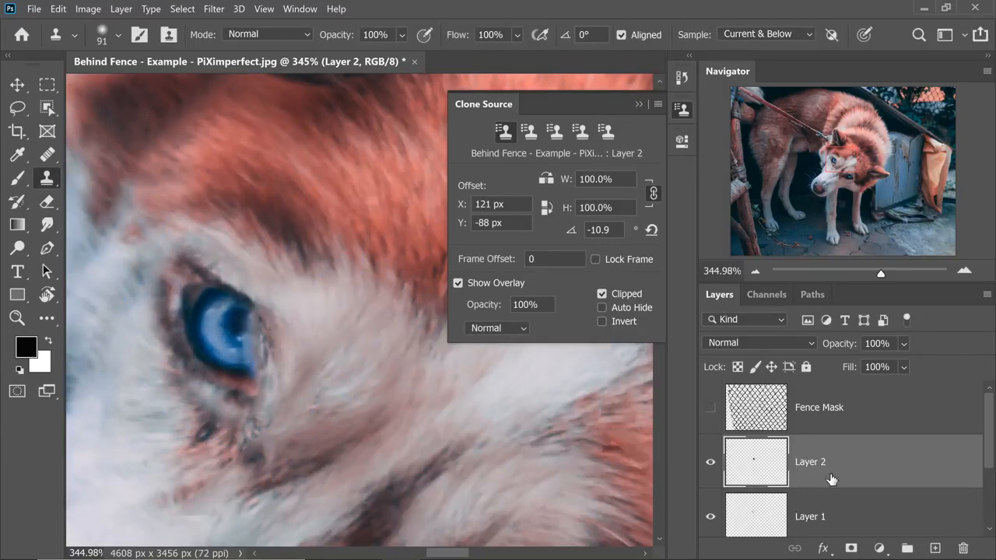
Step: Add a layer mask to the copied eye, lower opacity to 74% and begin Free Transform
{"action": "left_click", "coordinate": [849, 547]}
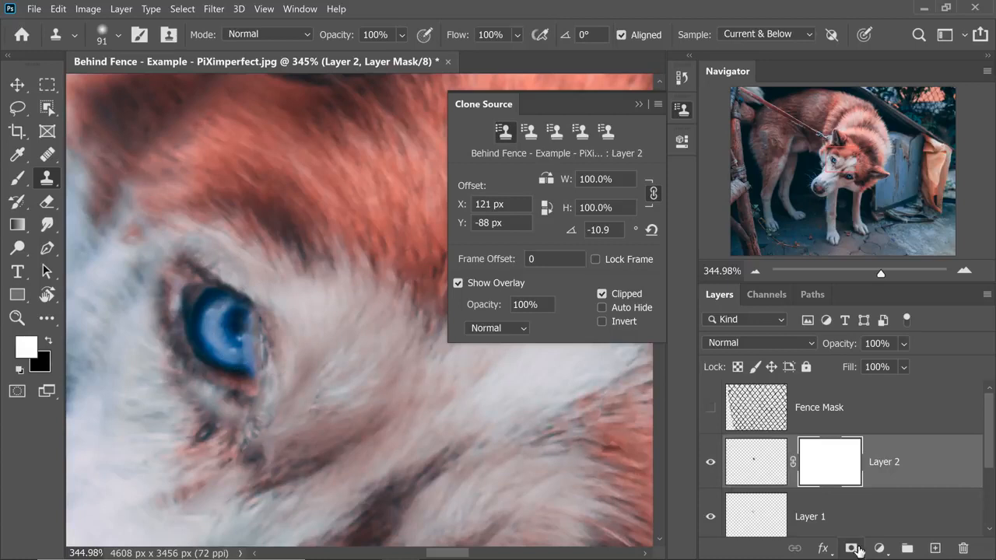
{"action": "left_click", "coordinate": [17, 177]}
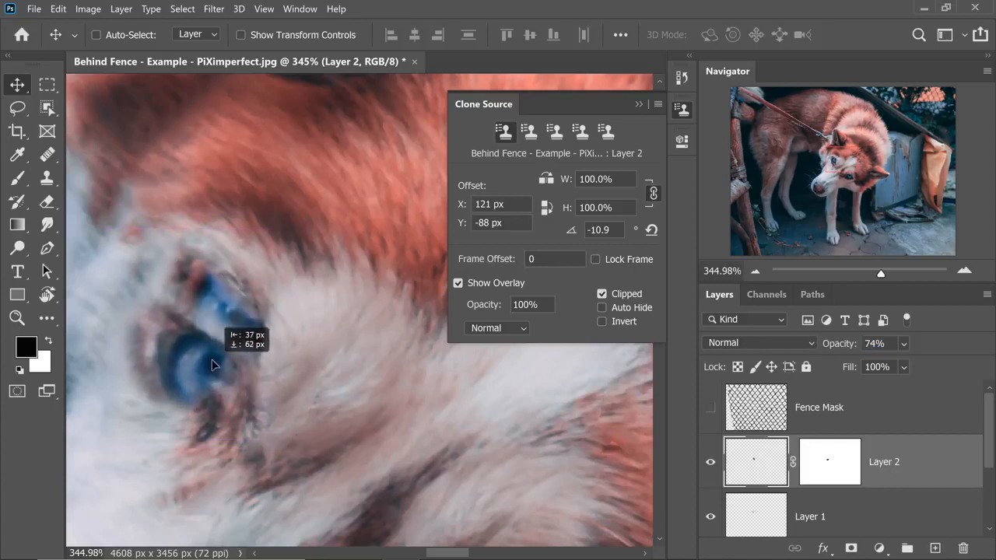
{"action": "key", "text": "ctrl+t"}
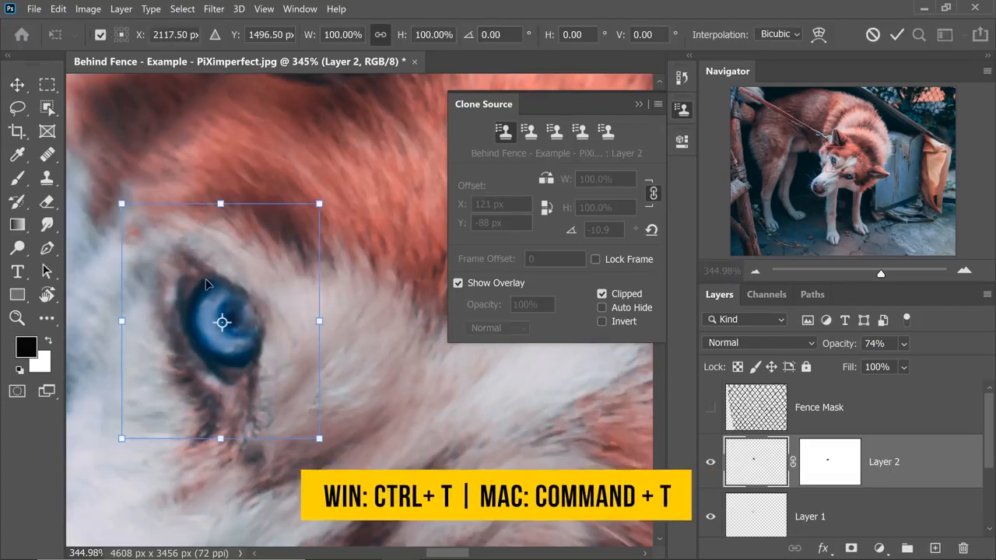
{"action": "mouse_move", "coordinate": [206, 280]}
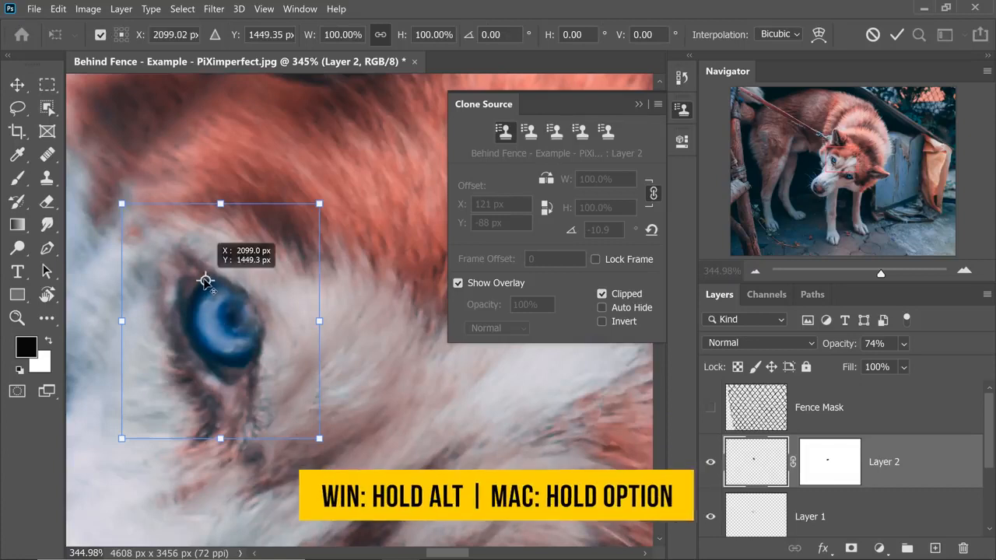
Step: Pivot on the pupil, rotate the copied eye about 8.6° and commit the placement
{"action": "left_click_drag", "start_coordinate": [326, 202], "coordinate": [350, 230]}
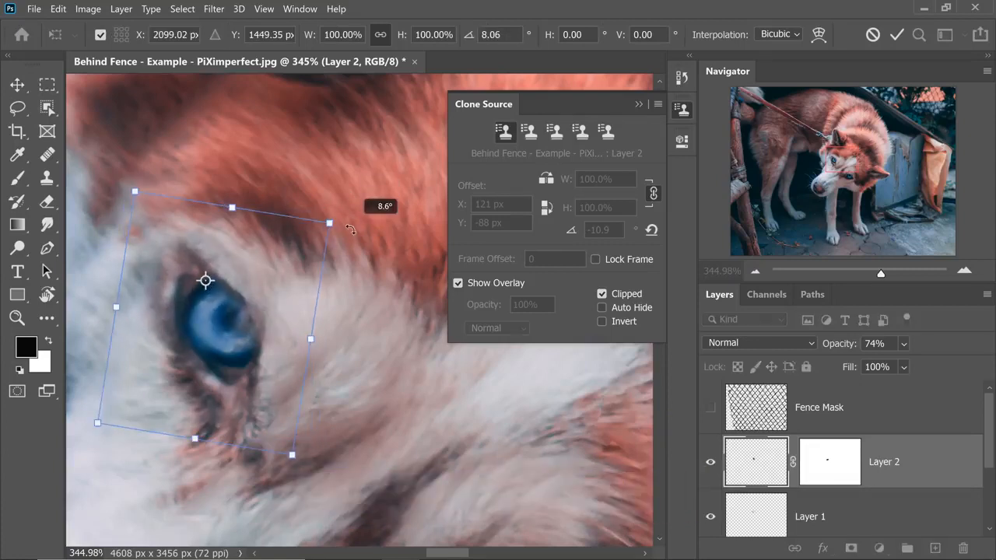
{"action": "left_click_drag", "start_coordinate": [350, 227], "coordinate": [356, 234]}
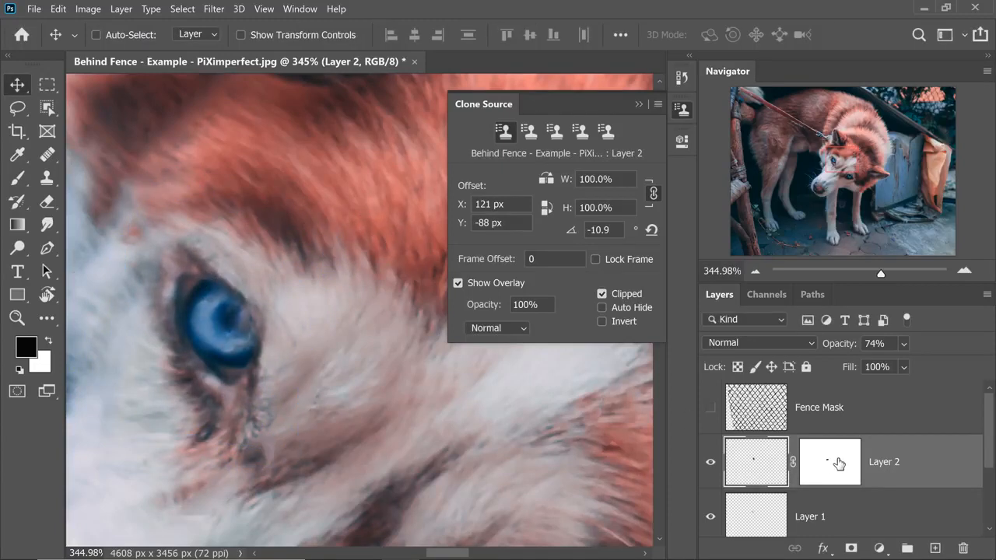
{"action": "left_click", "coordinate": [829, 460]}
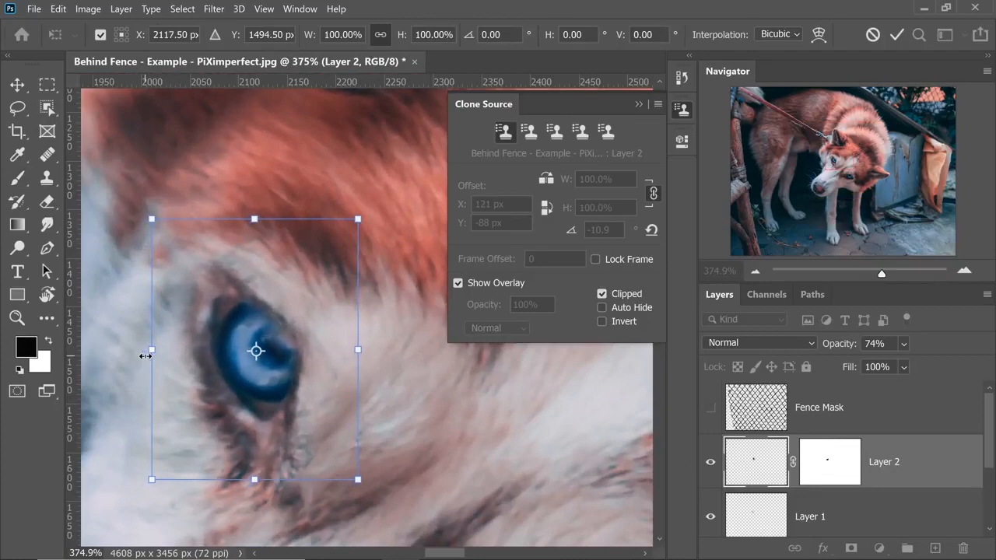
{"action": "left_click", "coordinate": [829, 461]}
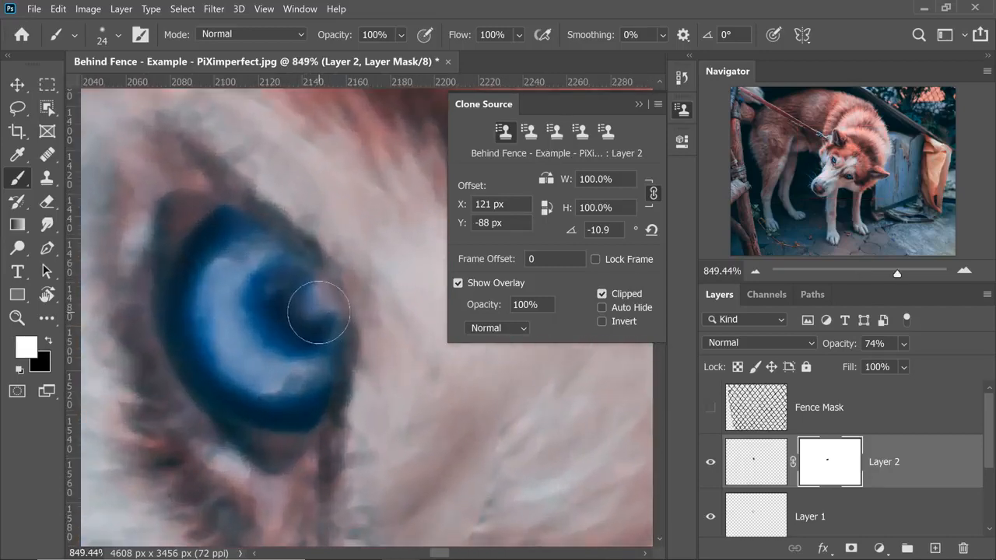
Step: Paint the copied eye's layer mask to hide its edges and blend it into the original
{"action": "scroll", "scroll_direction": "down", "scroll_amount": 3}
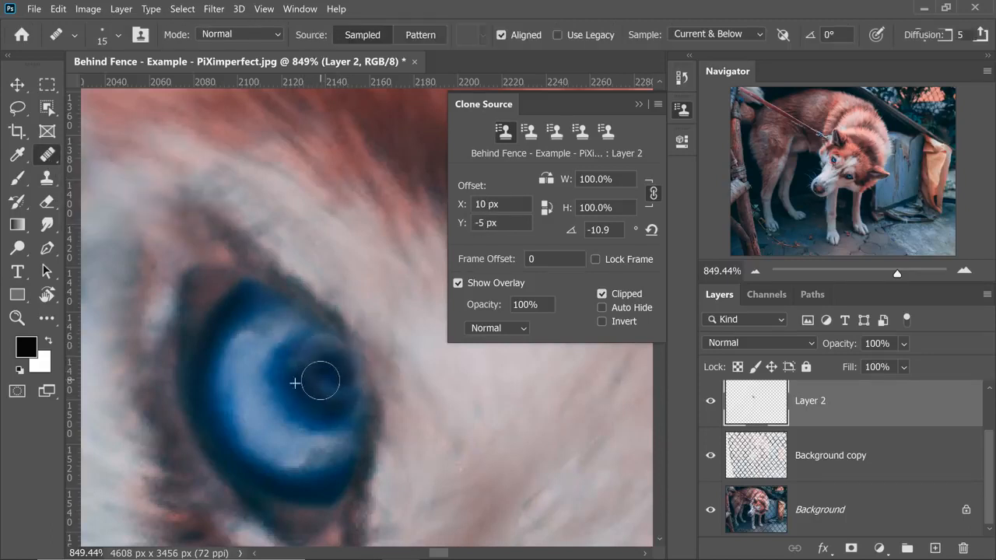
Step: Spot-heal the thin dark line and stray spot in the fur, checking across the dog's face
{"action": "right_click", "coordinate": [46, 154]}
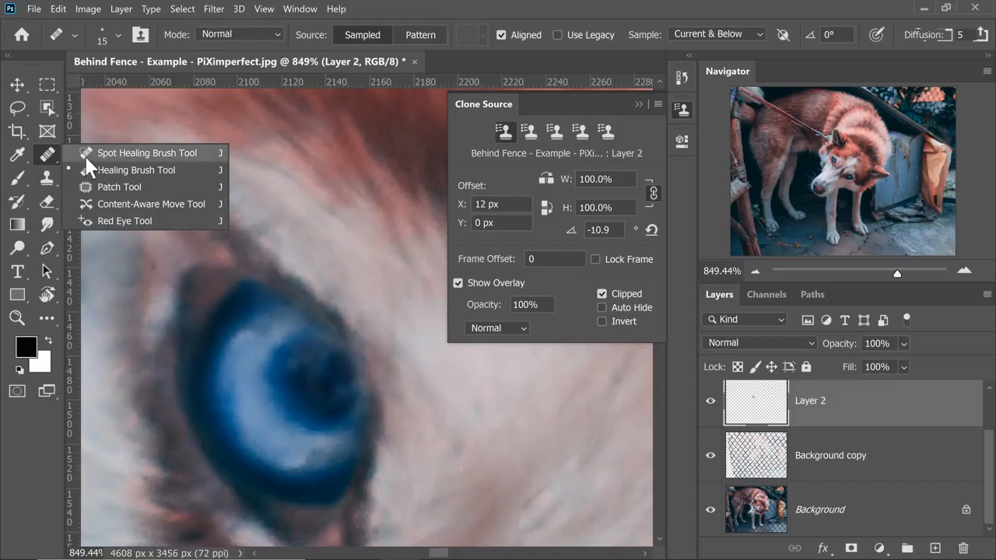
{"action": "left_click", "coordinate": [146, 153]}
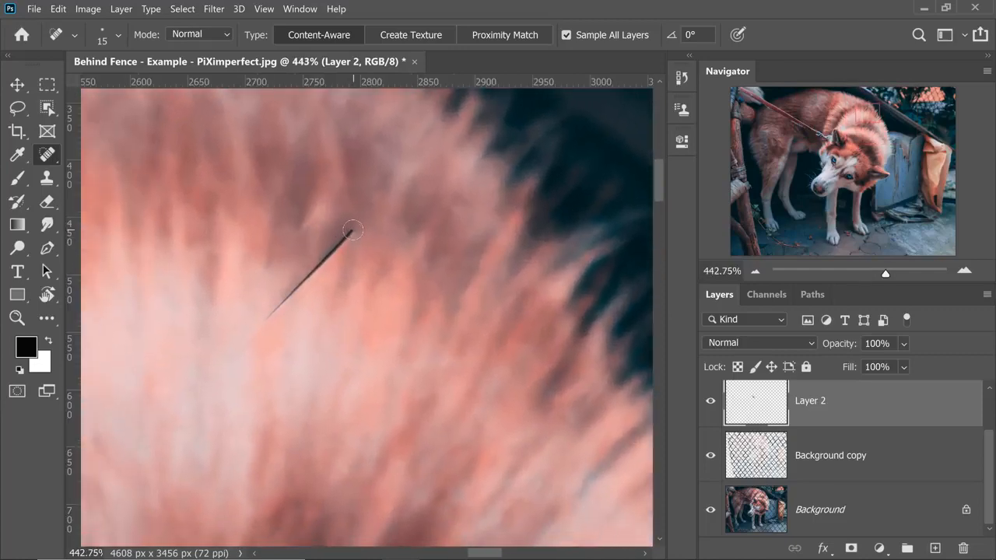
{"action": "left_click_drag", "start_coordinate": [352, 230], "coordinate": [257, 327]}
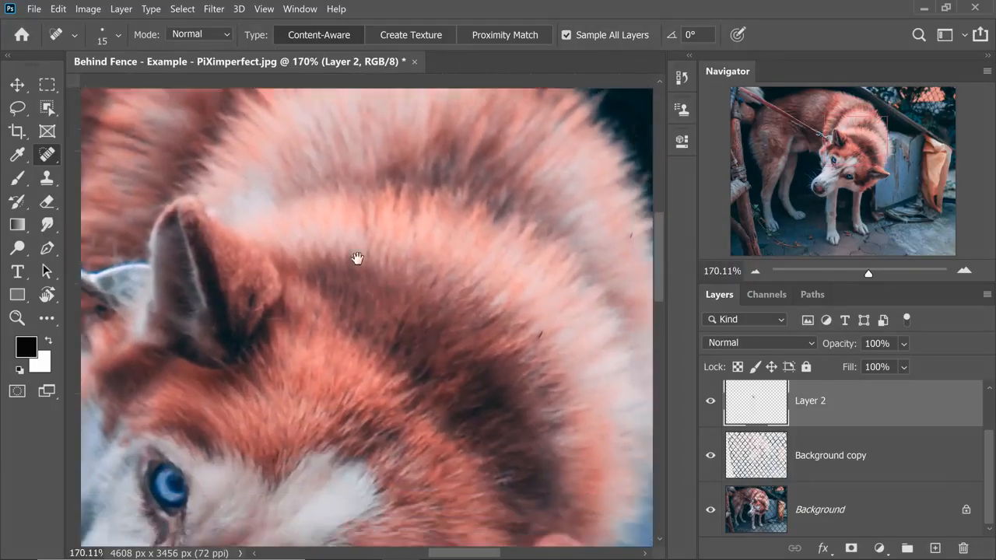
{"action": "left_click", "coordinate": [359, 222]}
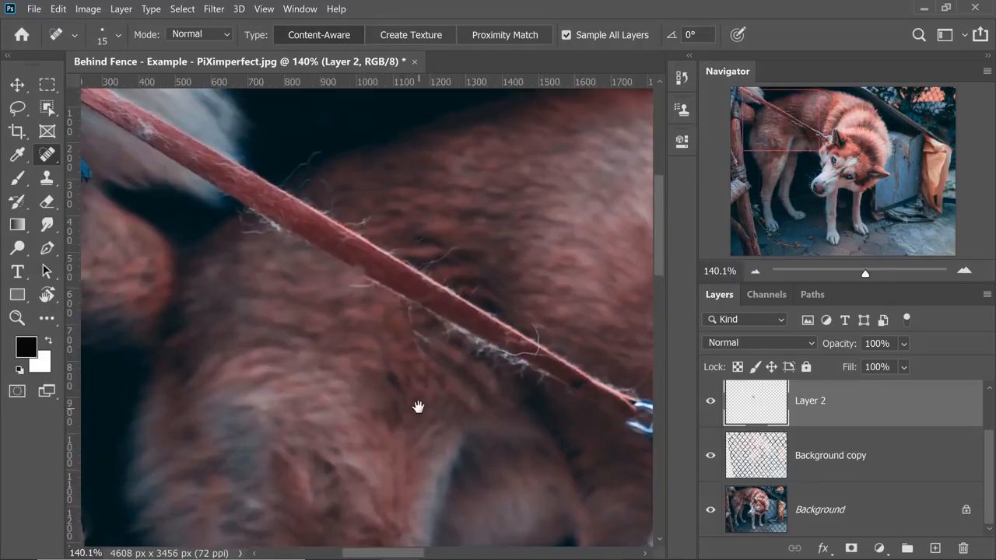
{"action": "left_click_drag", "start_coordinate": [417, 406], "coordinate": [227, 193]}
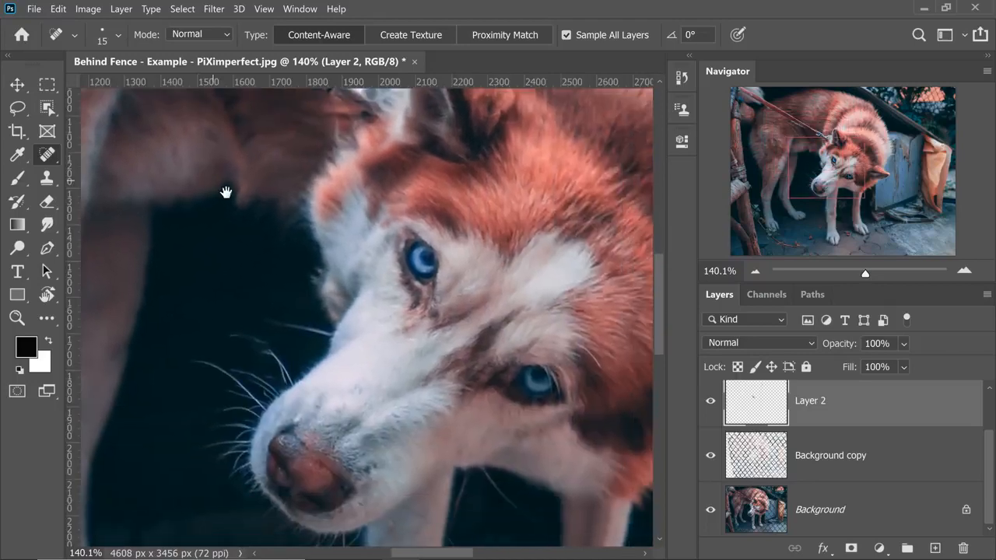
{"action": "left_click_drag", "start_coordinate": [226, 193], "coordinate": [392, 249]}
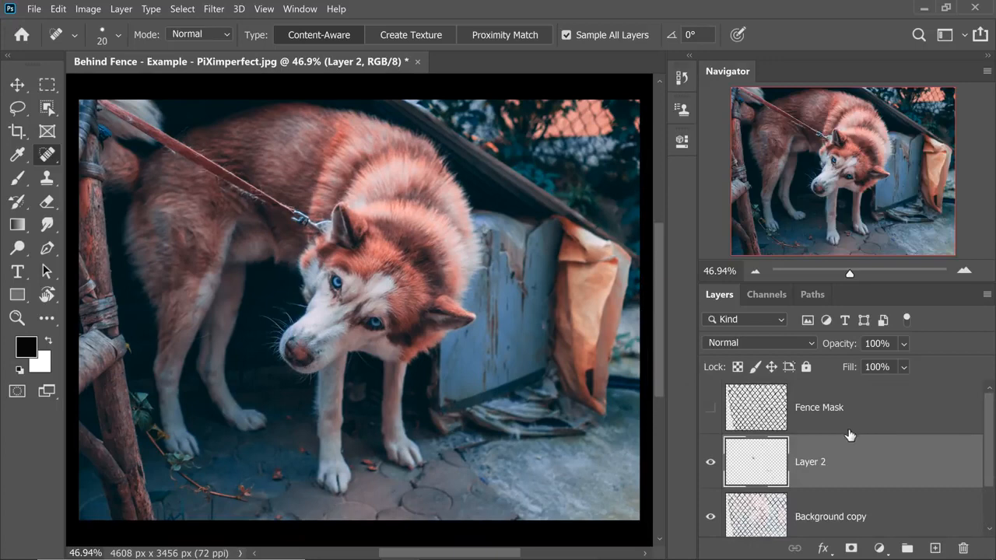
Step: Stamp all visible layers into a new merged layer named Selective Focus
{"action": "left_click", "coordinate": [819, 408]}
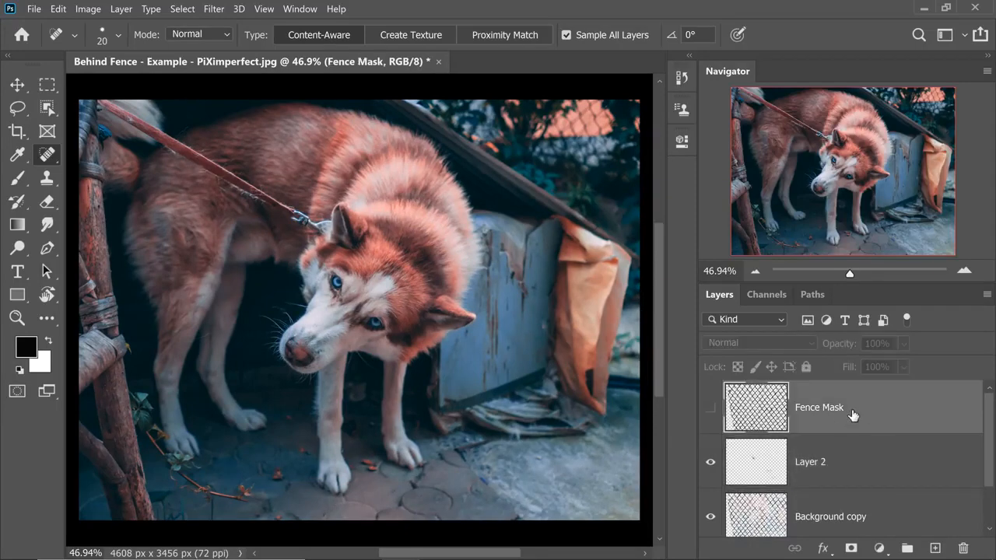
{"action": "mouse_move", "coordinate": [862, 432]}
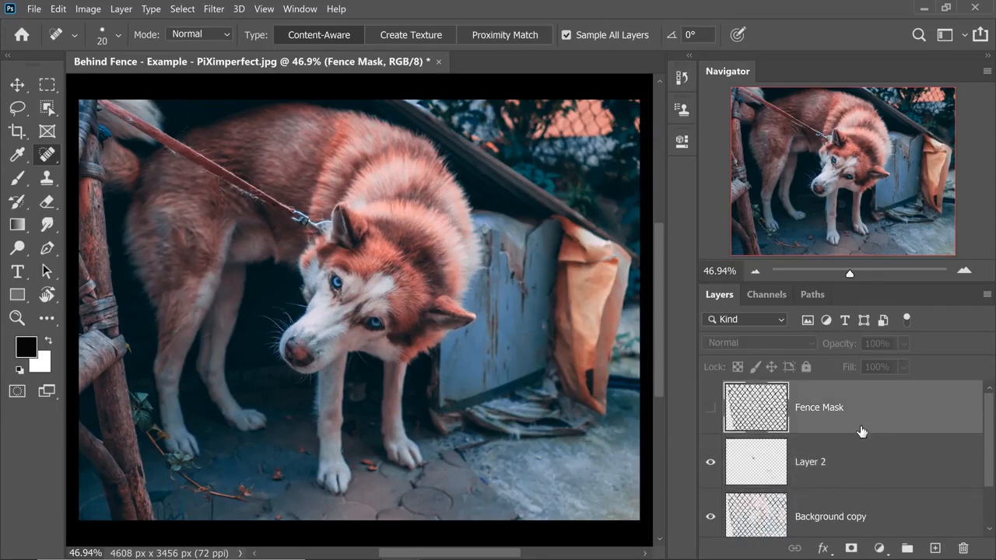
{"action": "left_click", "coordinate": [809, 461]}
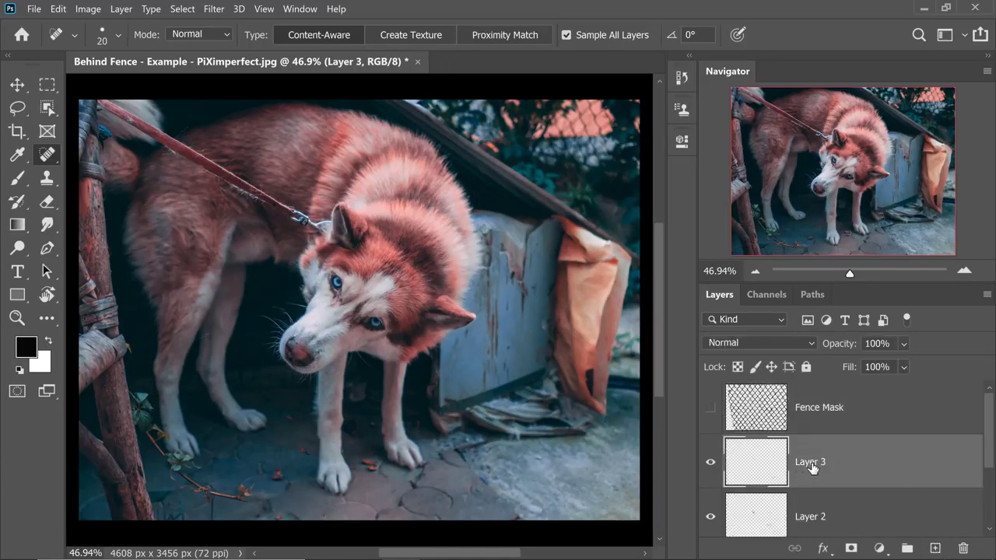
{"action": "double_click", "coordinate": [811, 460]}
{"action": "type", "text": "Selective Focus"}
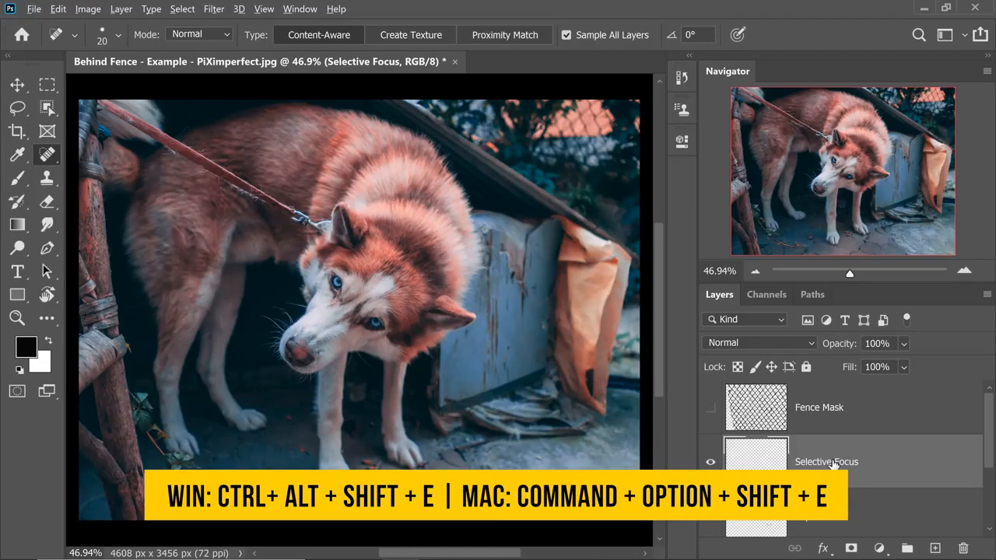
{"action": "key", "text": "ctrl+alt+shift+e"}
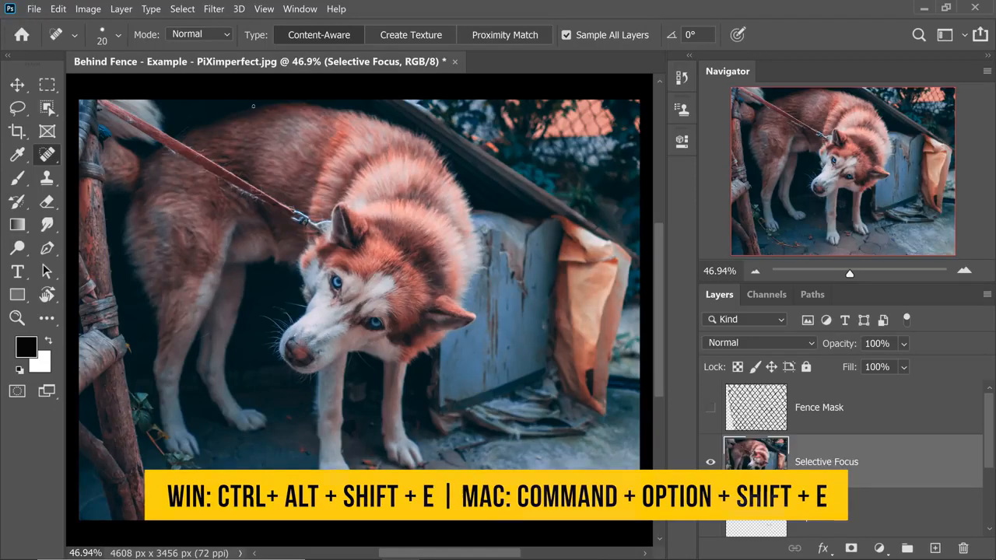
{"action": "key", "text": "ctrl+alt+shift+e"}
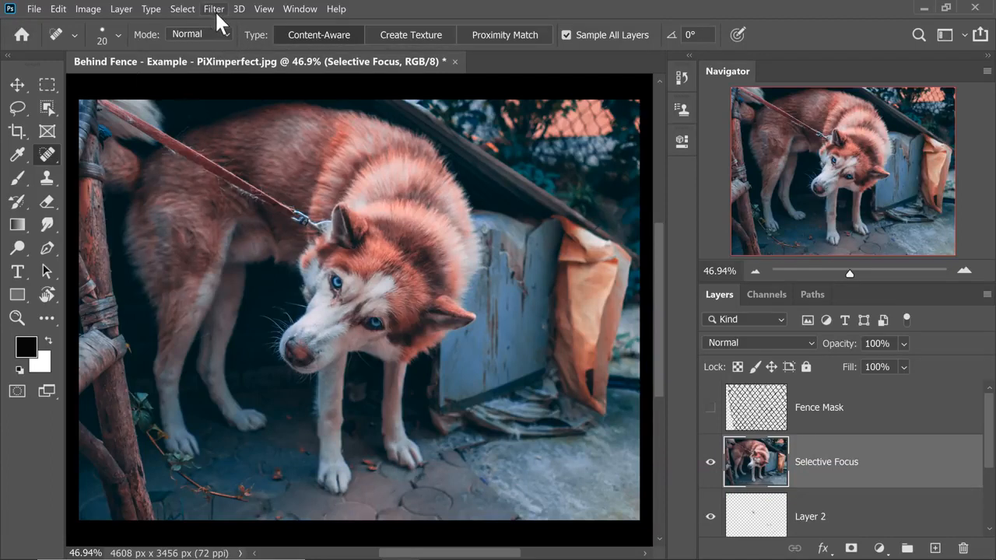
{"action": "mouse_move", "coordinate": [831, 483]}
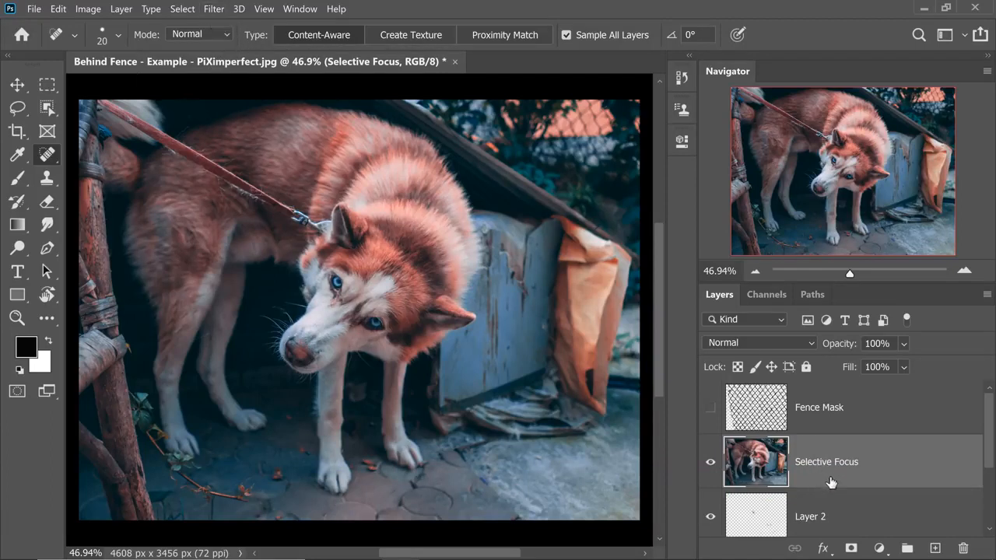
Step: Convert Selective Focus for Smart Filters and start a Blur Gallery Tilt-Shift
{"action": "left_click", "coordinate": [213, 9]}
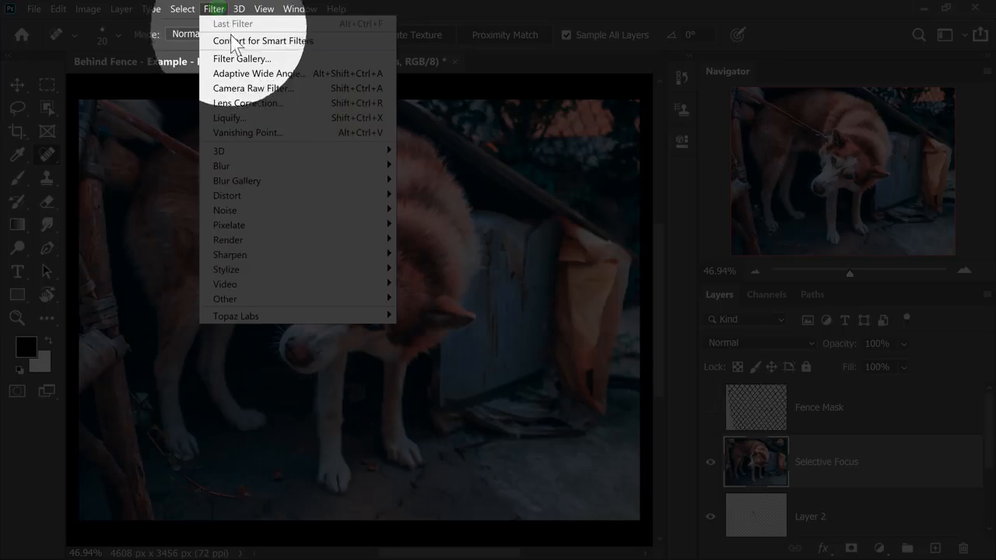
{"action": "left_click", "coordinate": [261, 40]}
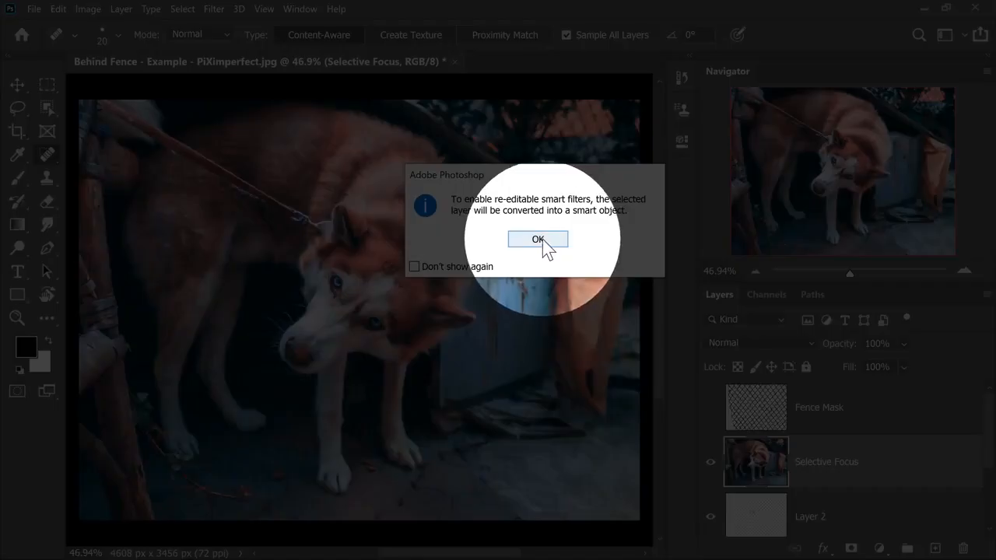
{"action": "left_click", "coordinate": [538, 240]}
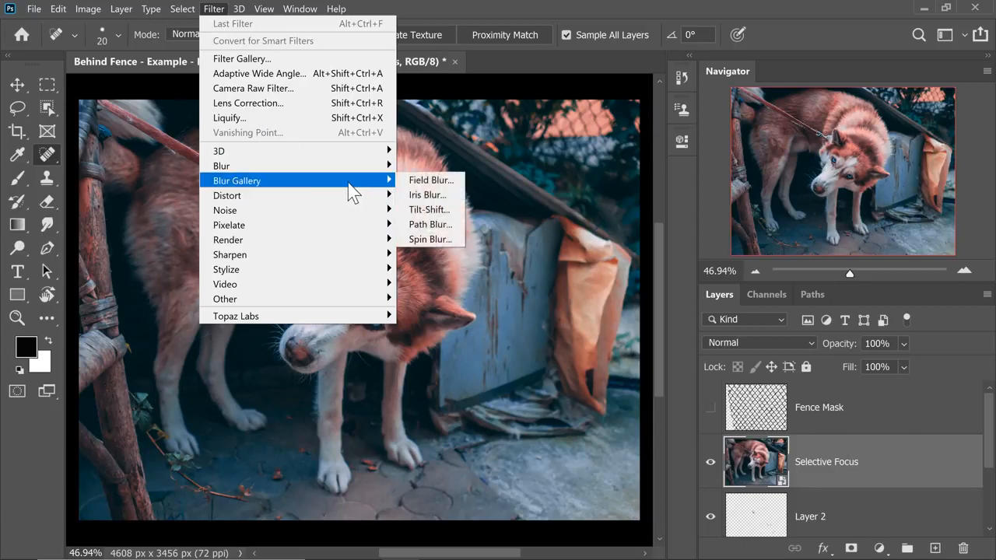
{"action": "mouse_move", "coordinate": [429, 209]}
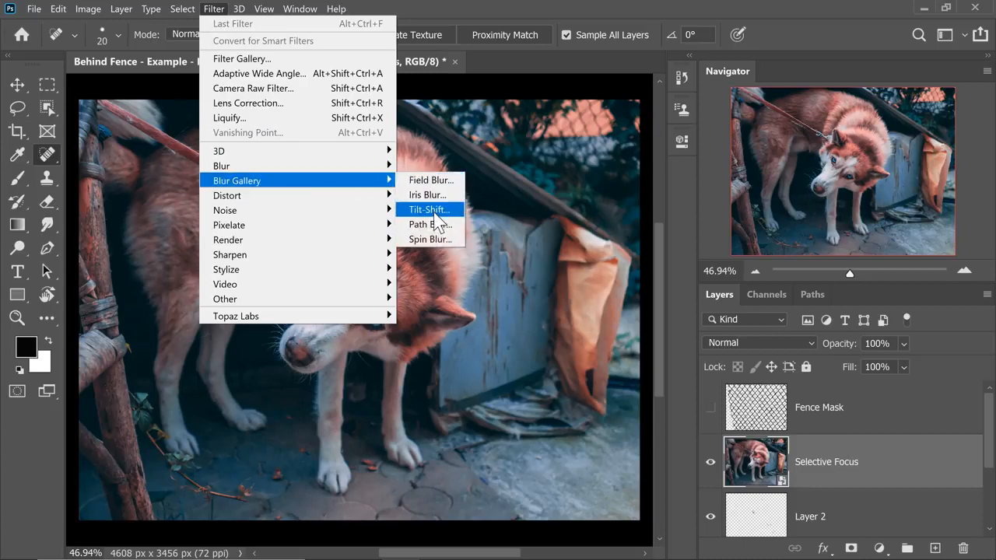
{"action": "left_click", "coordinate": [428, 208]}
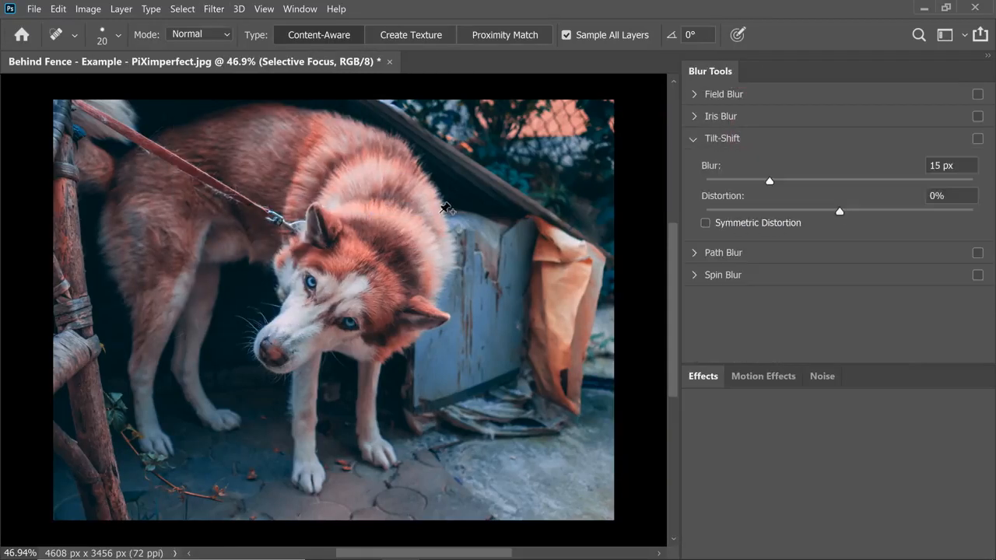
Step: Turn the tilt-shift band vertical on the dog's face and push the blur strong to preview
{"action": "left_click", "coordinate": [977, 137]}
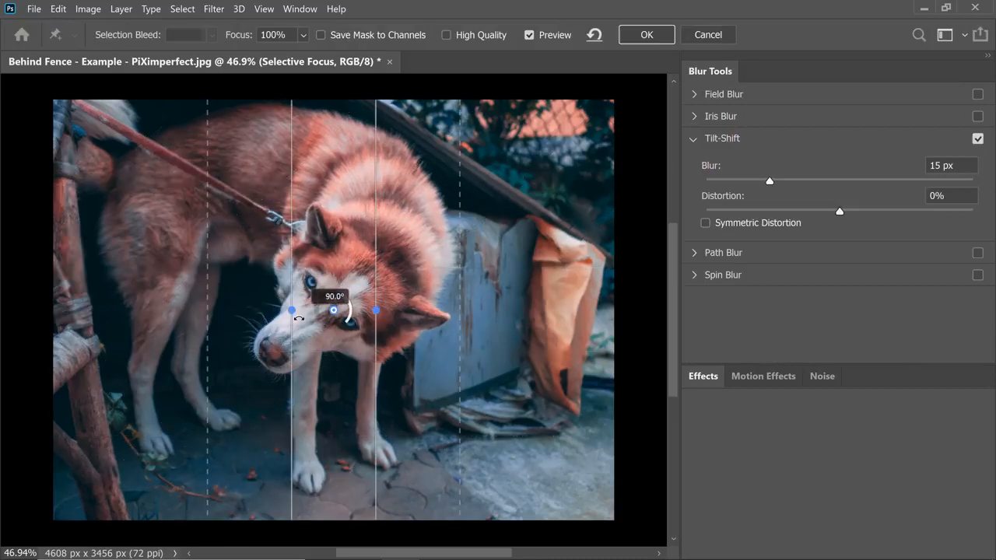
{"action": "left_click_drag", "start_coordinate": [333, 309], "coordinate": [325, 315]}
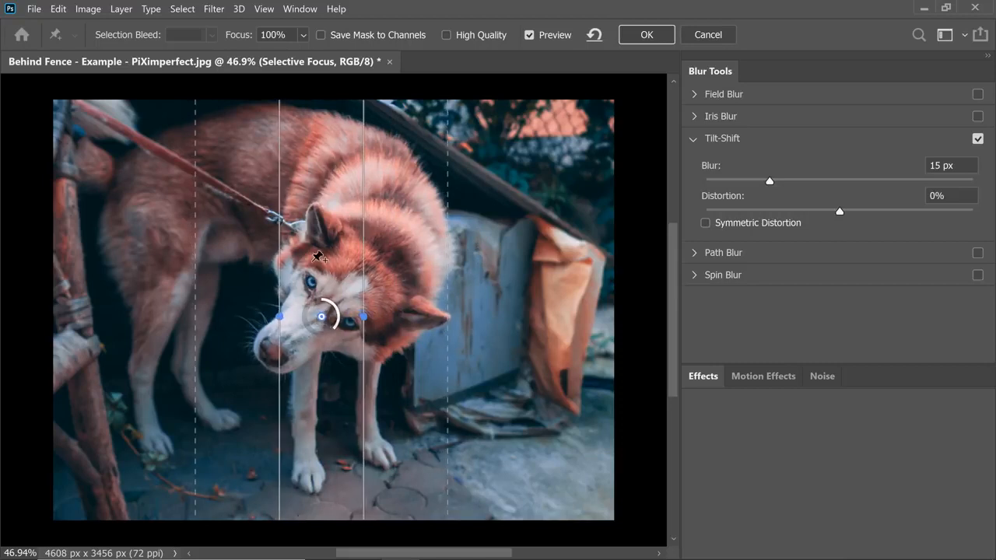
{"action": "mouse_move", "coordinate": [321, 318]}
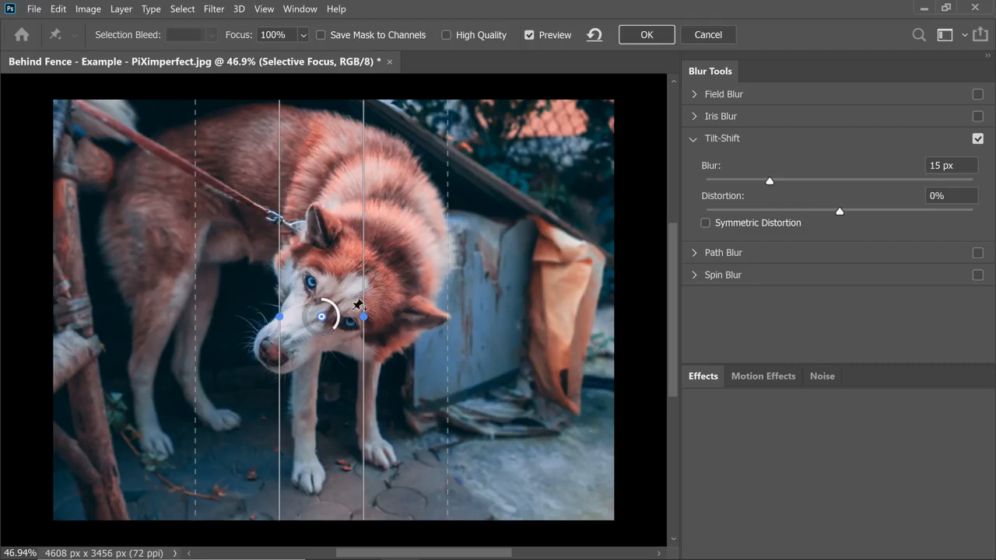
{"action": "mouse_move", "coordinate": [774, 184]}
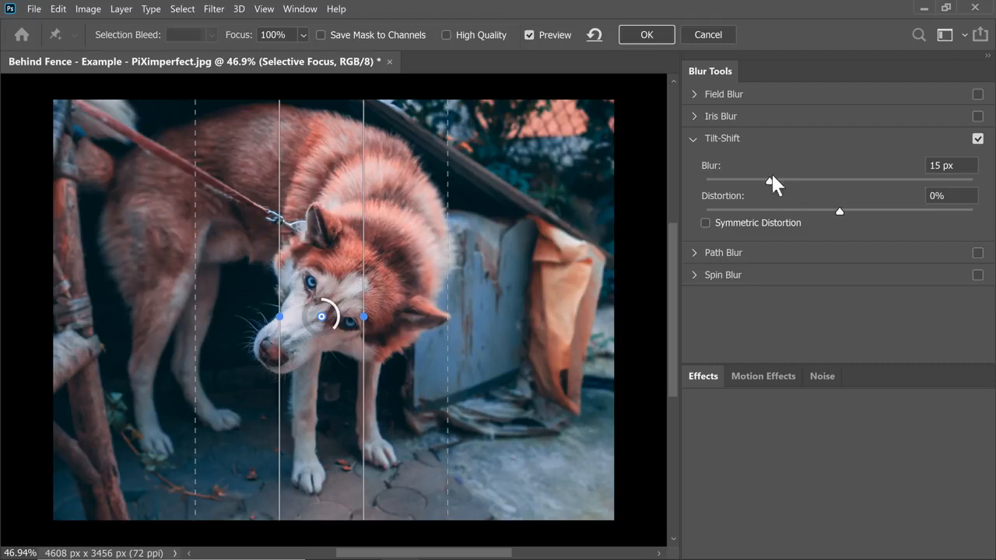
{"action": "left_click_drag", "start_coordinate": [775, 179], "coordinate": [809, 179]}
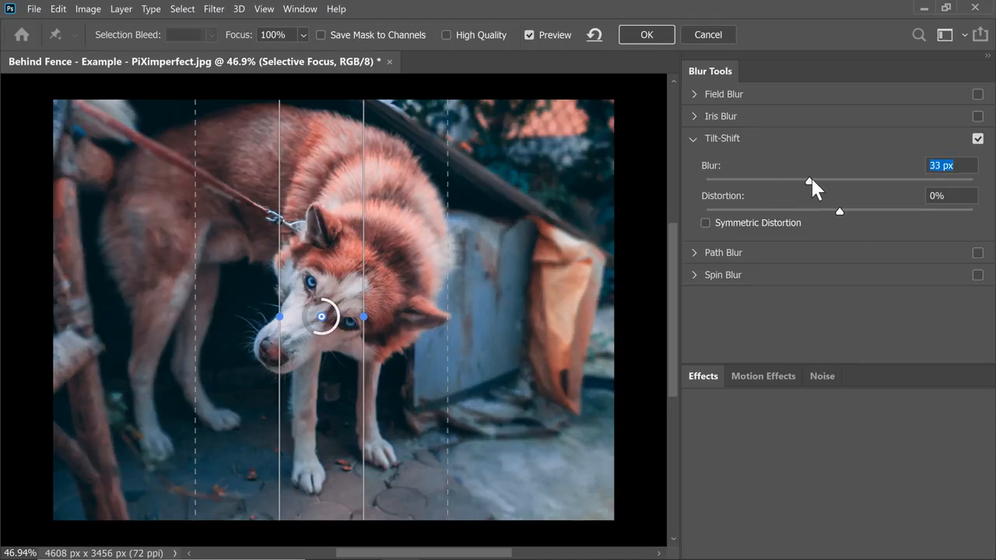
{"action": "left_click_drag", "start_coordinate": [807, 180], "coordinate": [871, 181]}
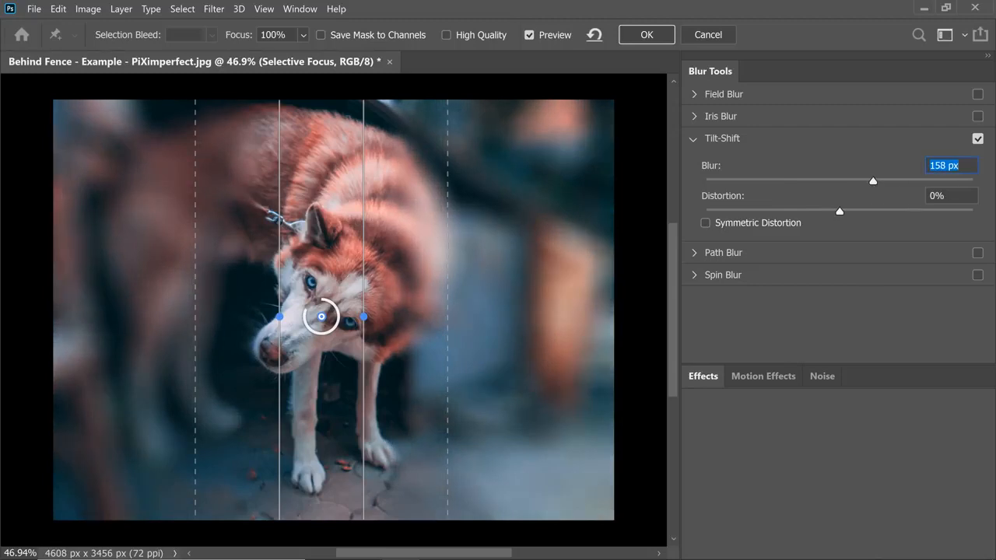
Step: Adjust the focus and transition lines so the sharp band follows the dog's face
{"action": "left_click_drag", "start_coordinate": [320, 318], "coordinate": [374, 140]}
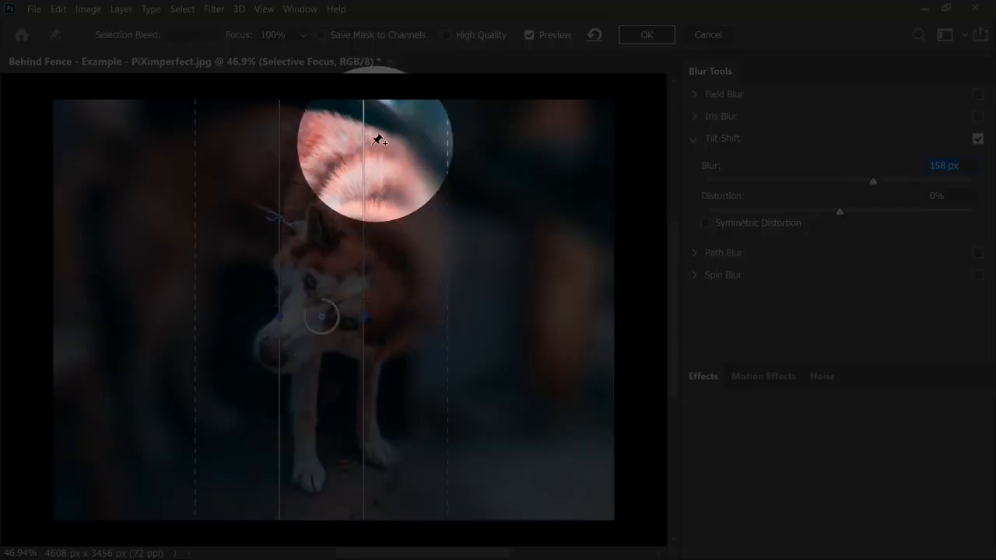
{"action": "left_click_drag", "start_coordinate": [377, 140], "coordinate": [364, 186]}
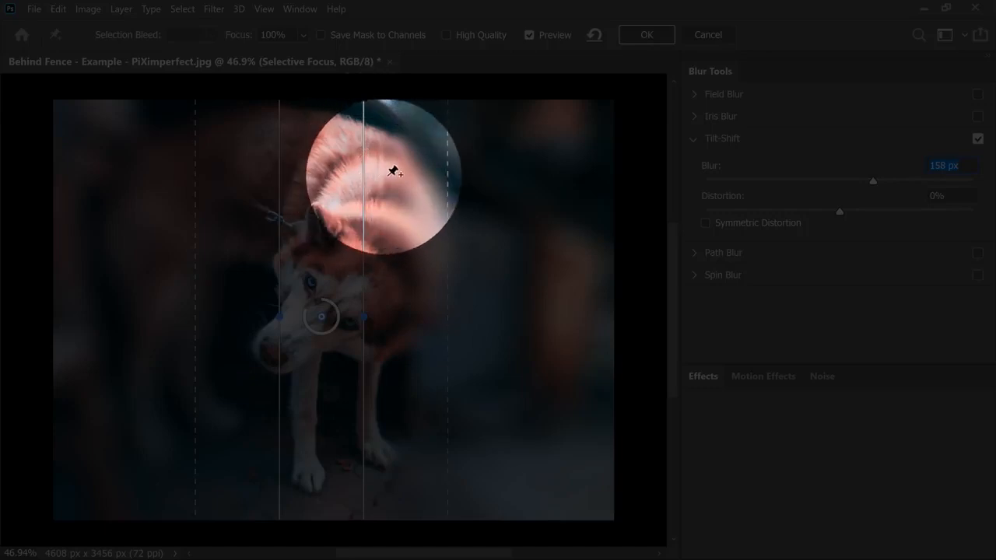
{"action": "left_click_drag", "start_coordinate": [392, 171], "coordinate": [450, 183]}
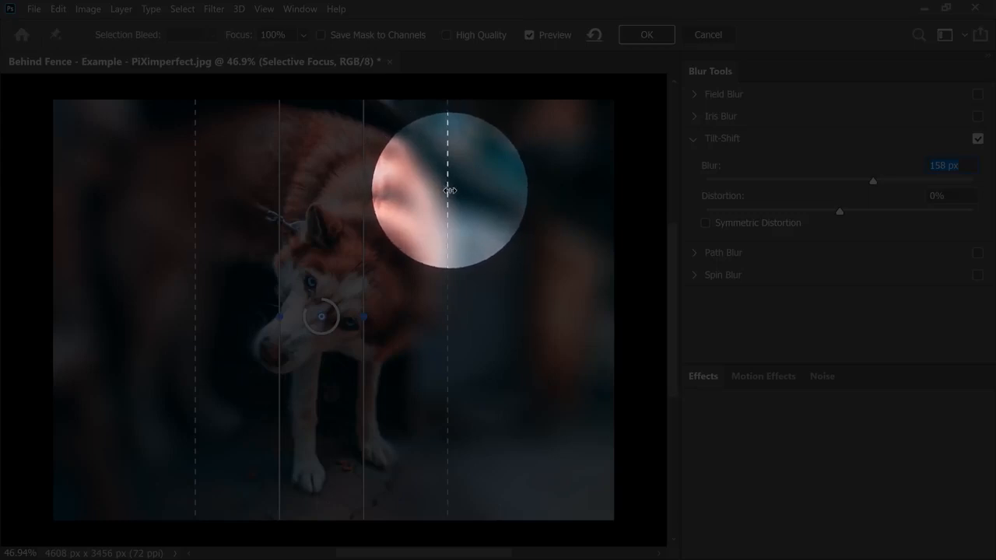
{"action": "left_click_drag", "start_coordinate": [449, 190], "coordinate": [510, 217]}
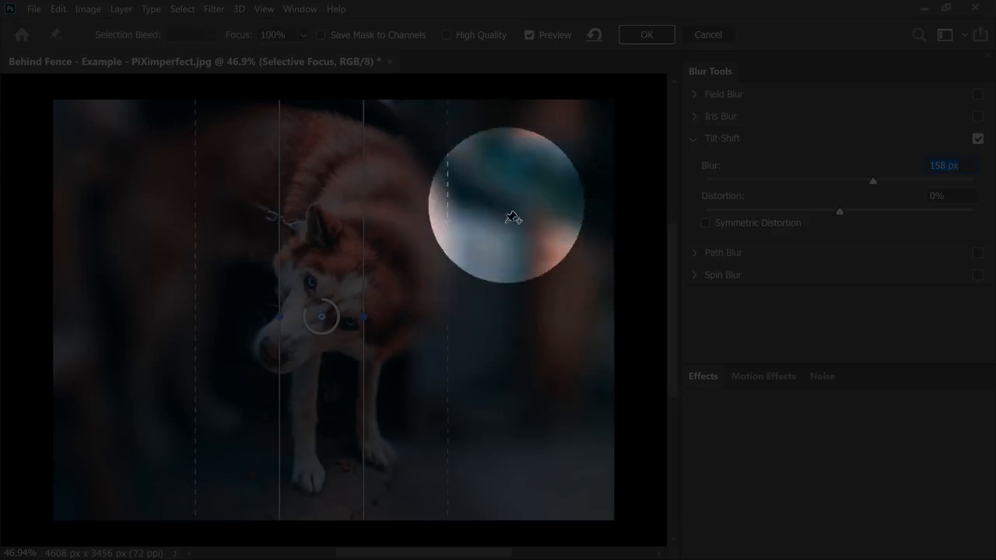
{"action": "left_click_drag", "start_coordinate": [512, 217], "coordinate": [535, 239]}
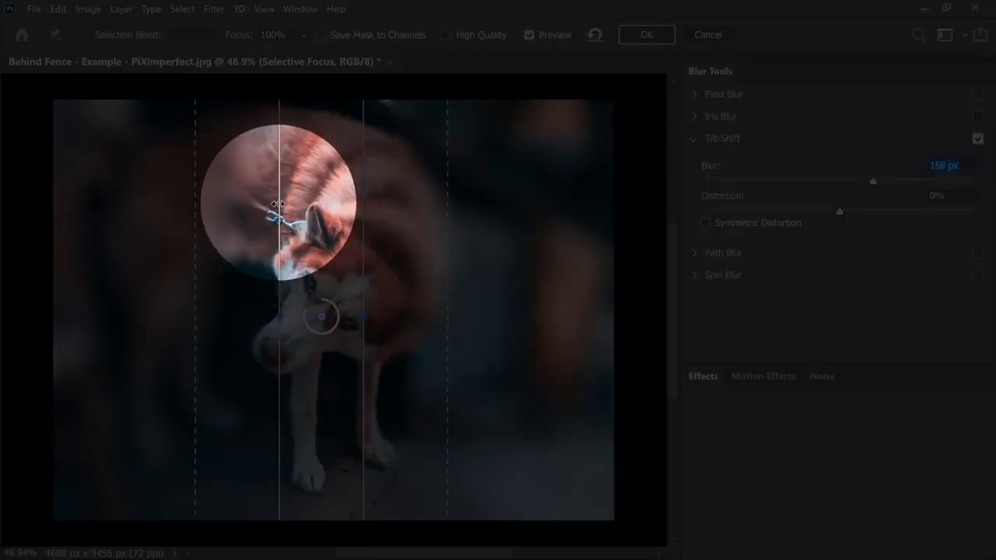
{"action": "left_click_drag", "start_coordinate": [277, 202], "coordinate": [184, 187]}
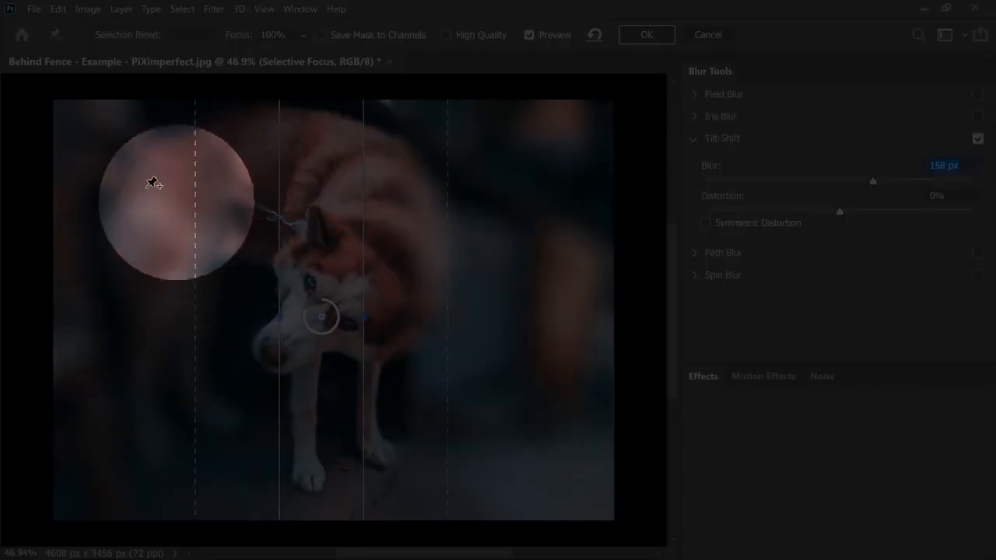
{"action": "left_click_drag", "start_coordinate": [153, 183], "coordinate": [69, 230]}
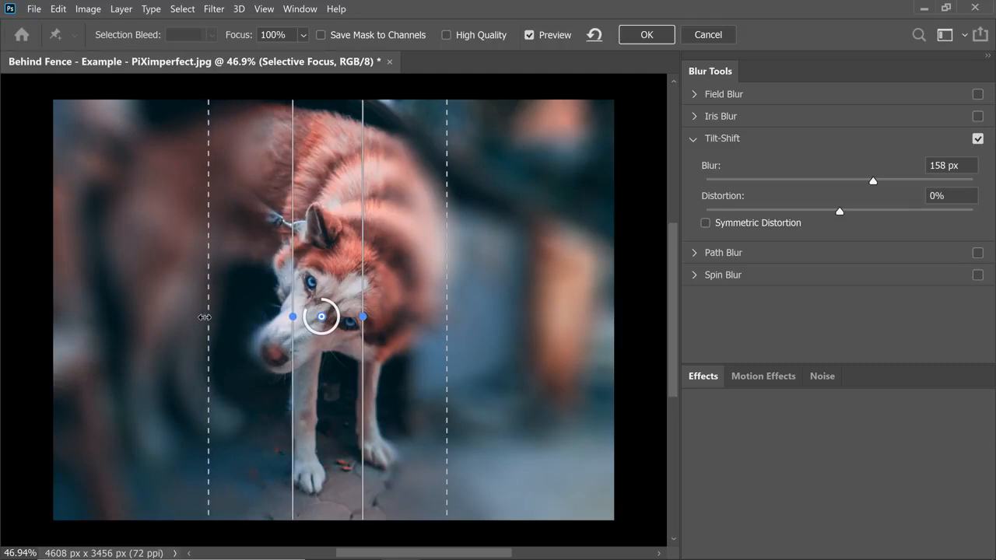
Step: Widen both transition zones, settle the blur at 31 px and enable Field Blur
{"action": "left_click_drag", "start_coordinate": [209, 318], "coordinate": [101, 314]}
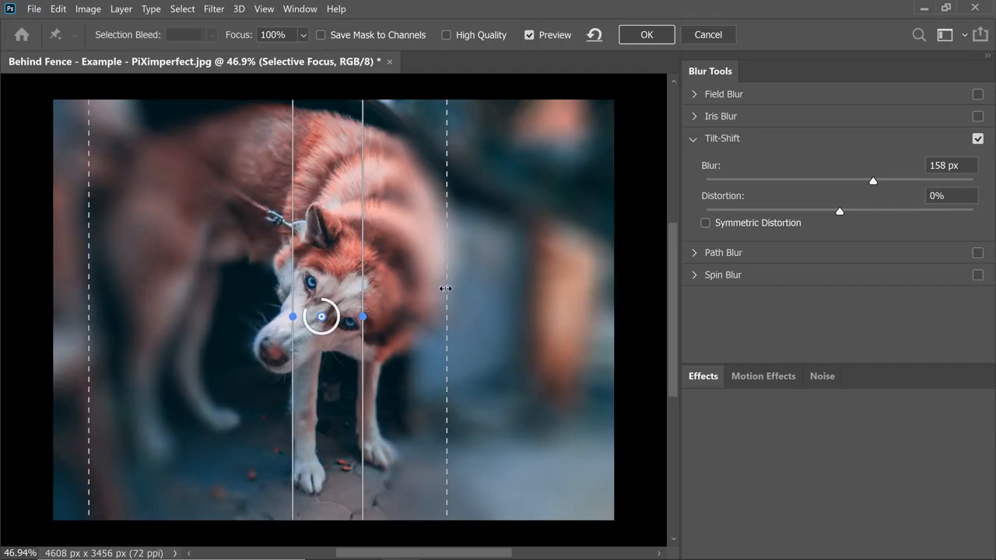
{"action": "left_click_drag", "start_coordinate": [445, 294], "coordinate": [548, 295]}
{"action": "type", "text": "54"}
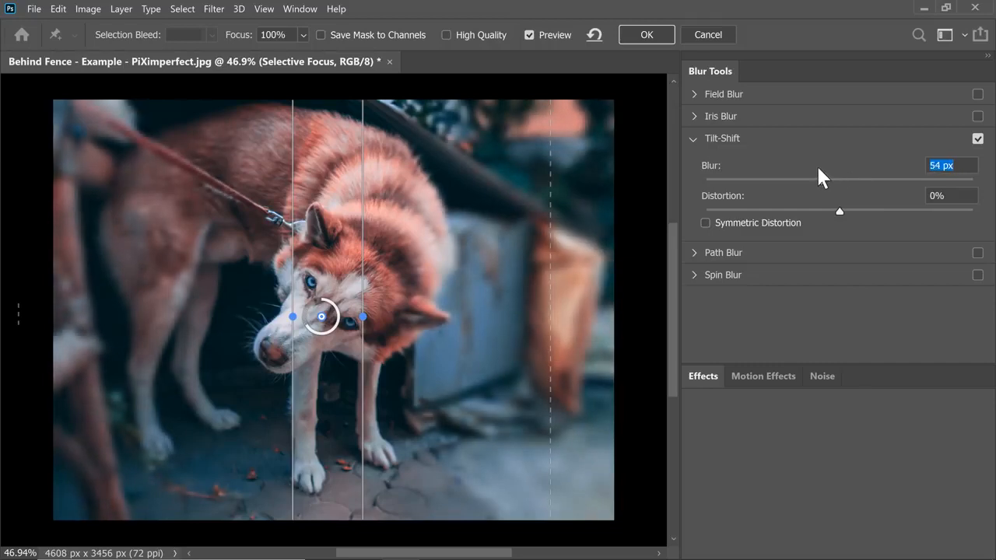
{"action": "left_click_drag", "start_coordinate": [825, 181], "coordinate": [803, 180]}
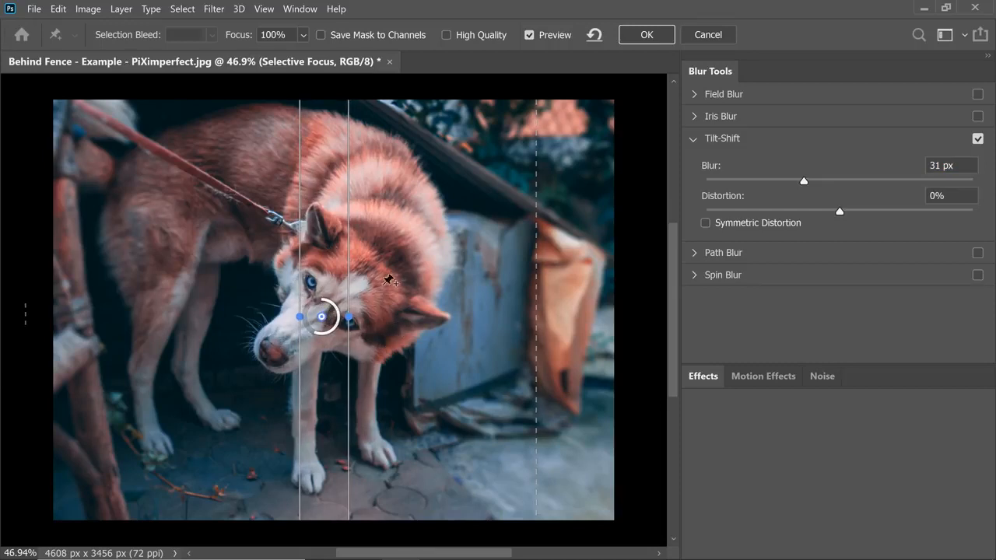
{"action": "left_click", "coordinate": [977, 93]}
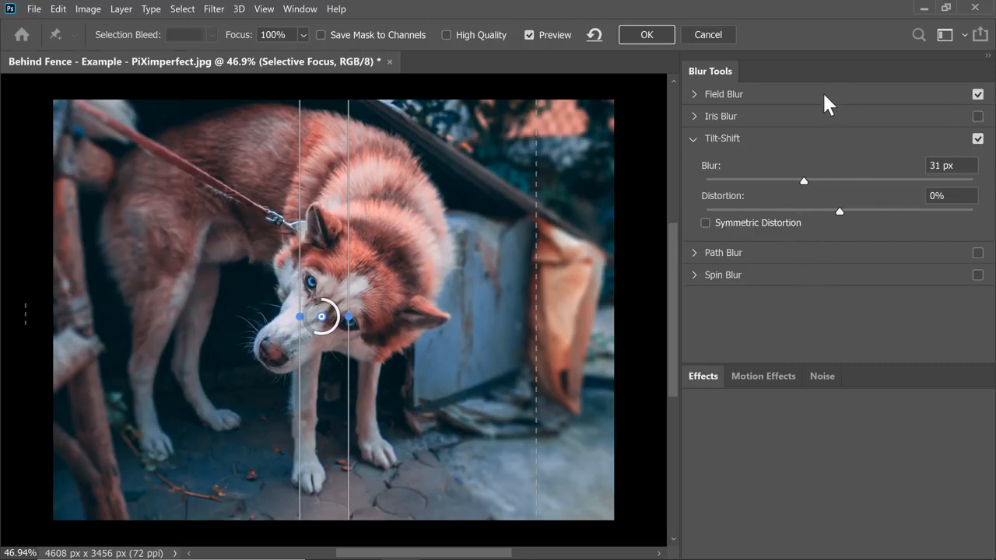
Step: Set zero-blur Field Blur pins on the dog's eye and nose
{"action": "left_click", "coordinate": [724, 93]}
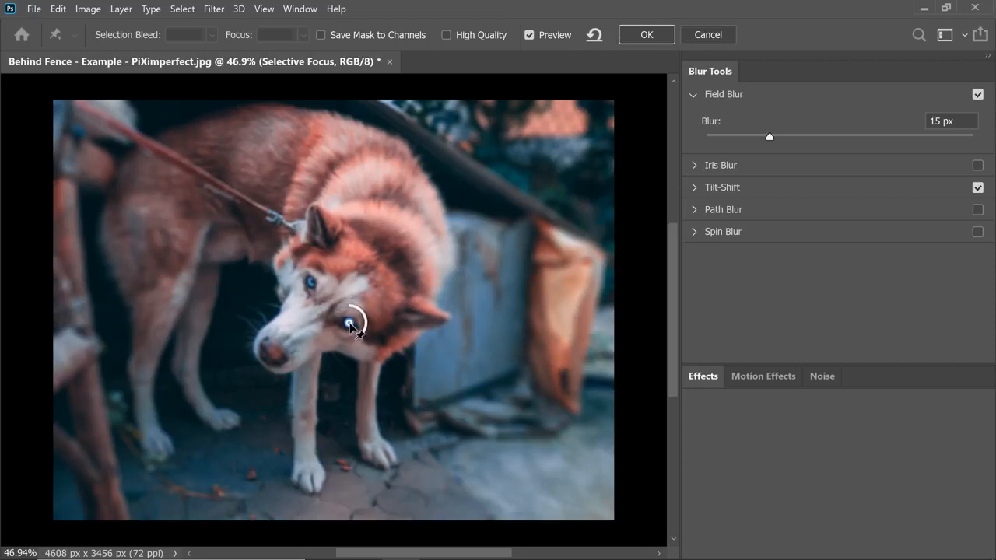
{"action": "mouse_move", "coordinate": [771, 143]}
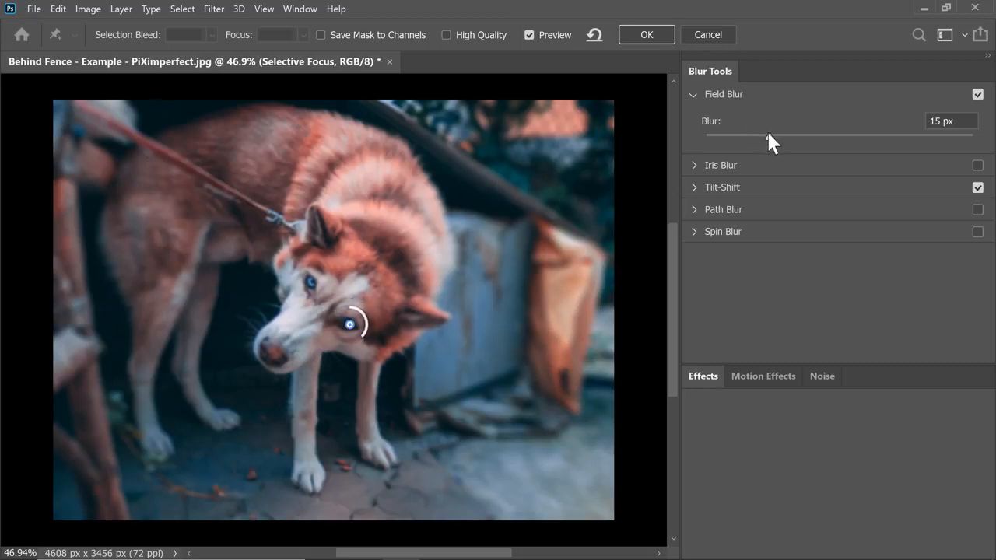
{"action": "left_click_drag", "start_coordinate": [778, 133], "coordinate": [703, 137]}
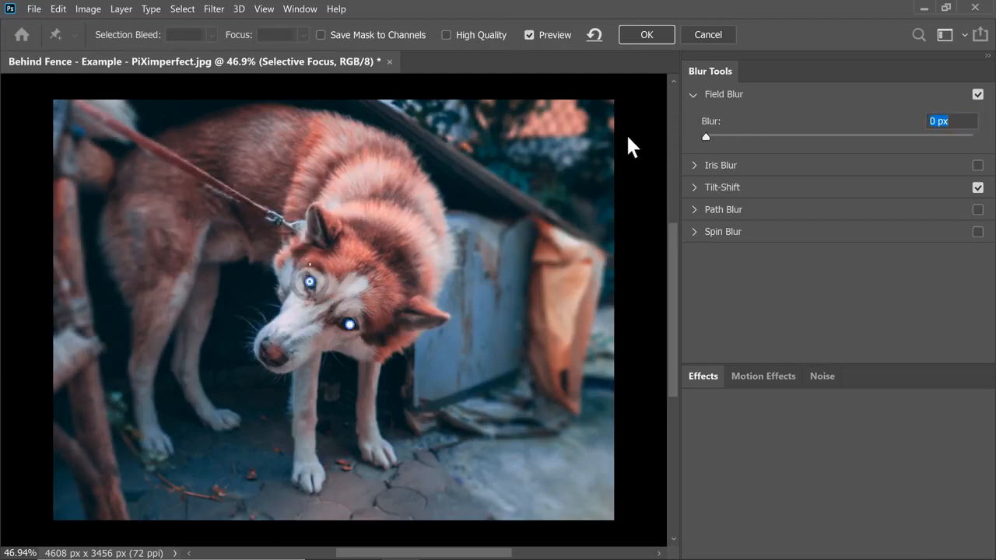
{"action": "left_click_drag", "start_coordinate": [707, 137], "coordinate": [768, 137]}
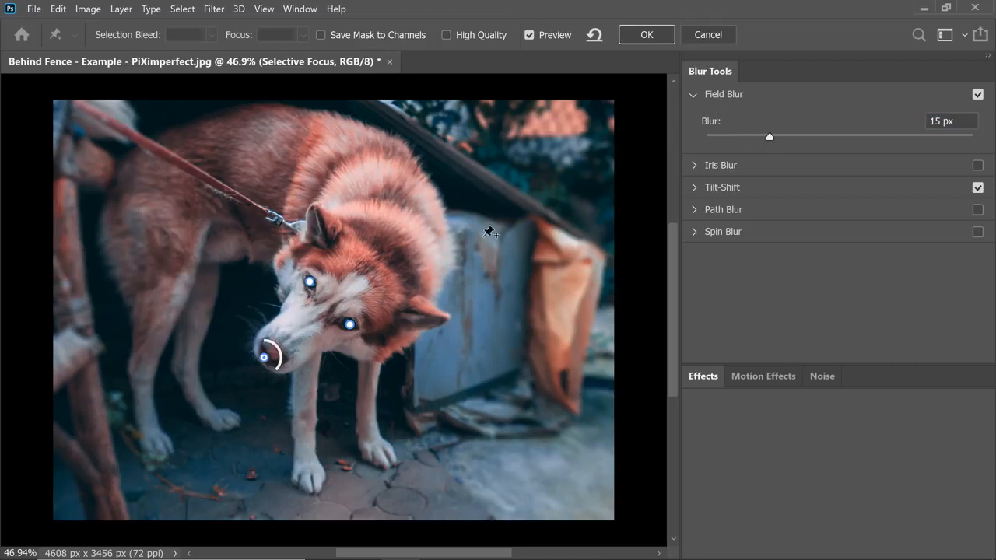
{"action": "left_click_drag", "start_coordinate": [769, 137], "coordinate": [706, 137]}
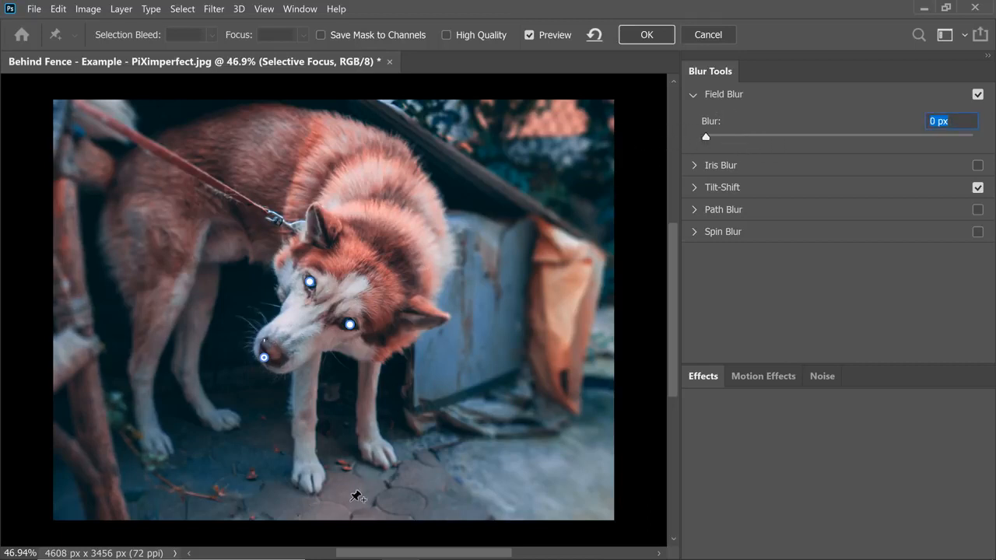
Step: Settle the background field blur at 16 px and apply the Blur Gallery effects
{"action": "left_click_drag", "start_coordinate": [707, 136], "coordinate": [788, 137]}
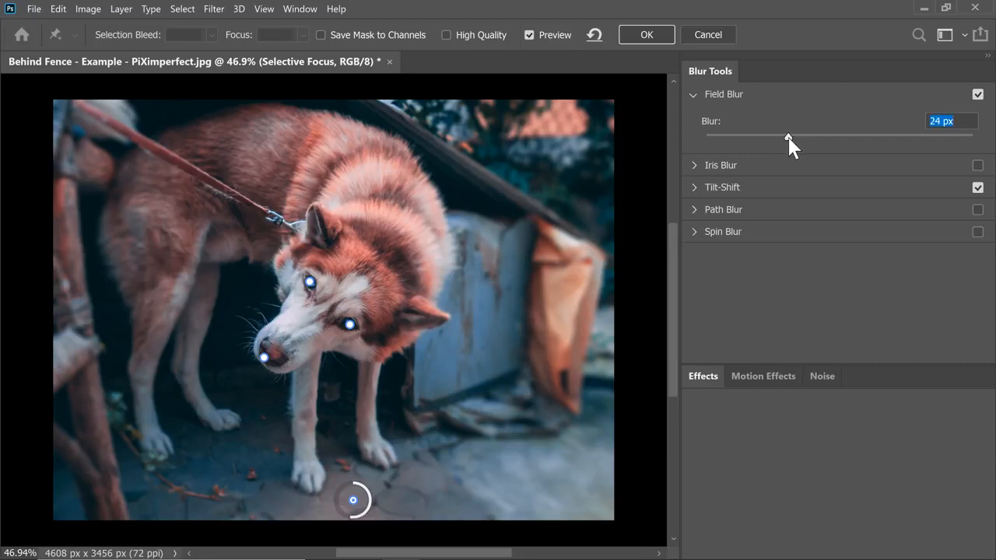
{"action": "left_click_drag", "start_coordinate": [788, 137], "coordinate": [767, 137]}
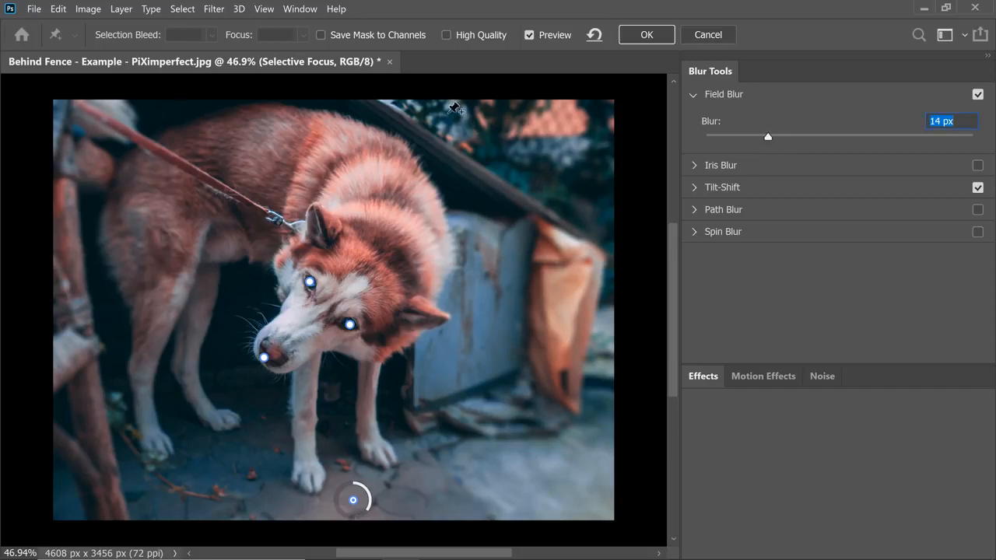
{"action": "left_click_drag", "start_coordinate": [766, 137], "coordinate": [771, 137]}
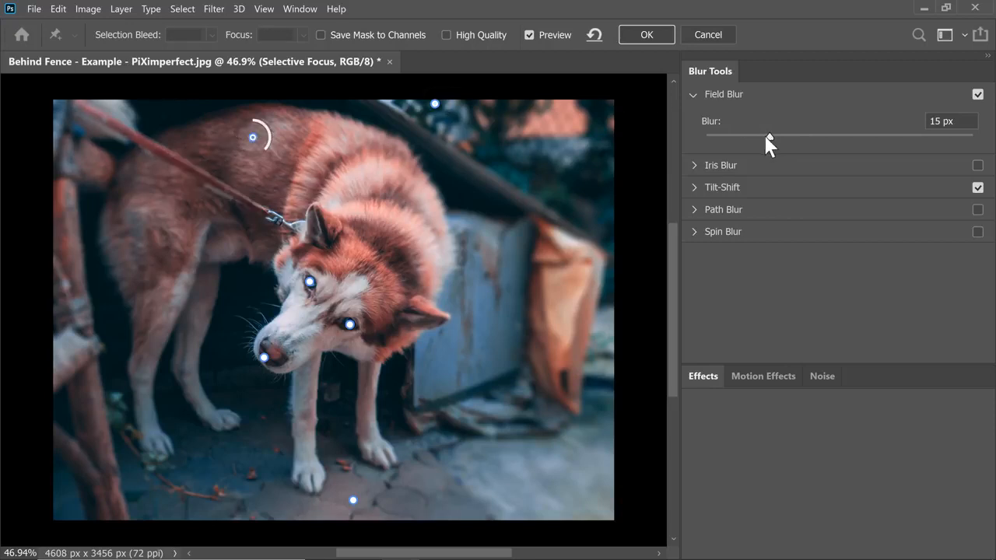
{"action": "left_click_drag", "start_coordinate": [765, 137], "coordinate": [772, 137]}
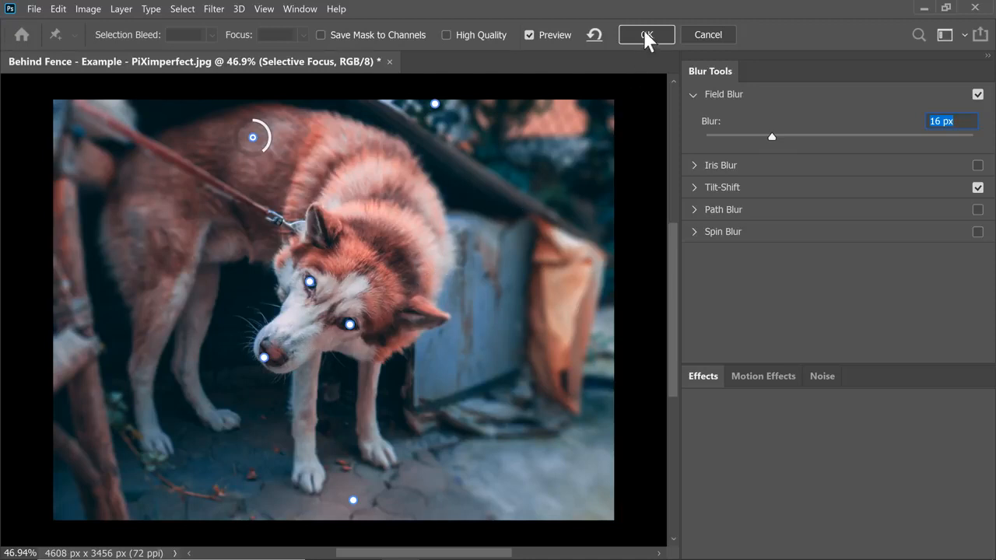
{"action": "left_click", "coordinate": [646, 35]}
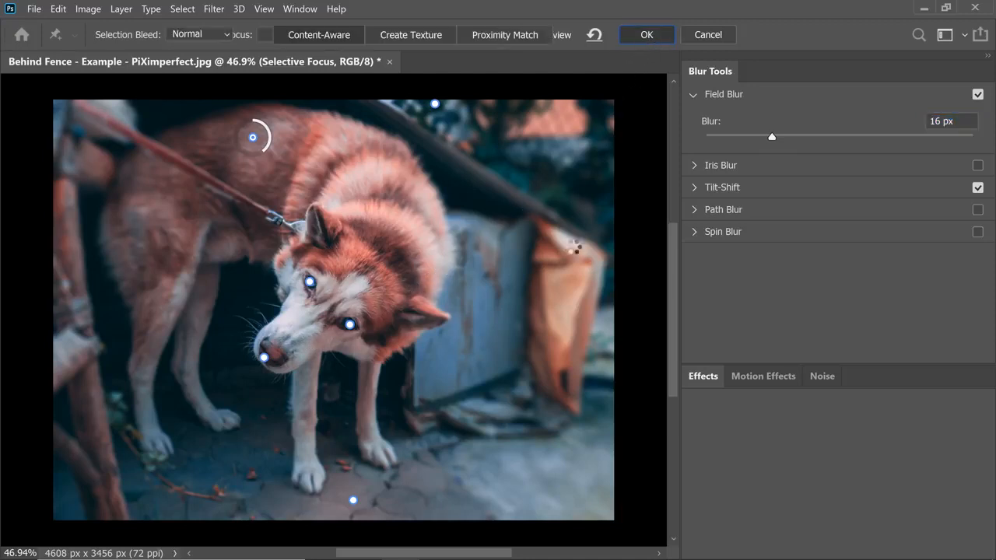
{"action": "left_click", "coordinate": [646, 35]}
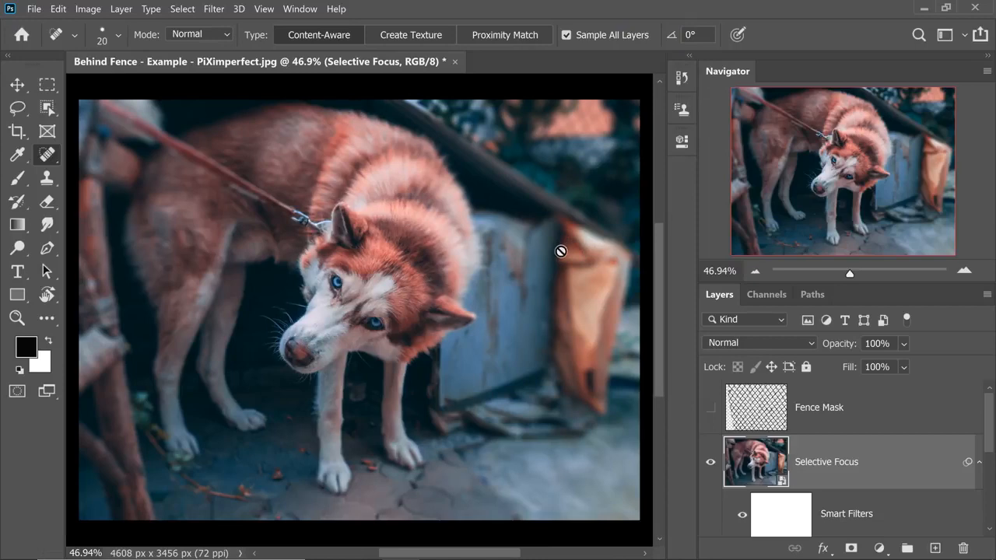
{"action": "mouse_move", "coordinate": [992, 451]}
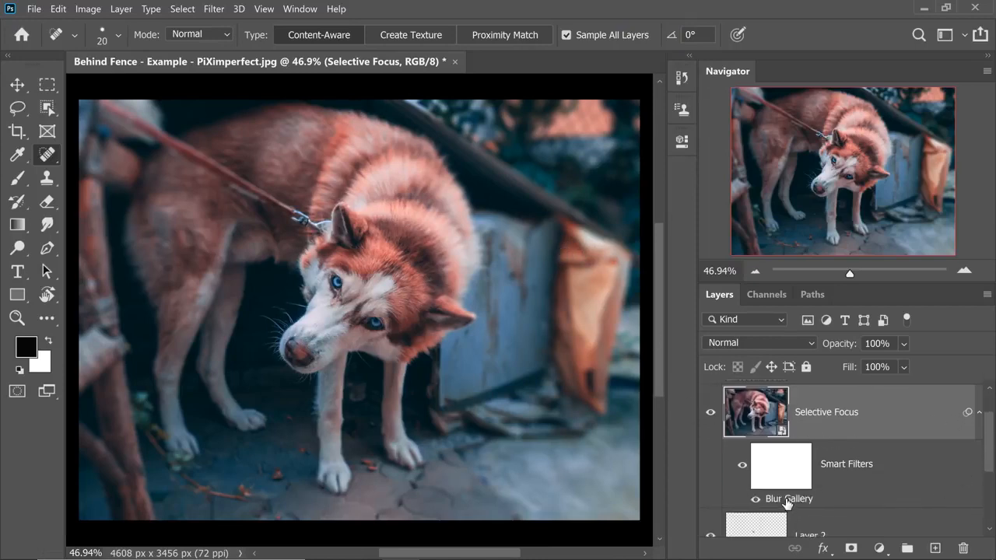
{"action": "double_click", "coordinate": [789, 498]}
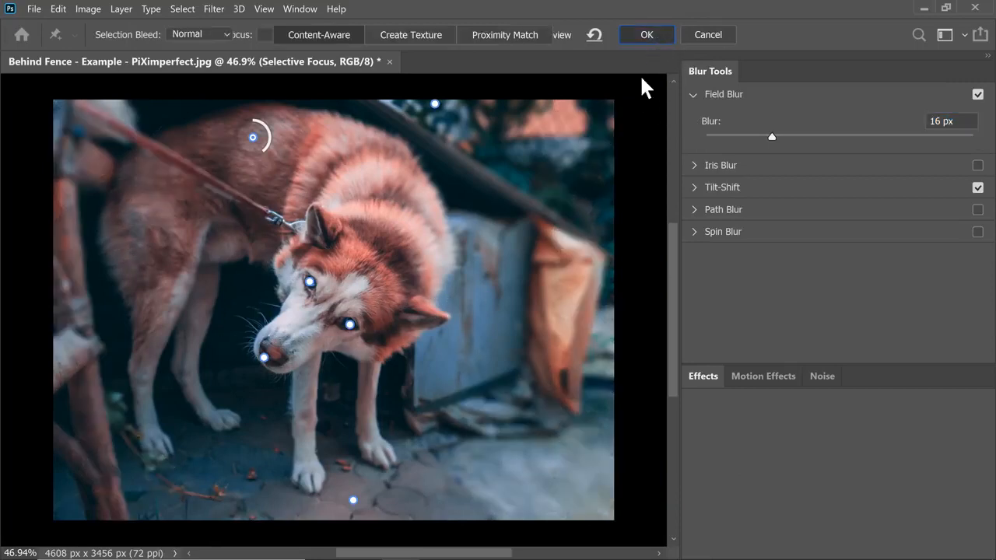
{"action": "left_click", "coordinate": [646, 34]}
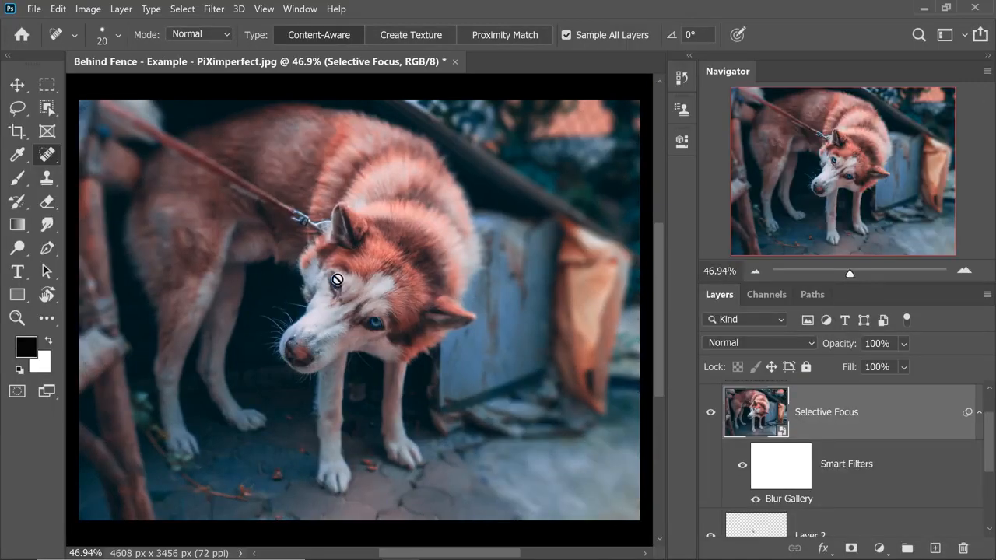
{"action": "left_click", "coordinate": [709, 412]}
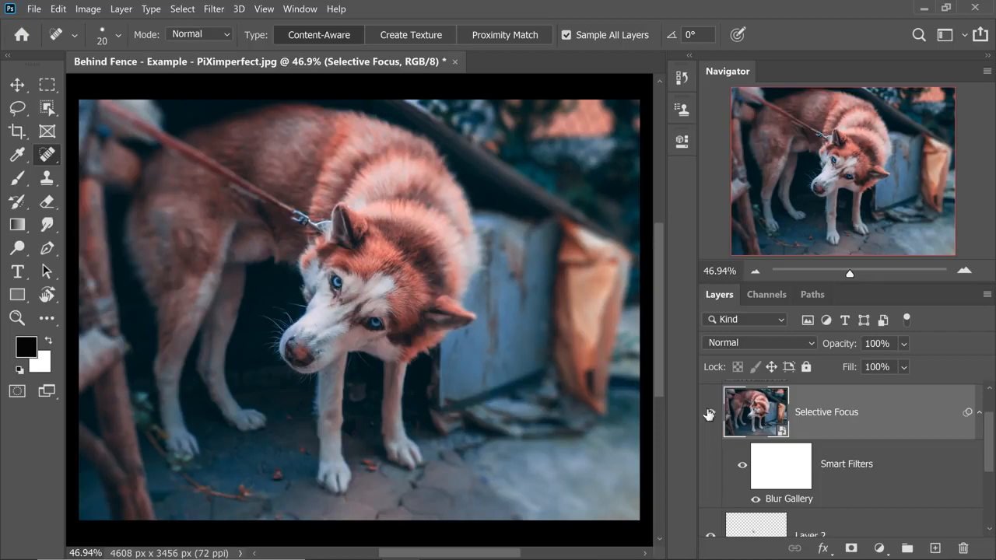
{"action": "left_click", "coordinate": [709, 413]}
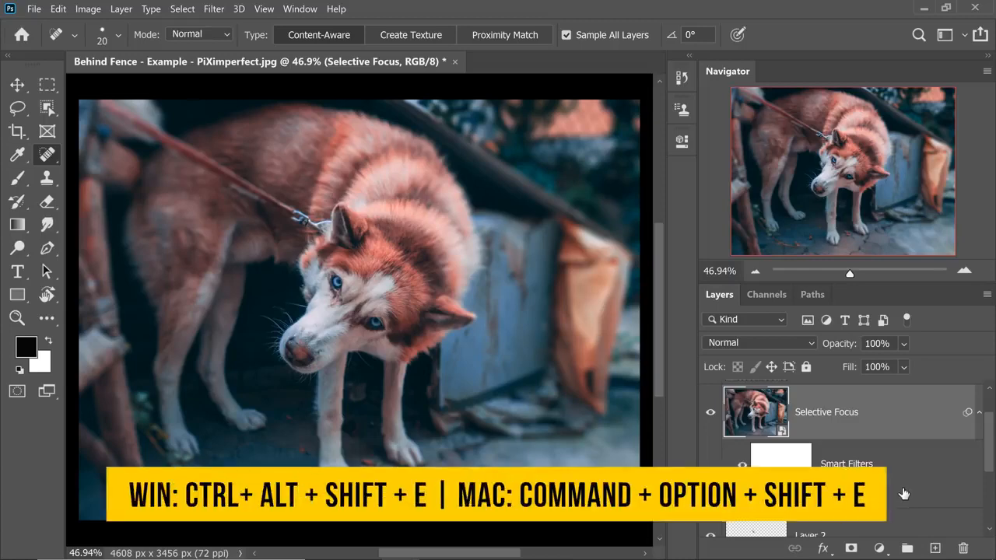
Step: Stamp visible layers into Layer 3, desaturate it and convert it for Smart Filters
{"action": "key", "text": "ctrl+alt+shift+e"}
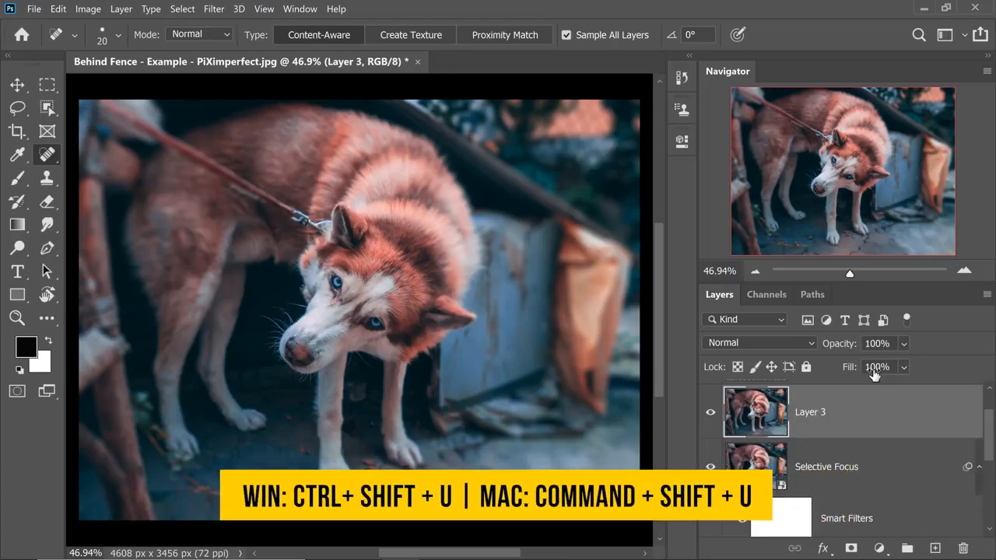
{"action": "key", "text": "ctrl+shift+u"}
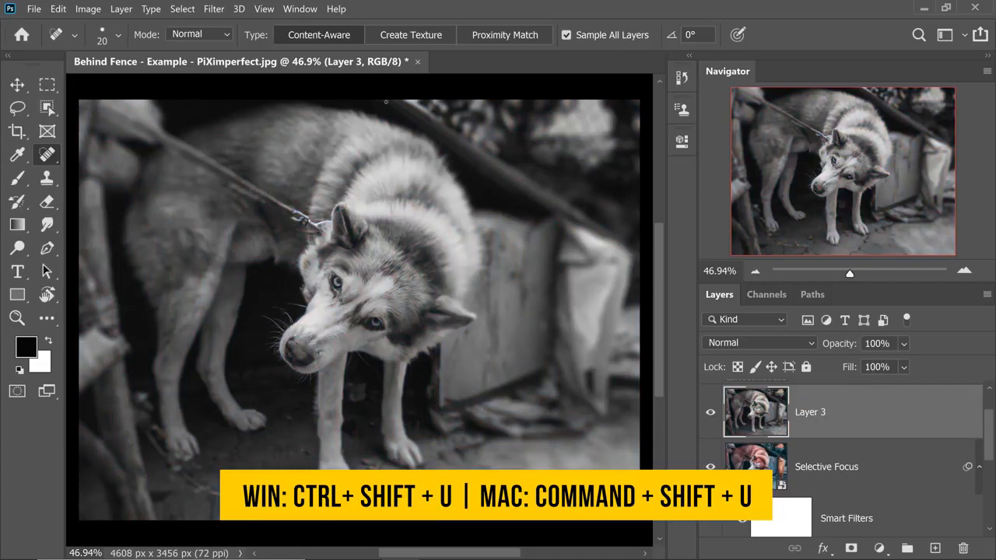
{"action": "left_click", "coordinate": [213, 9]}
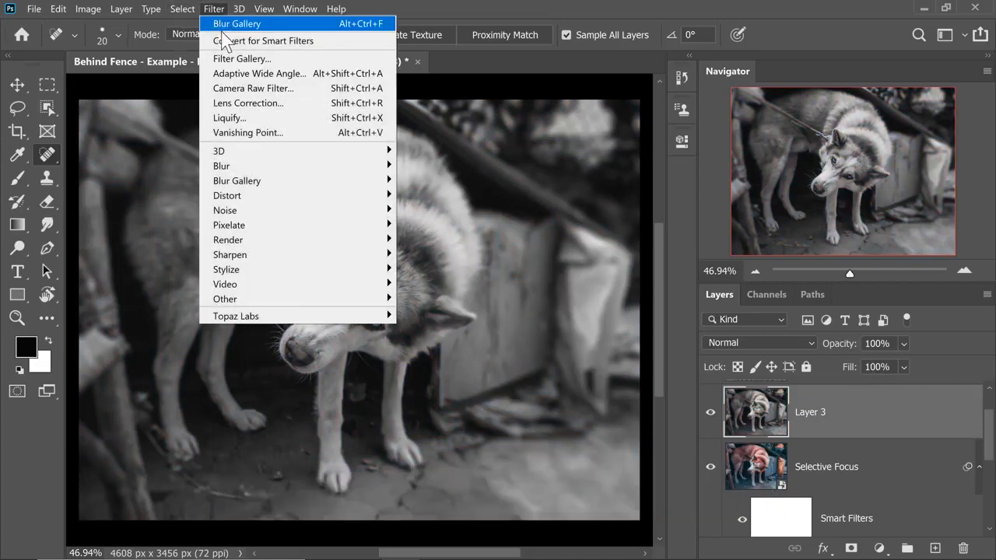
{"action": "left_click", "coordinate": [274, 40]}
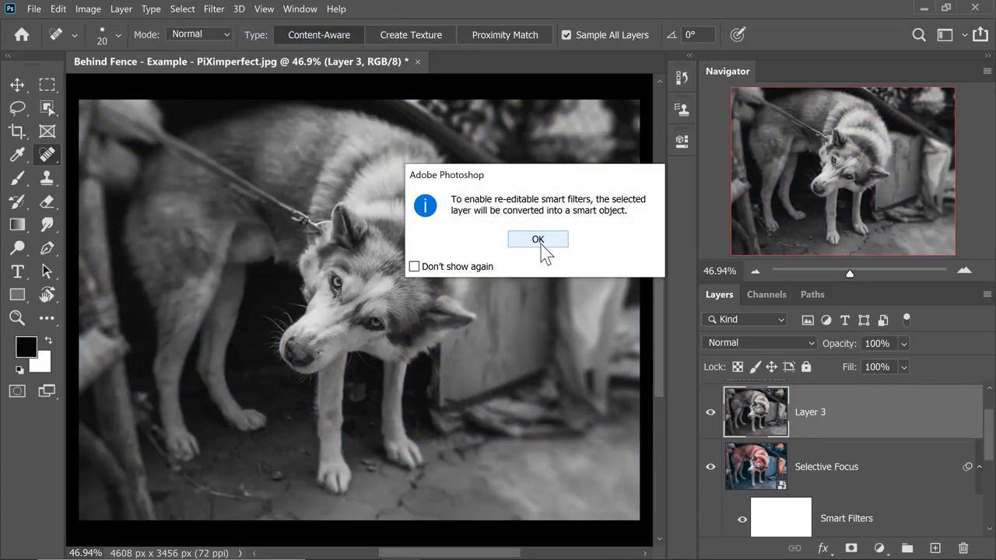
{"action": "left_click", "coordinate": [538, 239]}
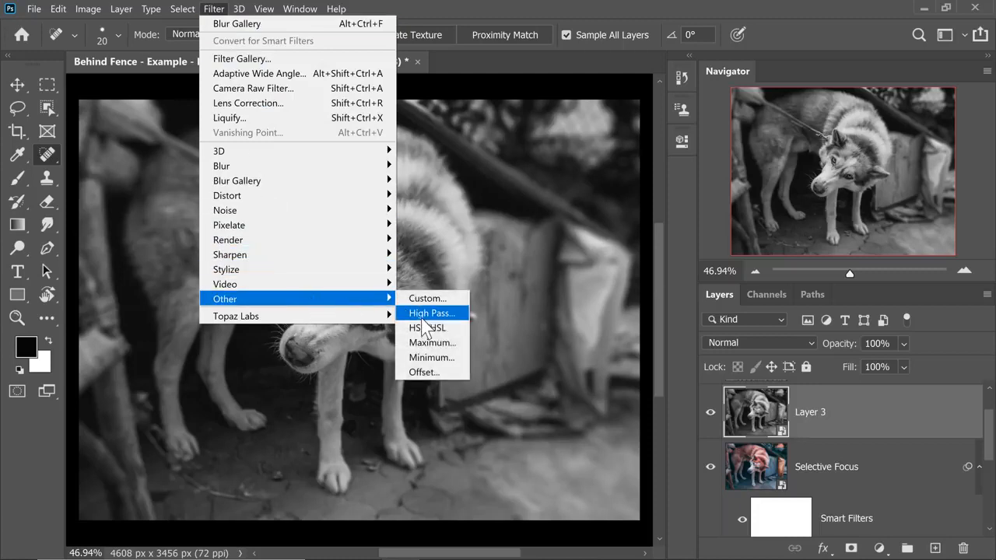
Step: Apply a High Pass filter with a 6.2 px radius to the gray Layer 3
{"action": "left_click", "coordinate": [431, 313]}
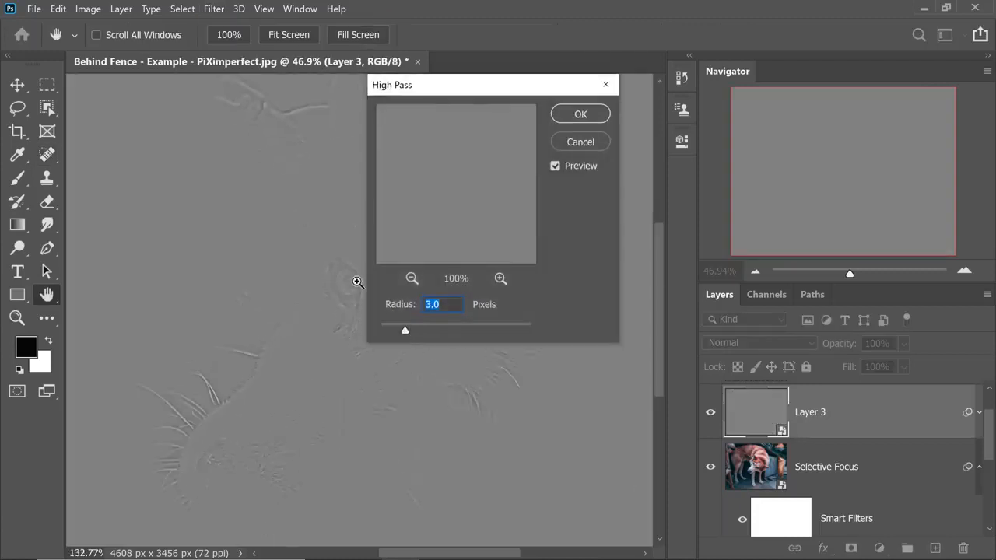
{"action": "left_click_drag", "start_coordinate": [404, 330], "coordinate": [380, 330]}
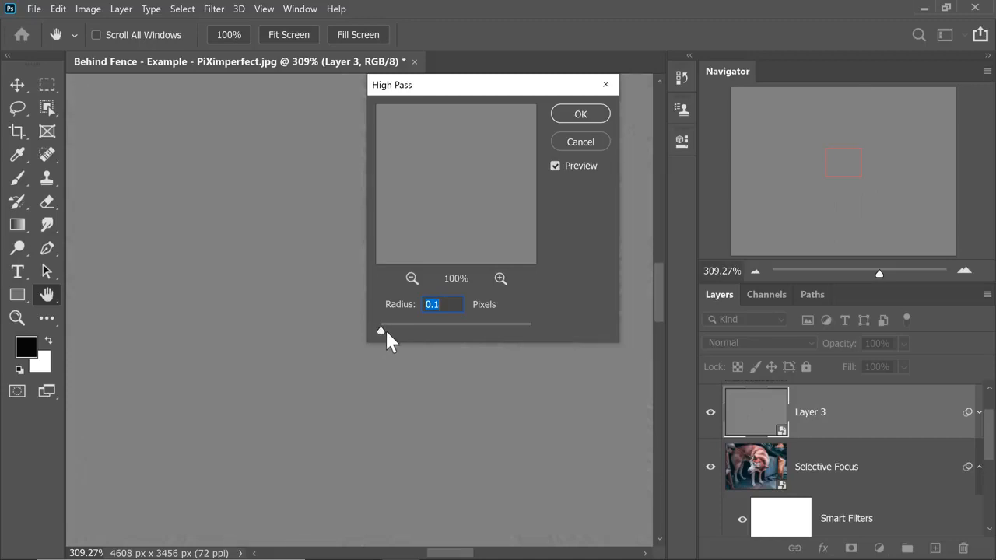
{"action": "left_click_drag", "start_coordinate": [381, 322], "coordinate": [407, 322]}
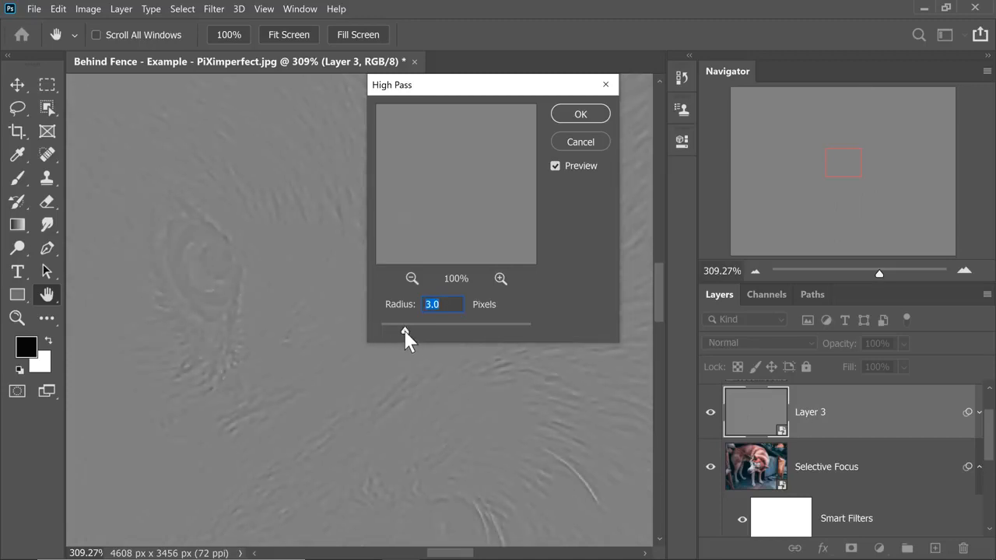
{"action": "left_click_drag", "start_coordinate": [405, 322], "coordinate": [444, 322]}
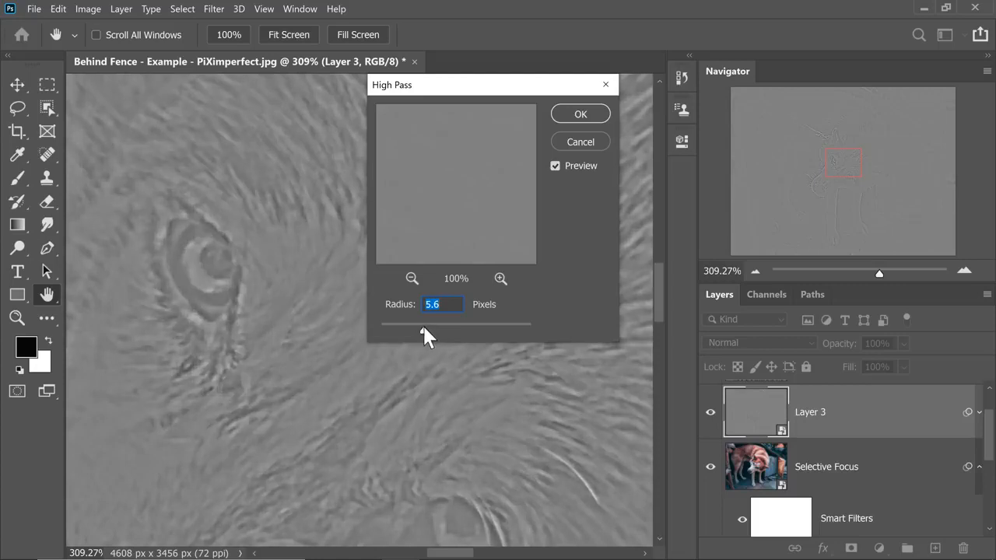
{"action": "left_click_drag", "start_coordinate": [426, 330], "coordinate": [436, 330]}
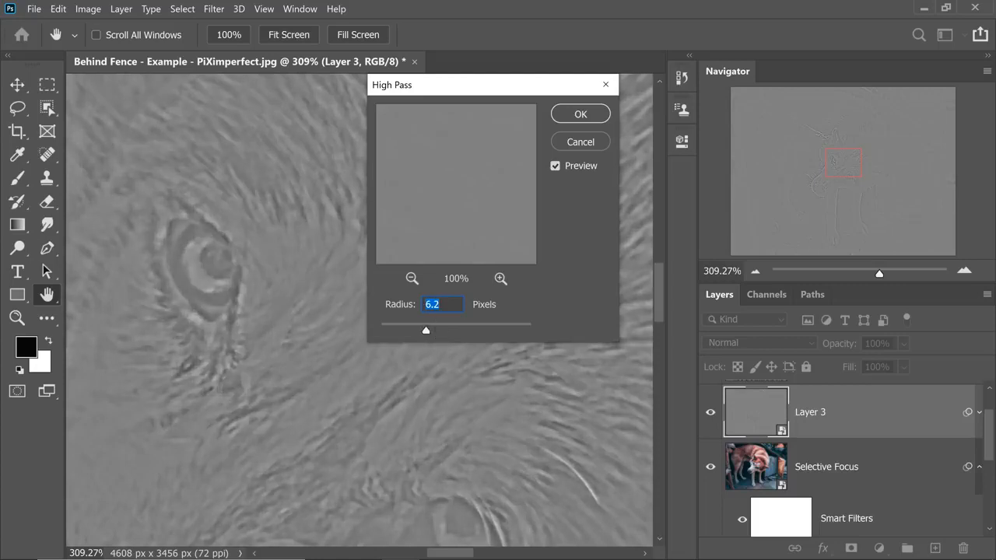
{"action": "left_click", "coordinate": [579, 113]}
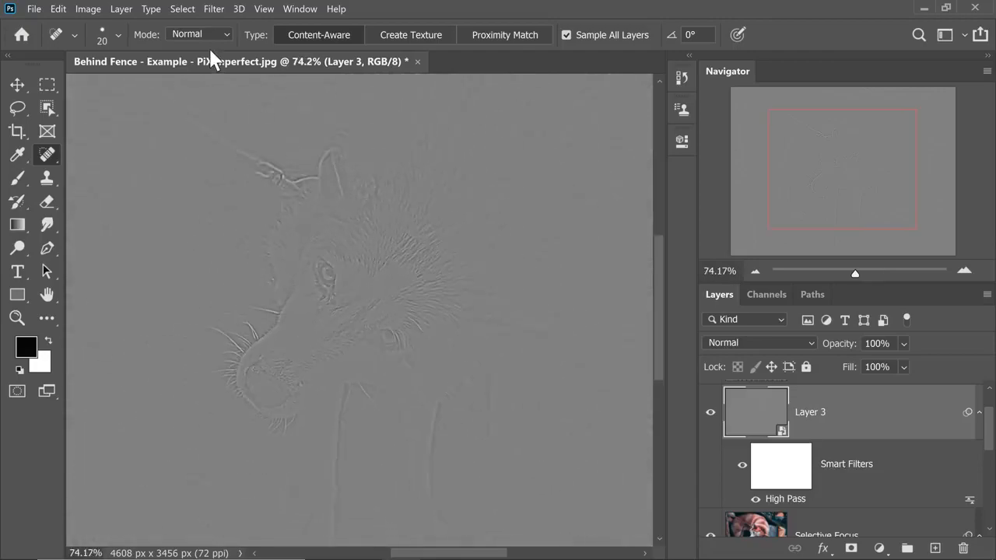
Step: Blend Layer 3 in Overlay mode from the blend mode list
{"action": "left_click", "coordinate": [759, 344]}
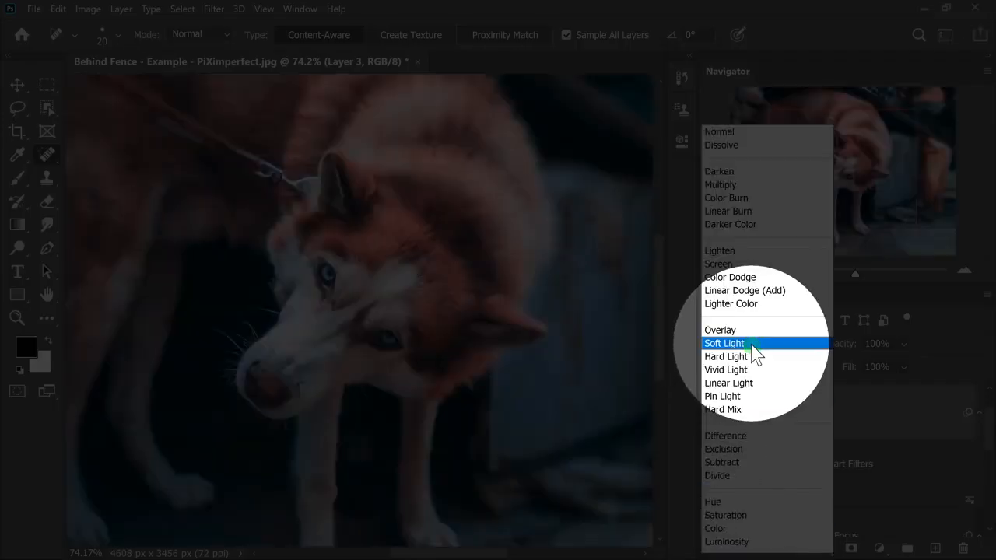
{"action": "left_click", "coordinate": [719, 330]}
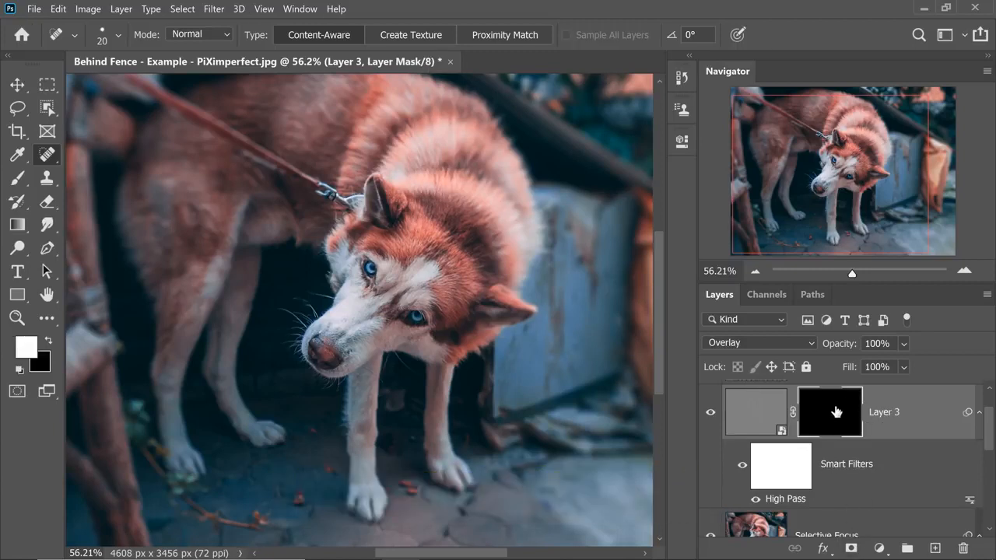
Step: Rename the layer to 'Sharpen' and paint white on its mask over the dog's face
{"action": "double_click", "coordinate": [883, 412]}
{"action": "type", "text": "Sharpen"}
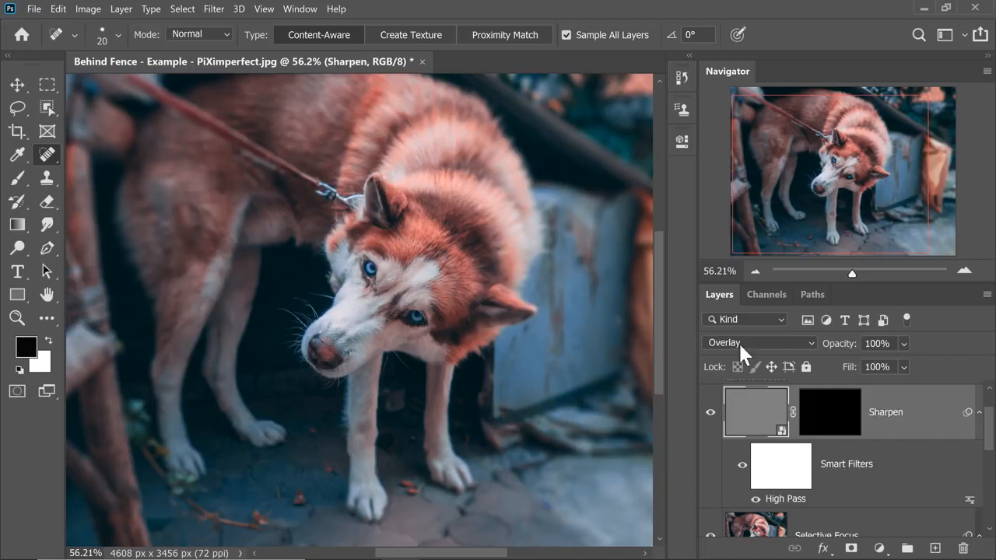
{"action": "left_click", "coordinate": [829, 412]}
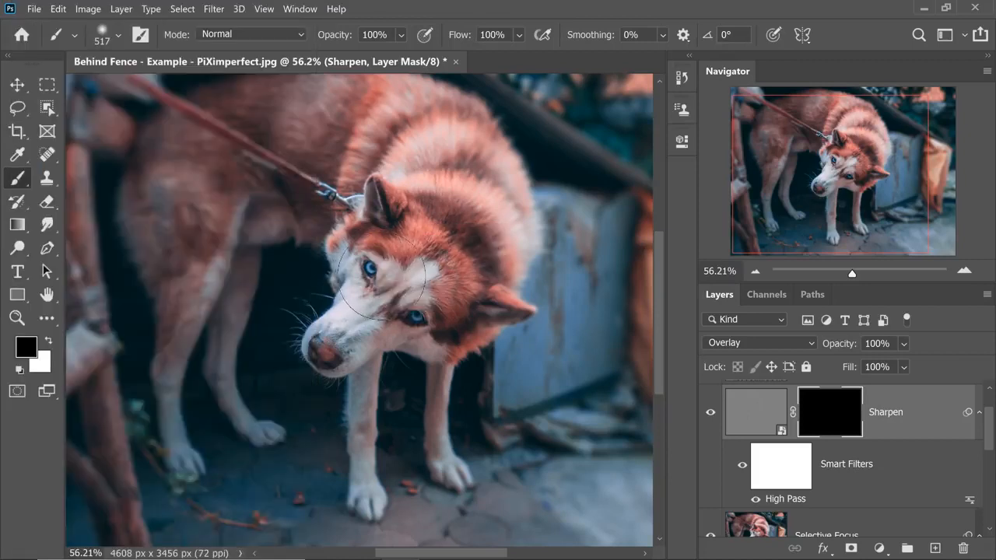
{"action": "left_click", "coordinate": [373, 273]}
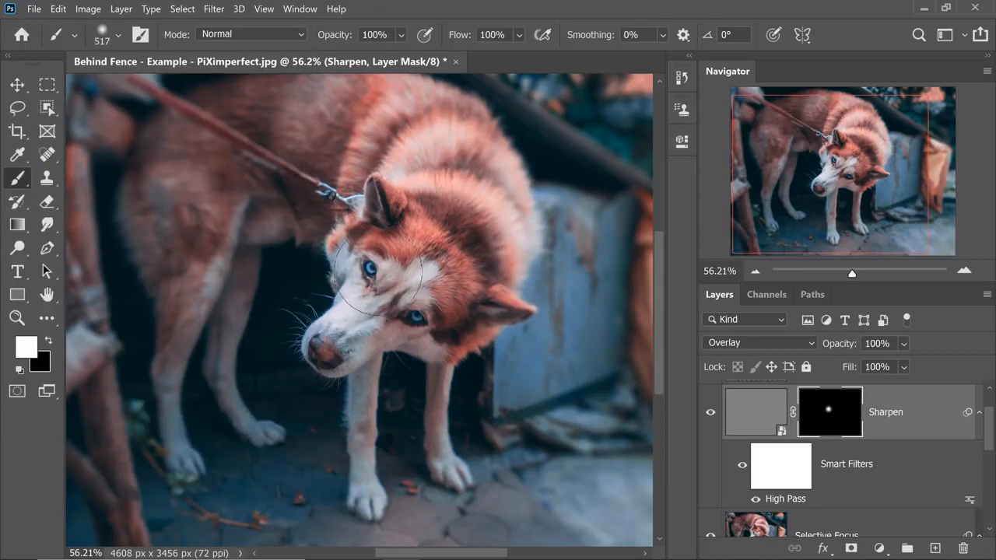